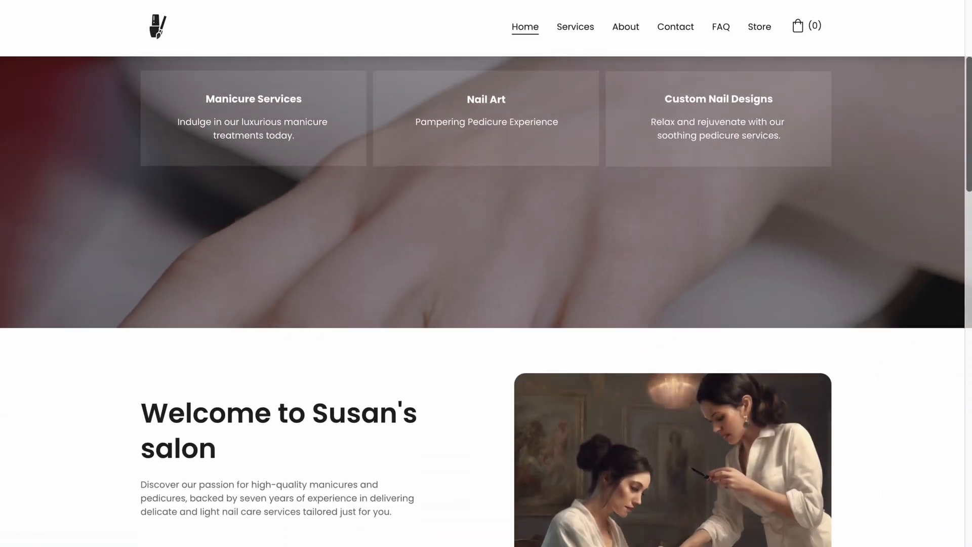
Reach the pricing cards, glance at the Ask AI chat, and choose the Business Website Builder plan
{"action": "scroll", "scroll_direction": "down", "scroll_amount": 3}
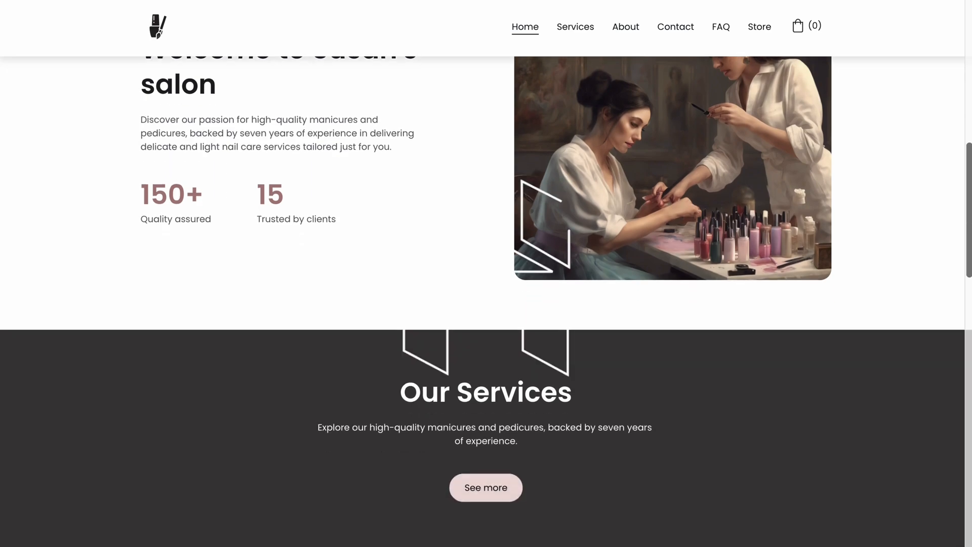
{"action": "scroll", "scroll_direction": "down", "scroll_amount": 3}
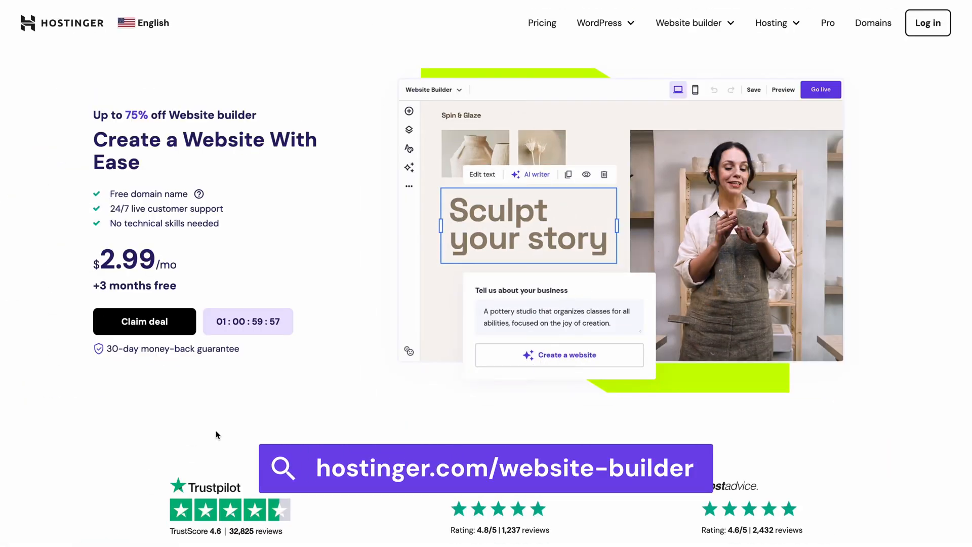
{"action": "scroll", "scroll_direction": "down", "scroll_amount": 3}
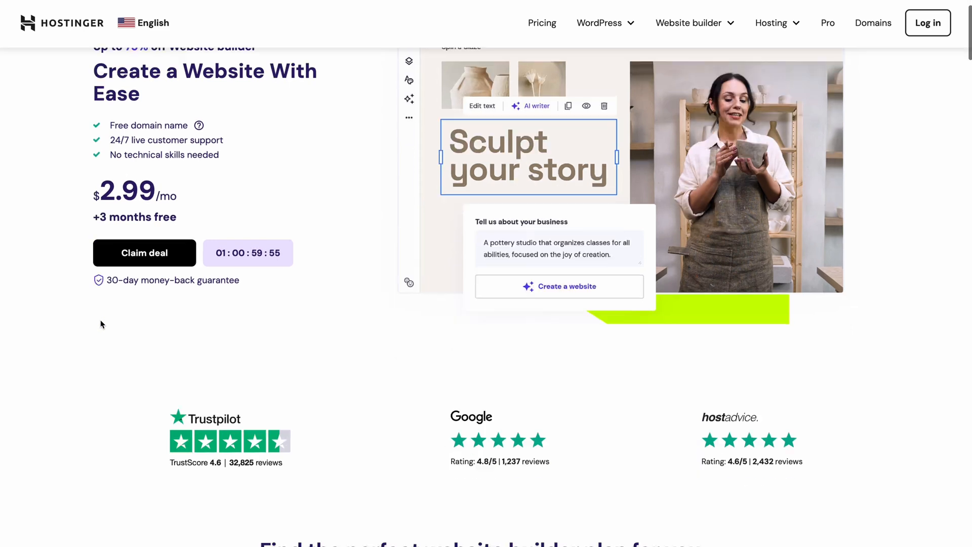
{"action": "scroll", "scroll_direction": "down", "scroll_amount": 3}
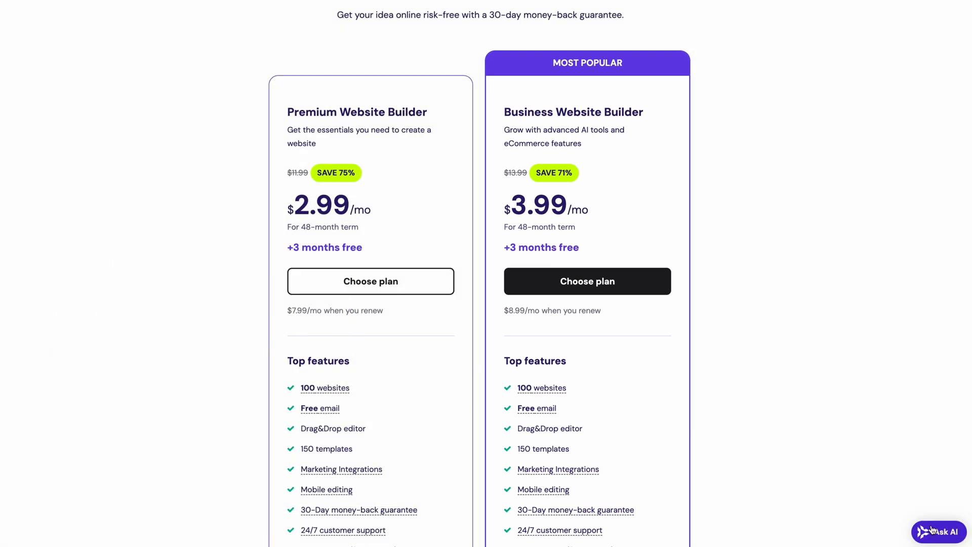
{"action": "left_click", "coordinate": [938, 532]}
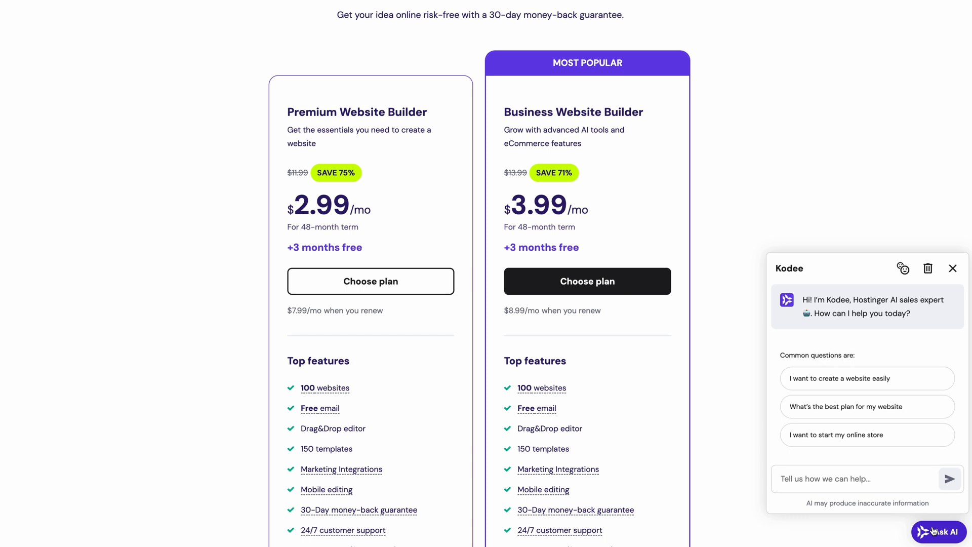
{"action": "left_click", "coordinate": [952, 268]}
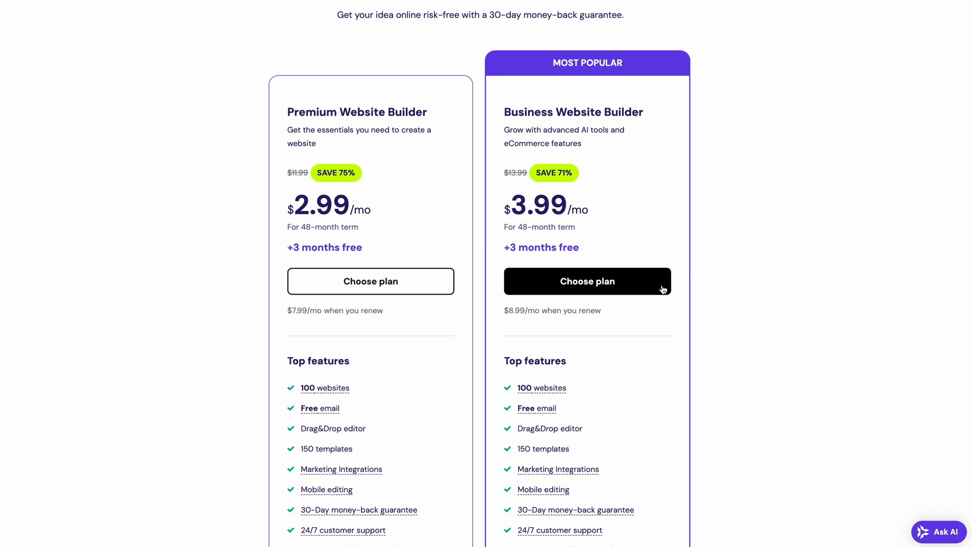
{"action": "left_click", "coordinate": [586, 281]}
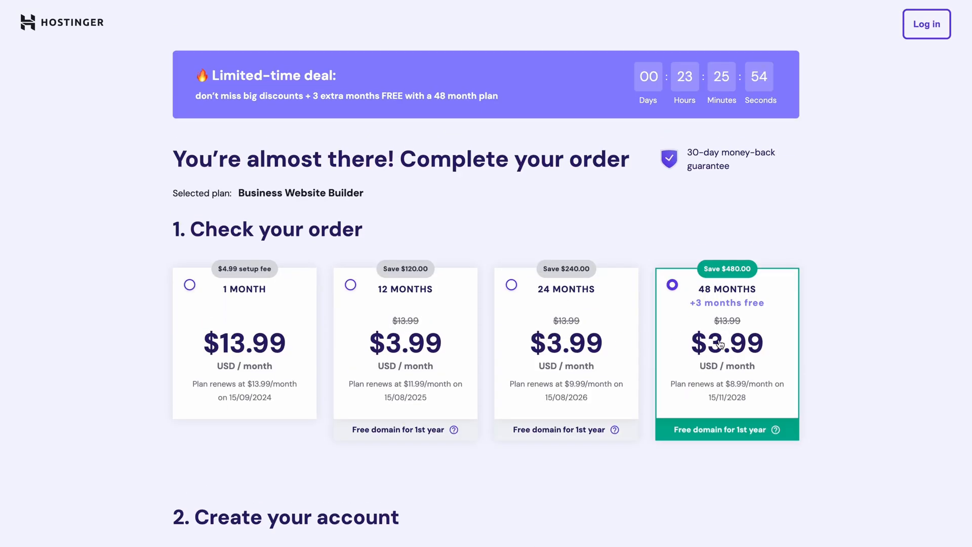
Enter coupon code WB10 at checkout and apply it to the 48-month order
{"action": "scroll", "scroll_direction": "down", "scroll_amount": 3}
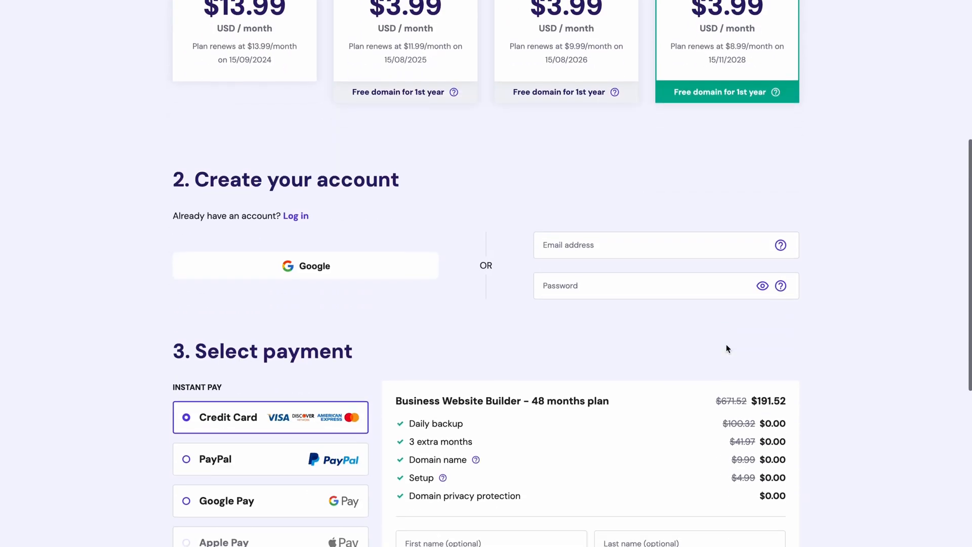
{"action": "scroll", "scroll_direction": "down", "scroll_amount": 3}
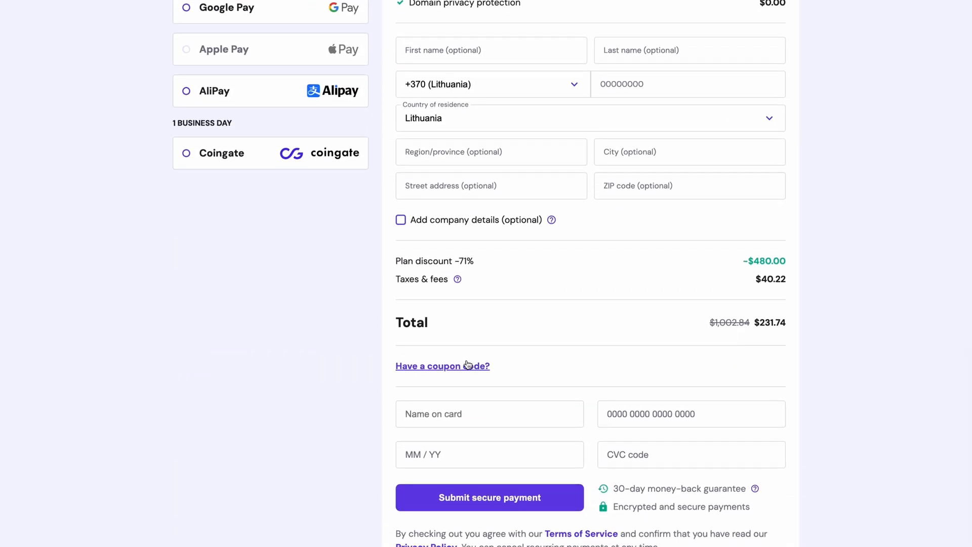
{"action": "type", "text": "WB10"}
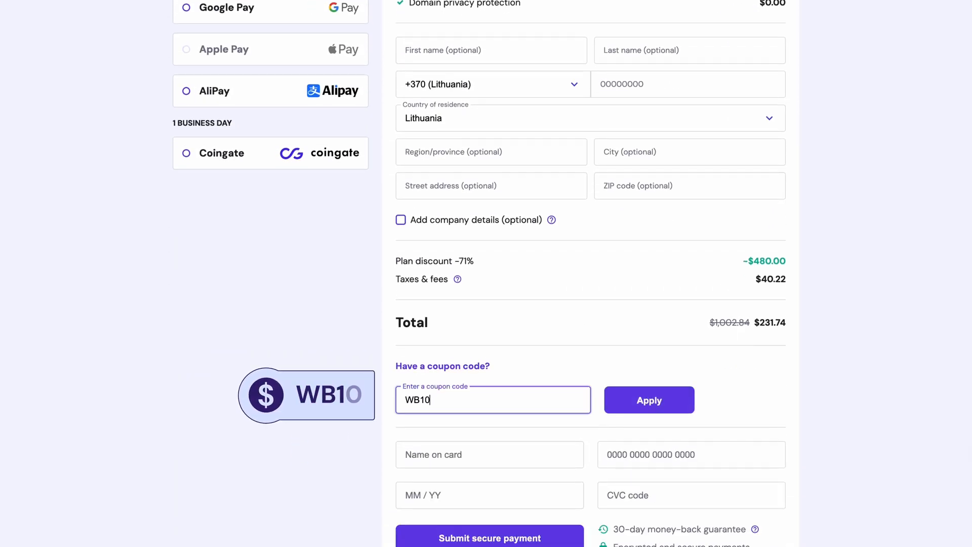
{"action": "left_click", "coordinate": [649, 399]}
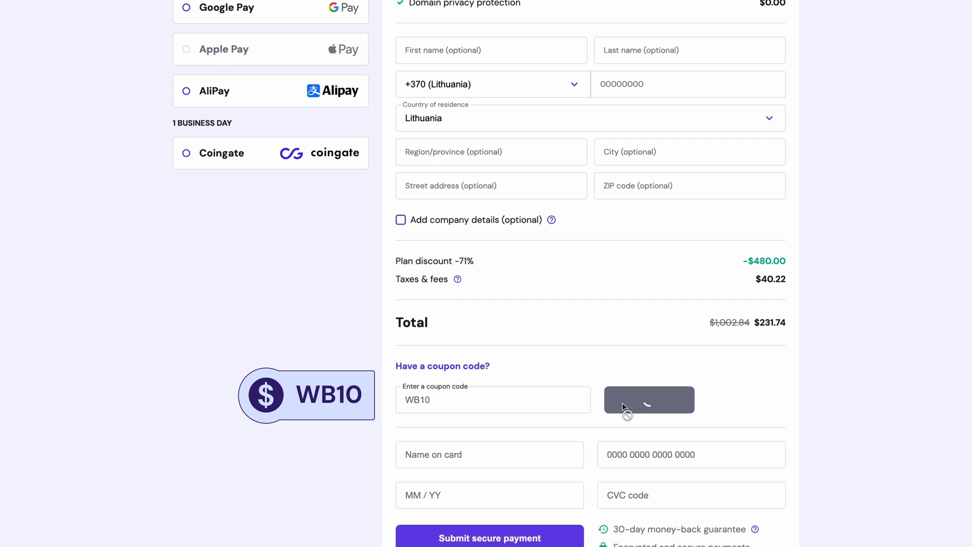
{"action": "left_click", "coordinate": [648, 400]}
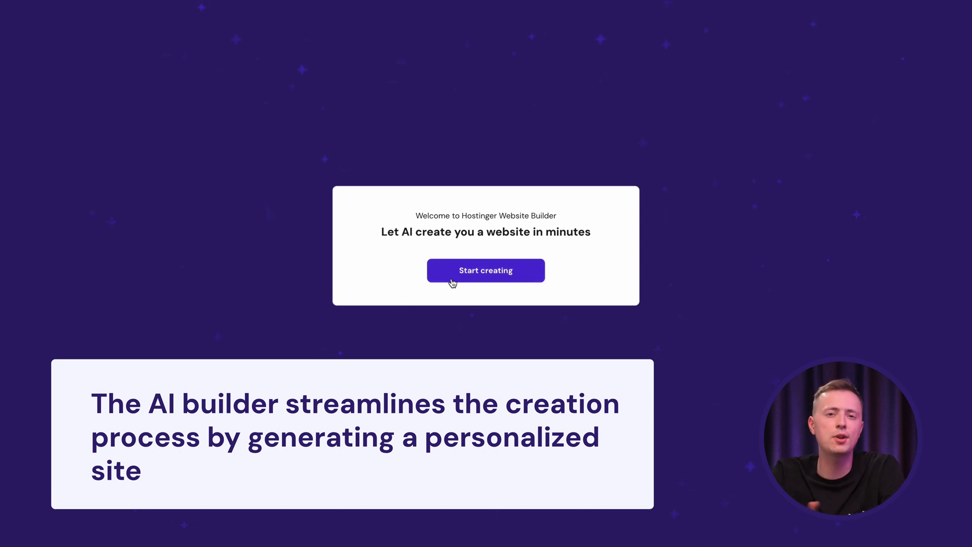
Create a Business showcase site named 'Nails at Susan's' described as a small nail business offering manicures and pedicures
{"action": "left_click", "coordinate": [486, 271]}
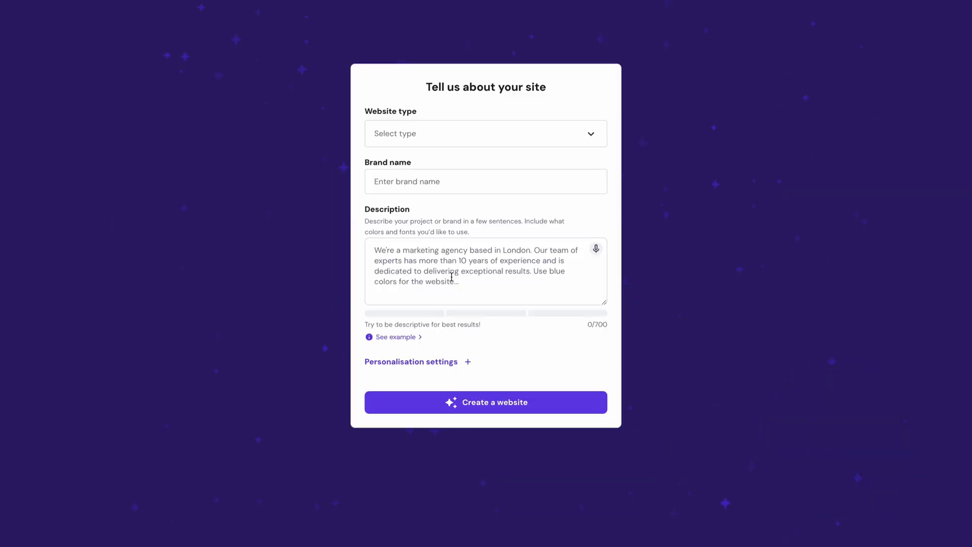
{"action": "left_click", "coordinate": [486, 133]}
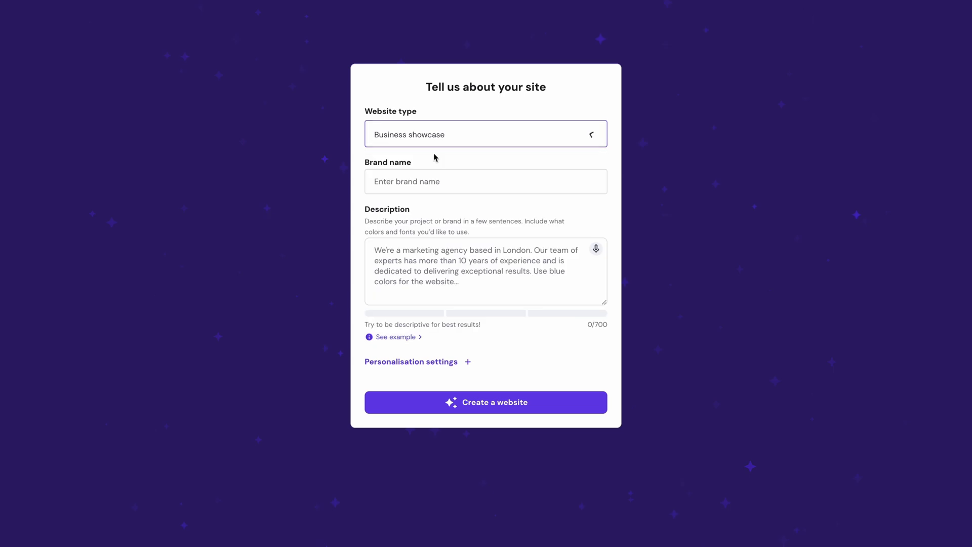
{"action": "type", "text": "Nails at Susan's"}
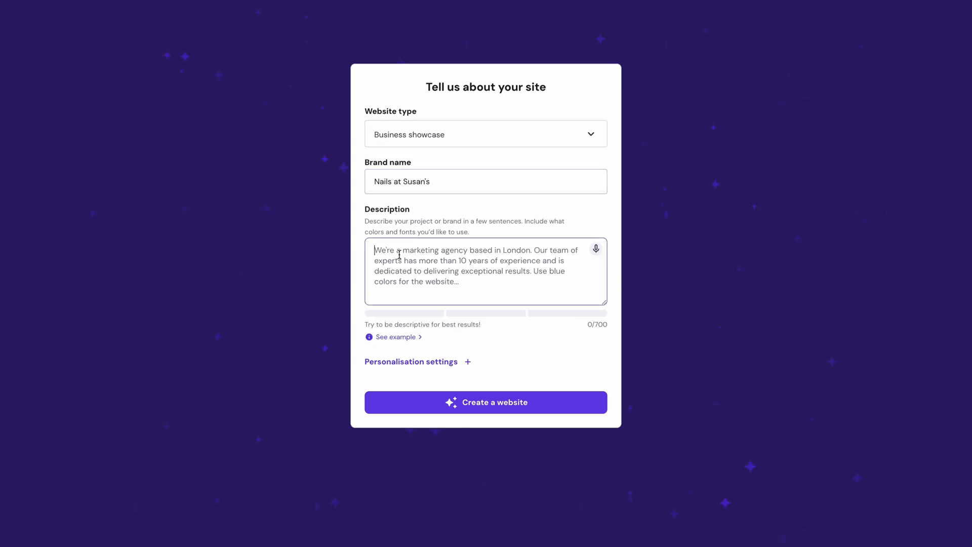
{"action": "left_click", "coordinate": [485, 271]}
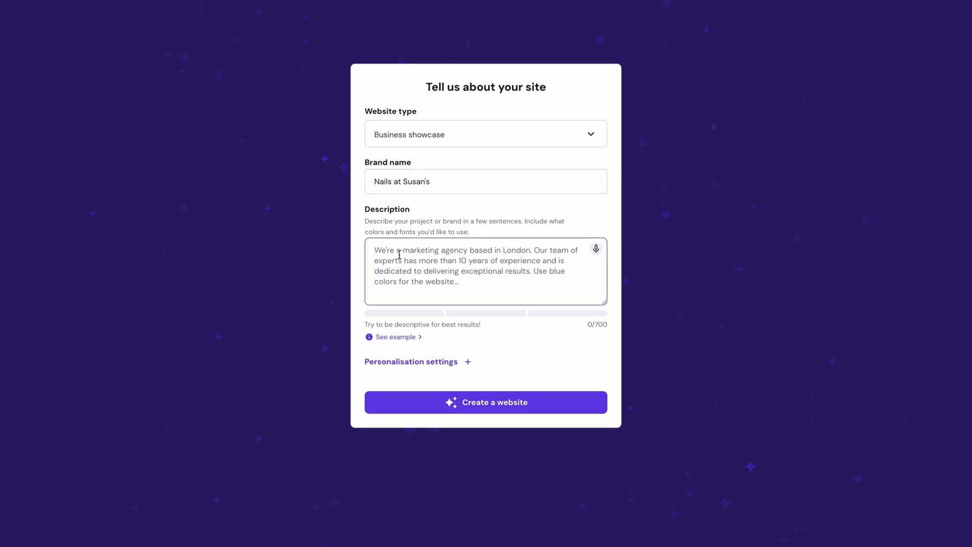
{"action": "type", "text": "This is a small nail business website. We offer high-quality manicures and pedicures and have over seven years of experience. The site should be delicate and light."}
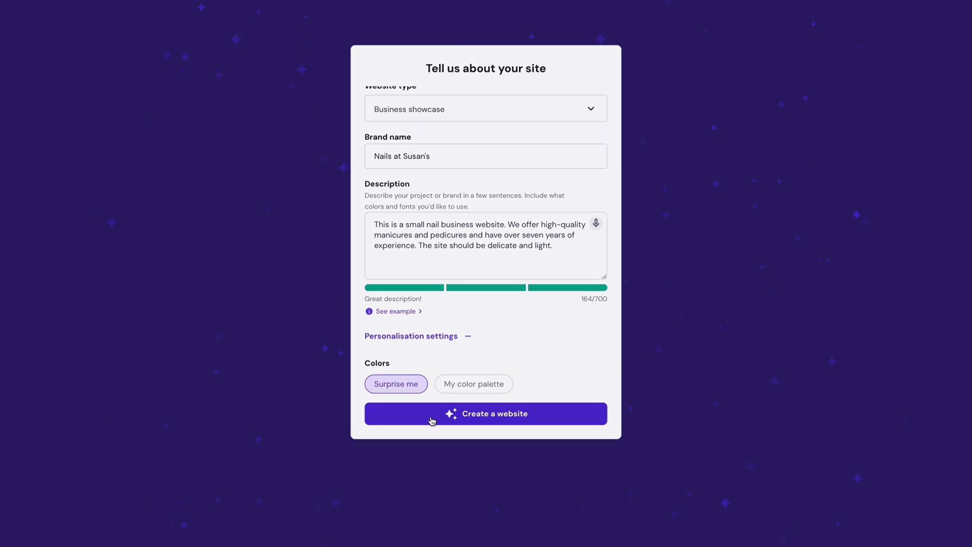
{"action": "left_click", "coordinate": [485, 413]}
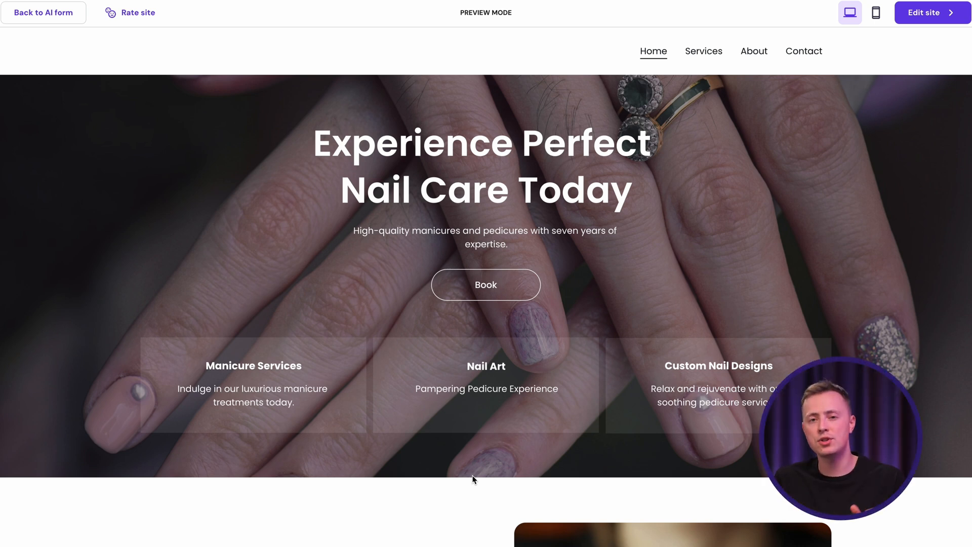
{"action": "scroll", "scroll_direction": "down", "scroll_amount": 3}
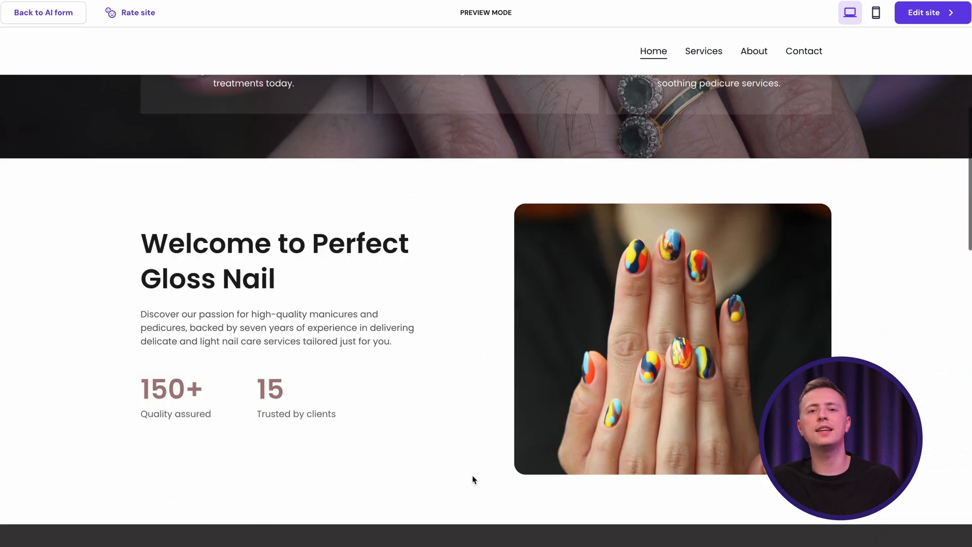
{"action": "scroll", "scroll_direction": "down", "scroll_amount": 3}
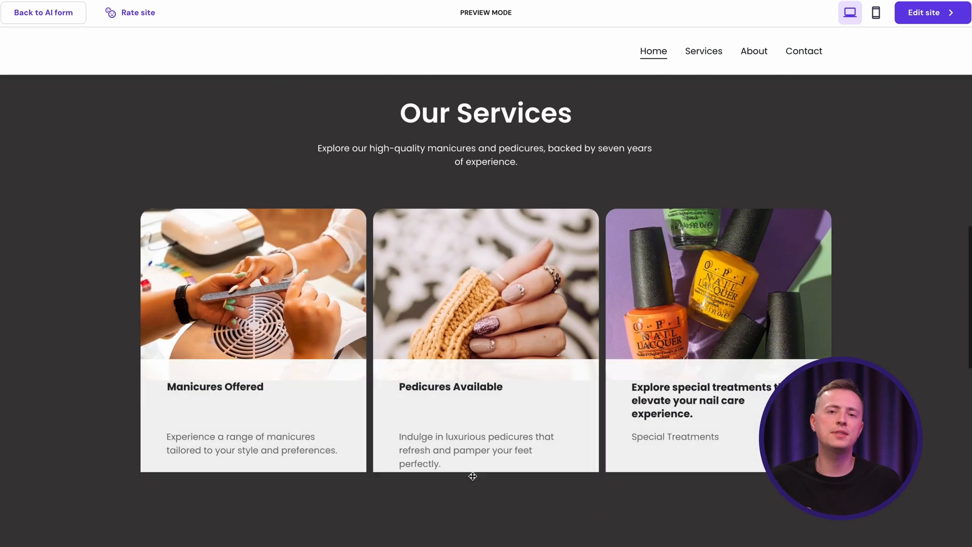
{"action": "scroll", "scroll_direction": "down", "scroll_amount": 3}
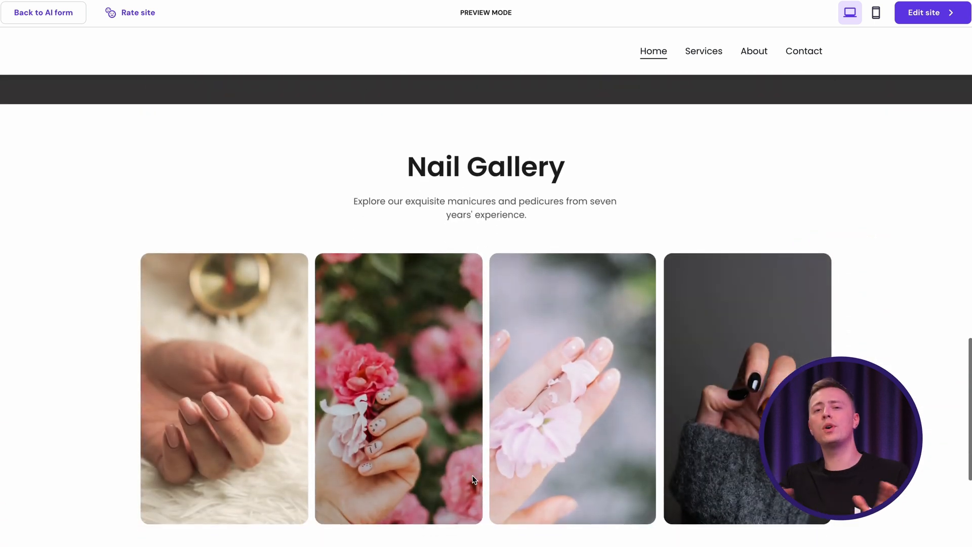
{"action": "scroll", "scroll_direction": "down", "scroll_amount": 3}
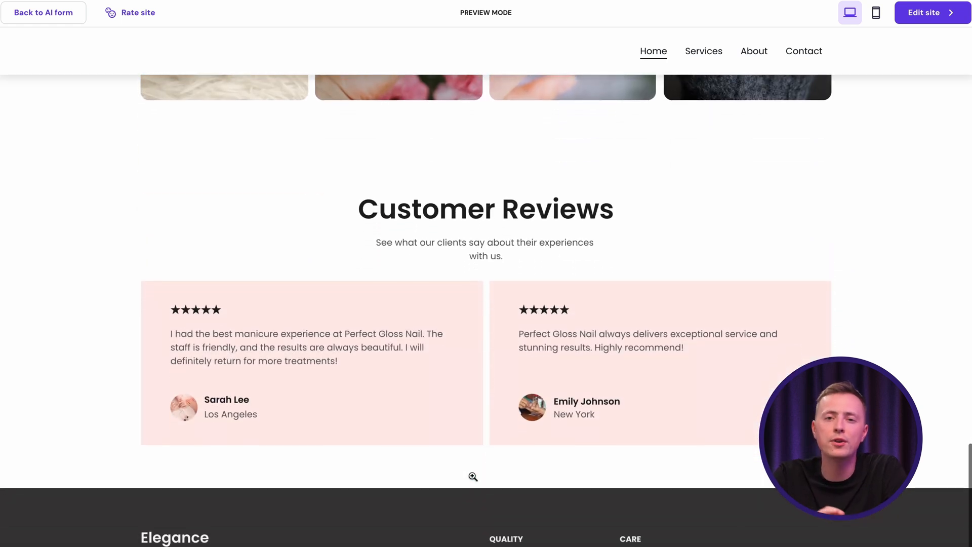
{"action": "scroll", "scroll_direction": "up", "scroll_amount": 3}
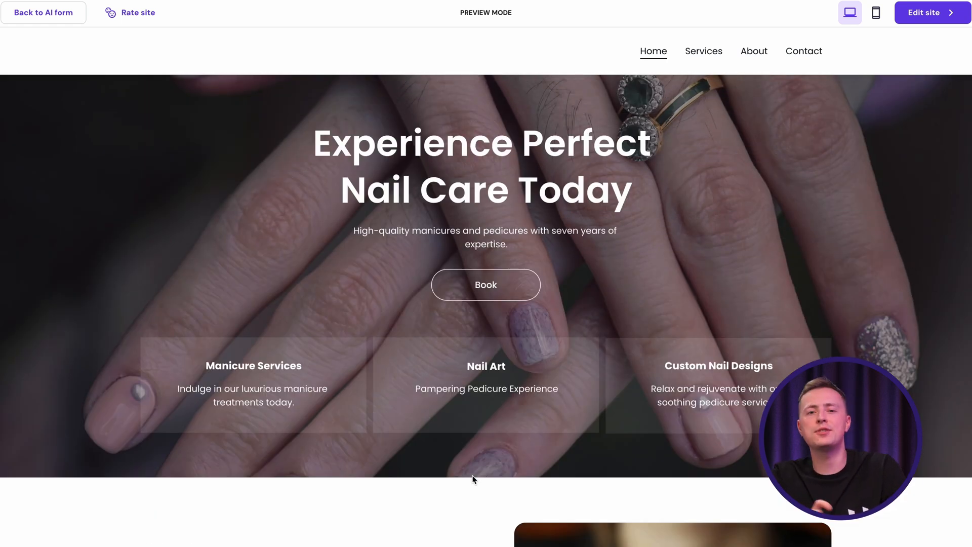
{"action": "mouse_move", "coordinate": [751, 141]}
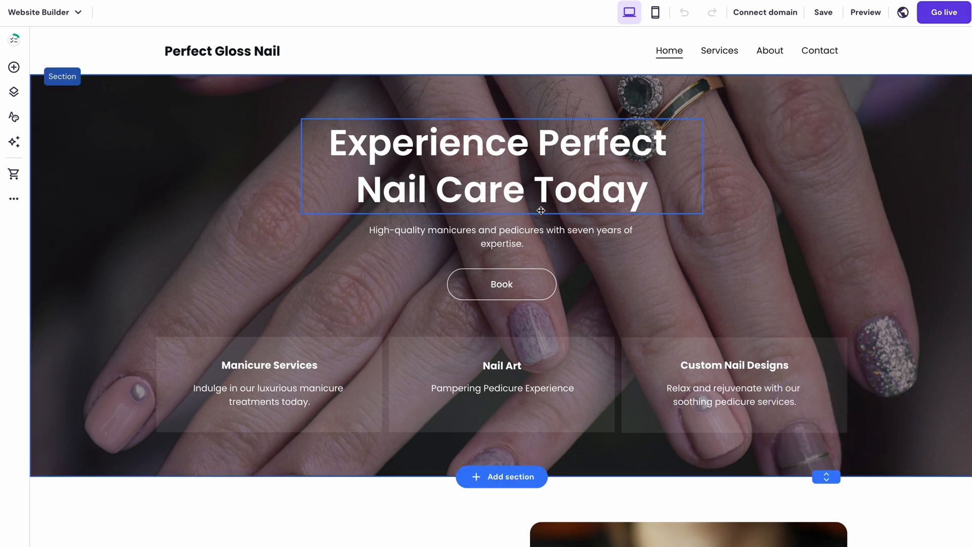
{"action": "left_click", "coordinate": [500, 241]}
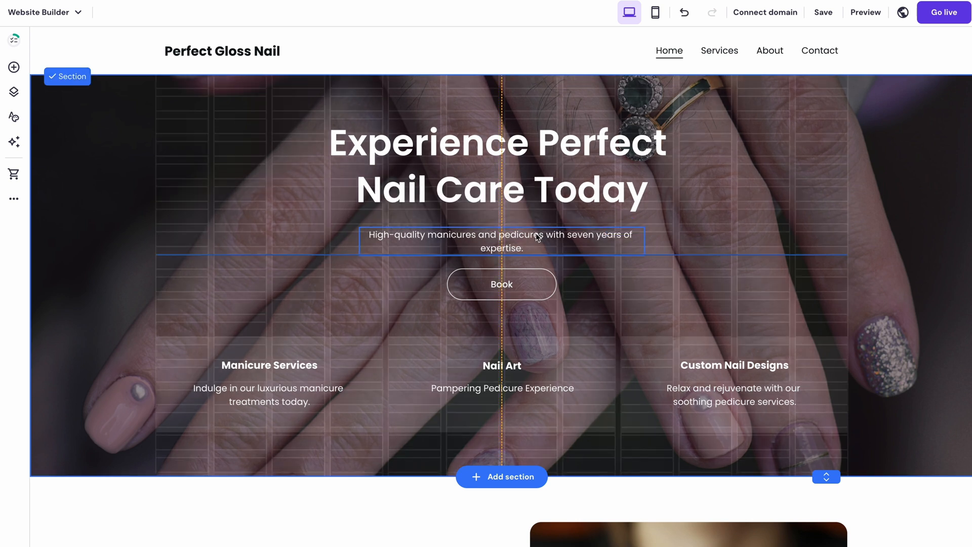
{"action": "left_click", "coordinate": [501, 240]}
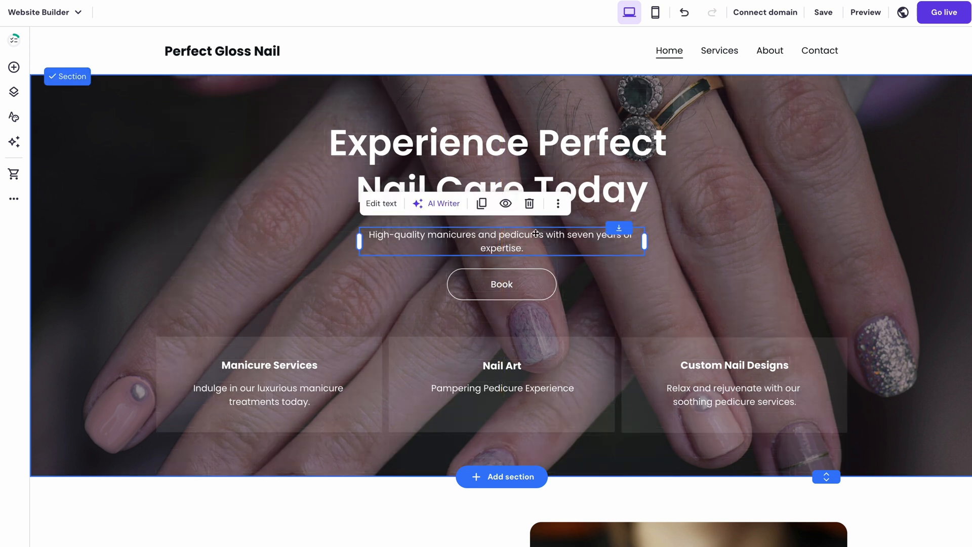
{"action": "left_click", "coordinate": [269, 384]}
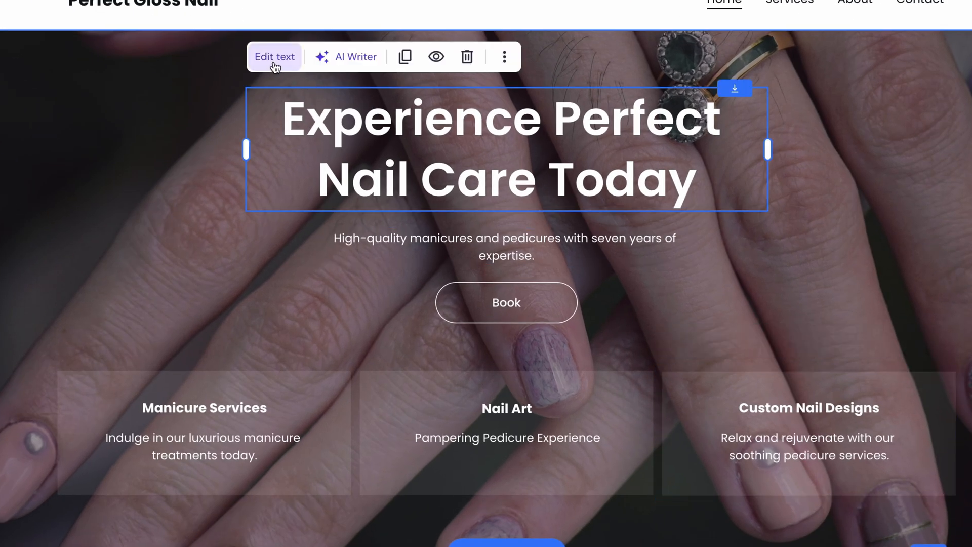
{"action": "left_click", "coordinate": [274, 56]}
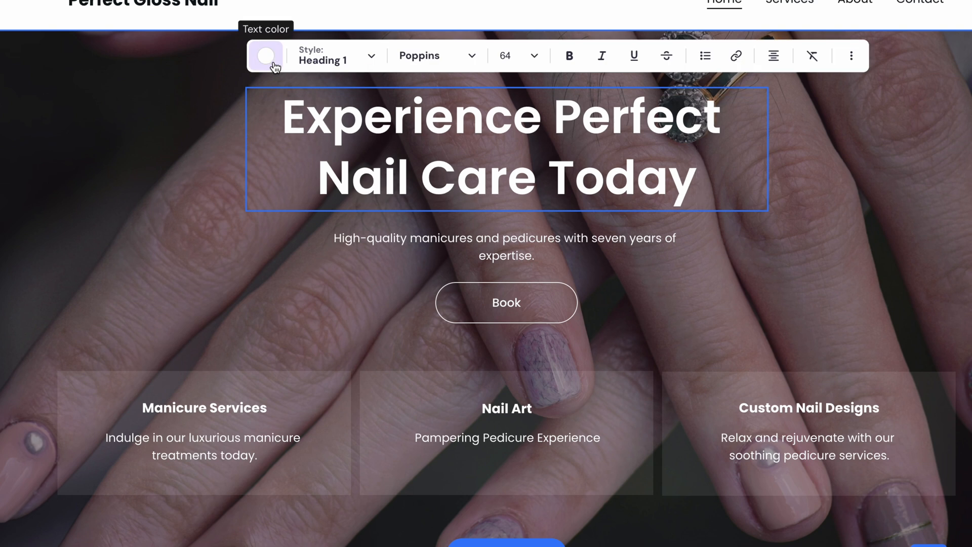
{"action": "left_click", "coordinate": [694, 177]}
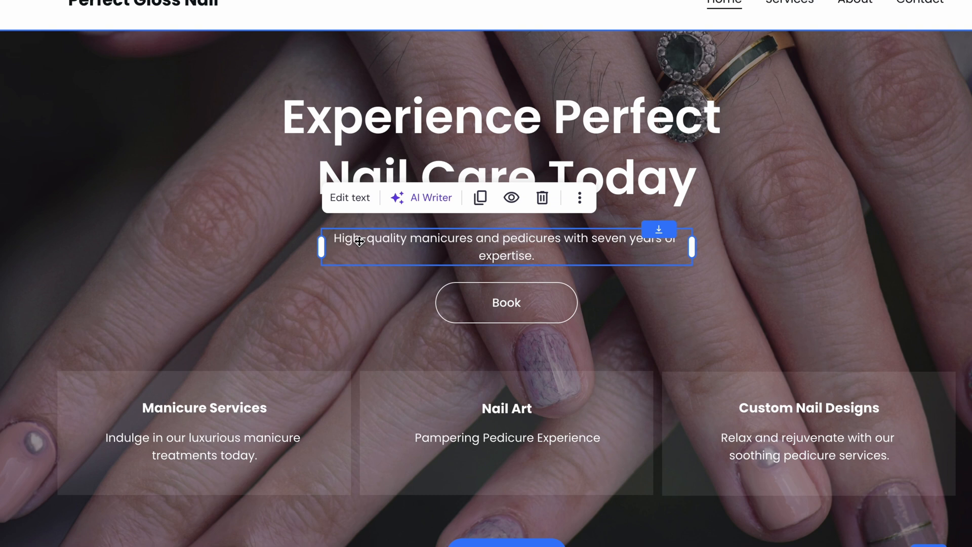
{"action": "left_click", "coordinate": [421, 198]}
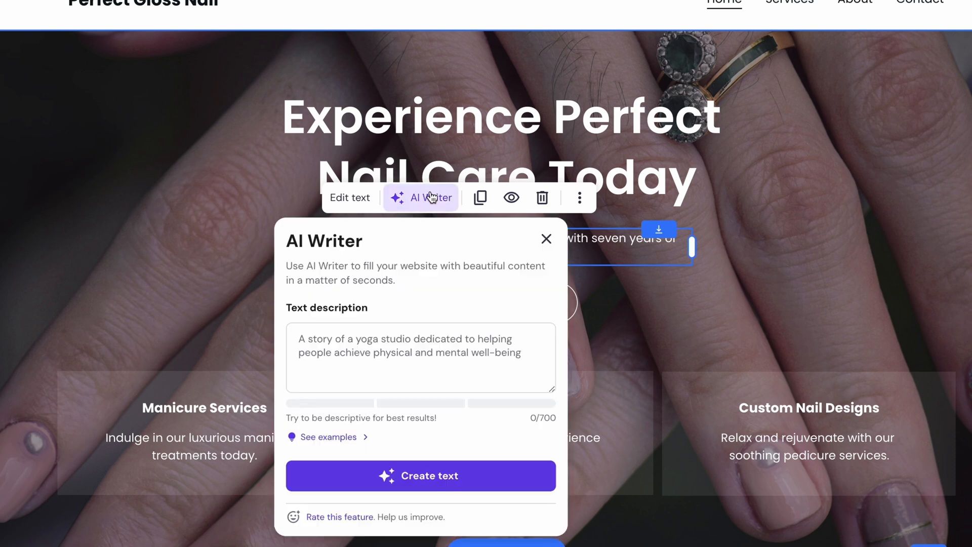
{"action": "left_click", "coordinate": [545, 238]}
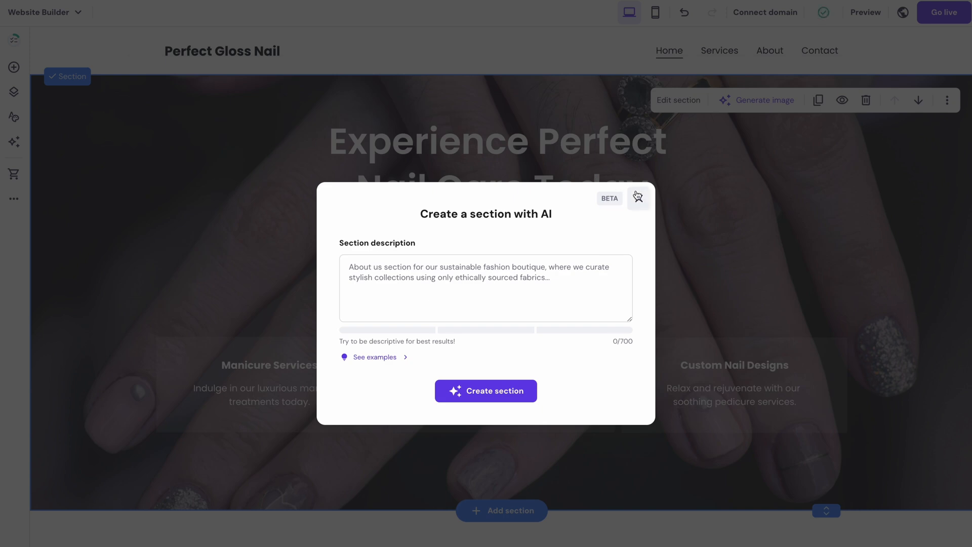
Switch the hero section background to video and search the library for 'nail polish' clips
{"action": "left_click", "coordinate": [638, 198]}
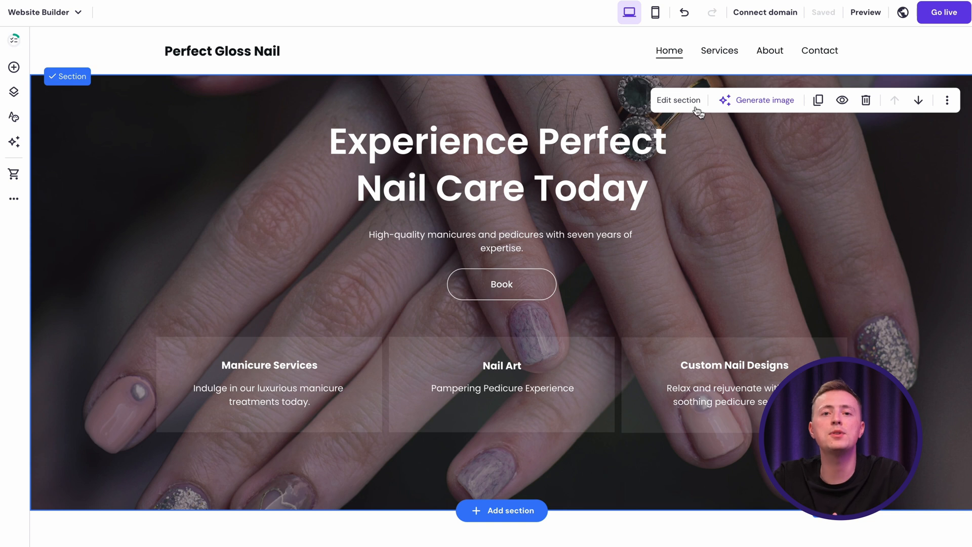
{"action": "left_click", "coordinate": [678, 100]}
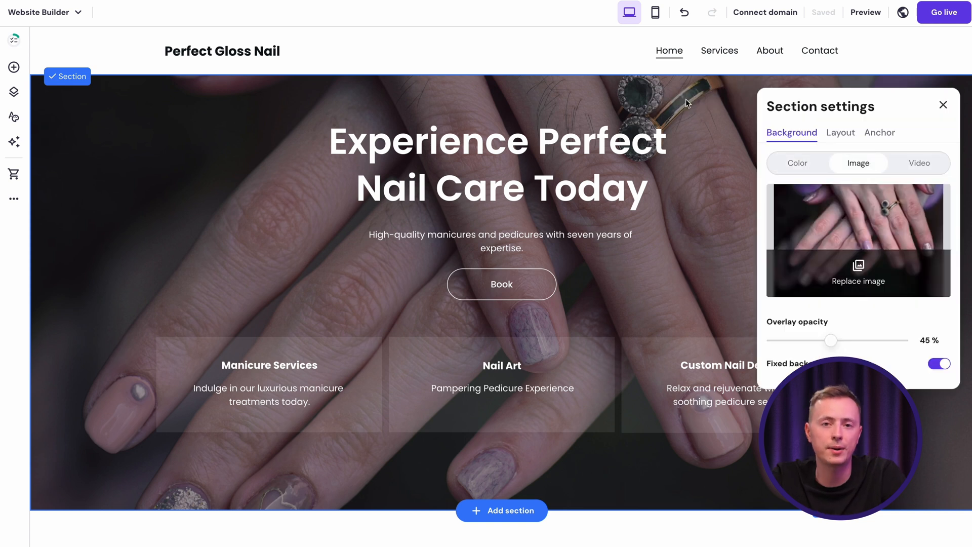
{"action": "left_click", "coordinate": [919, 163]}
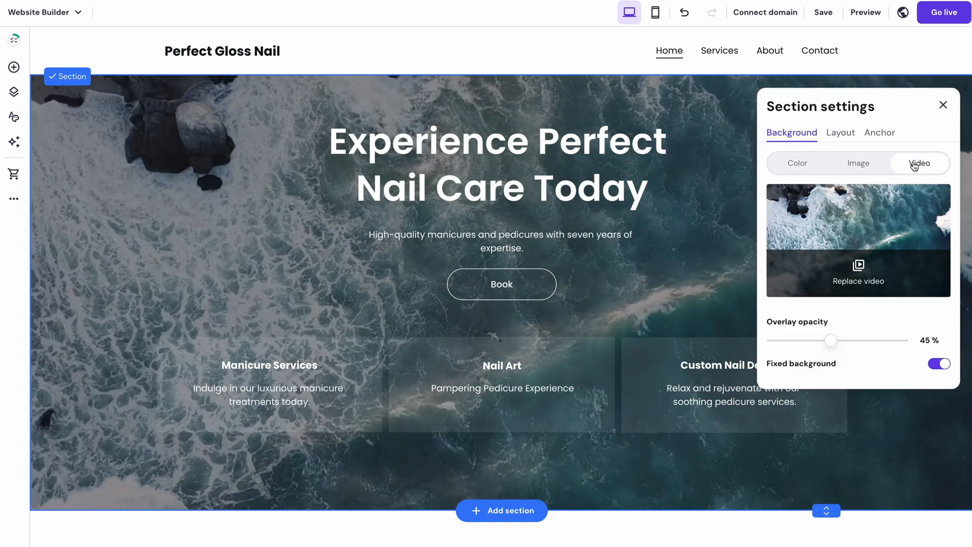
{"action": "left_click", "coordinate": [858, 280]}
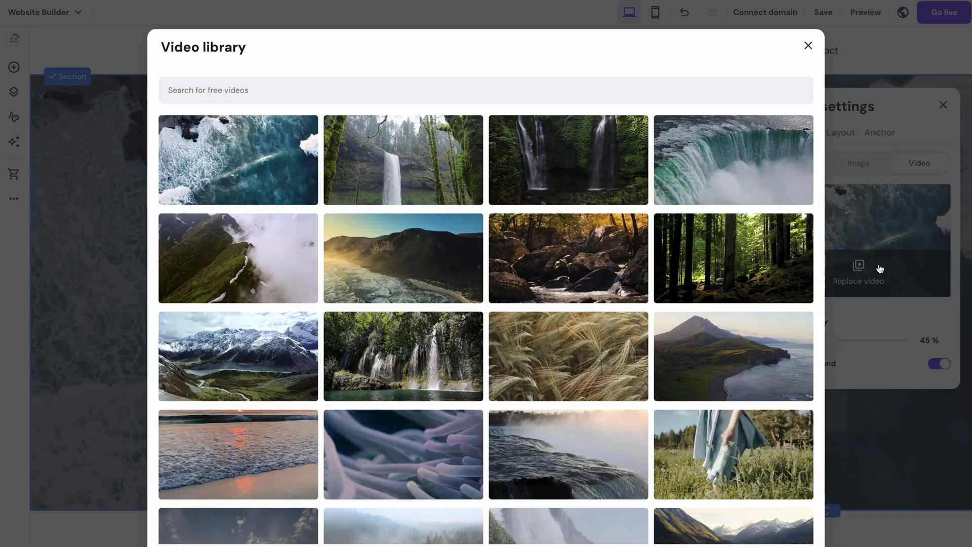
{"action": "type", "text": "nail polish"}
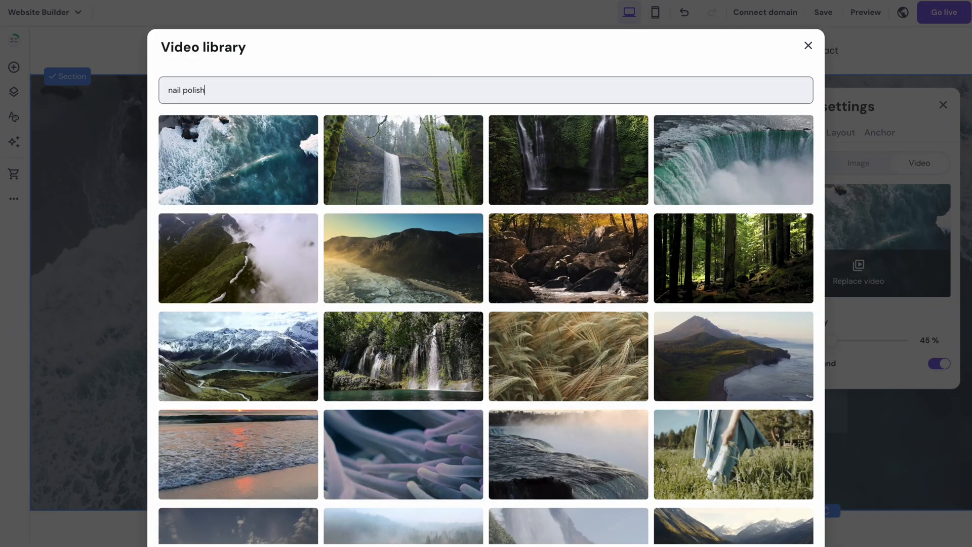
{"action": "key", "text": "Enter"}
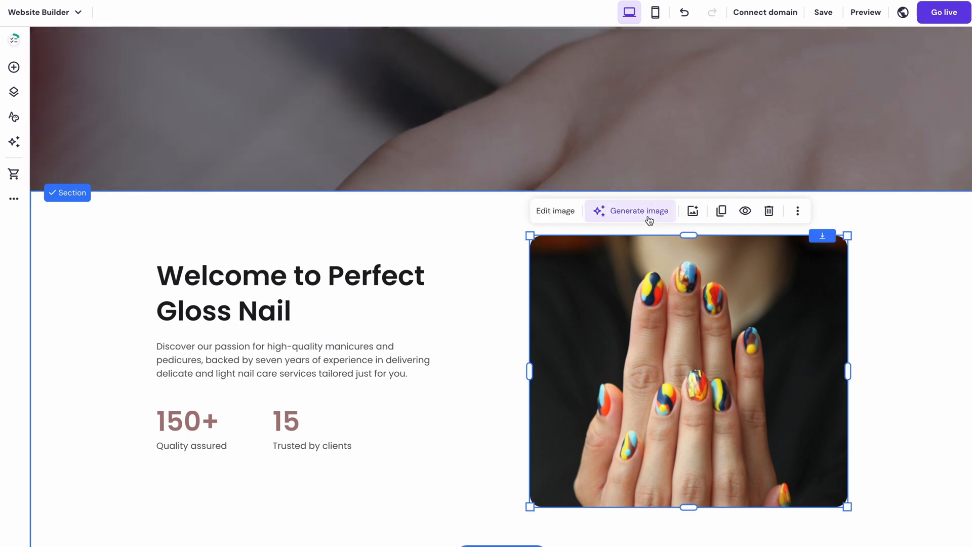
Start AI image generation for the welcome photo with the description 'A woman is'
{"action": "left_click", "coordinate": [637, 210]}
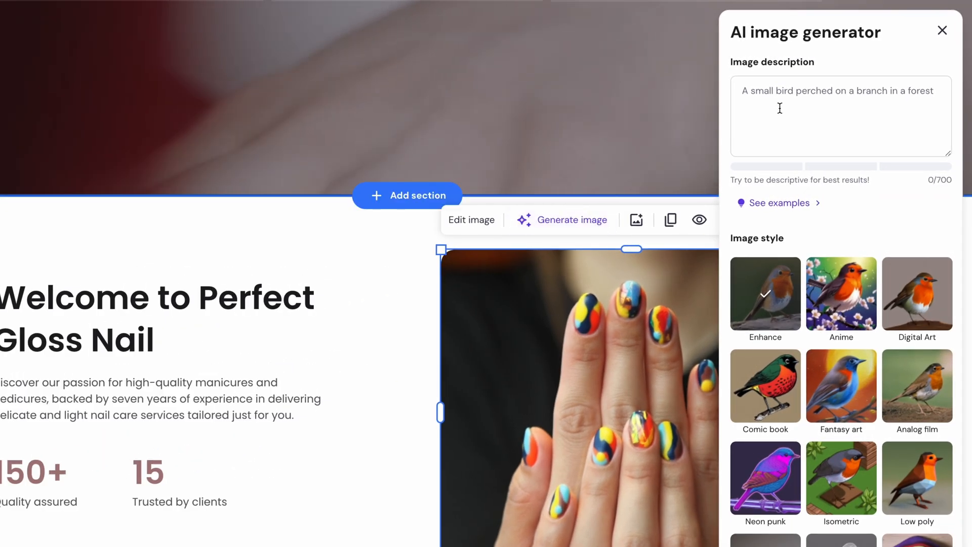
{"action": "type", "text": "A woman"}
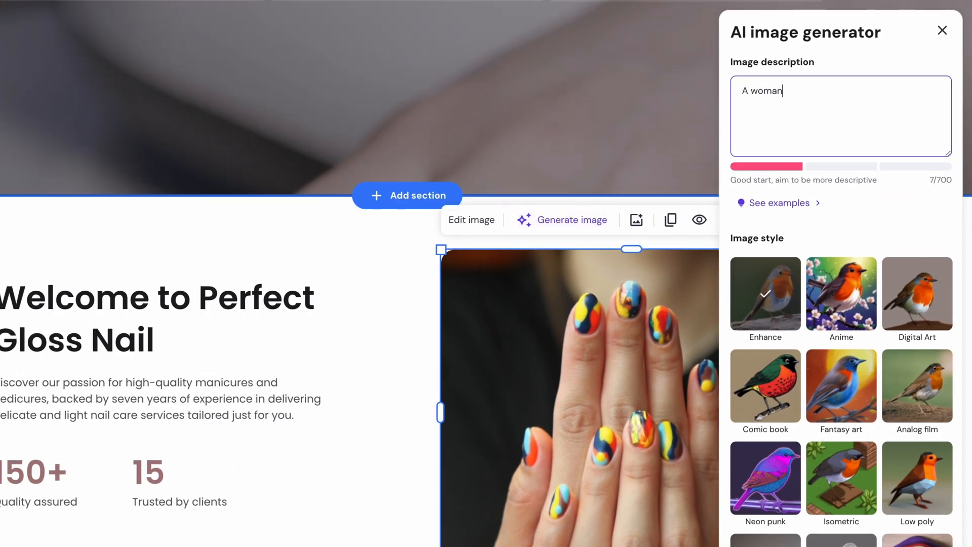
{"action": "type", "text": "is"}
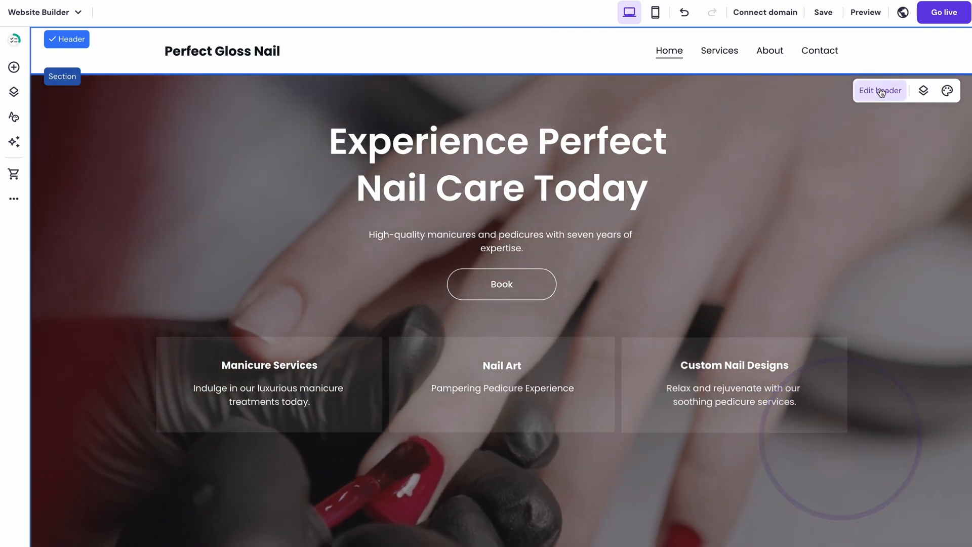
Shrink the header logo width to 30 px and launch the AI logo maker
{"action": "left_click", "coordinate": [880, 90]}
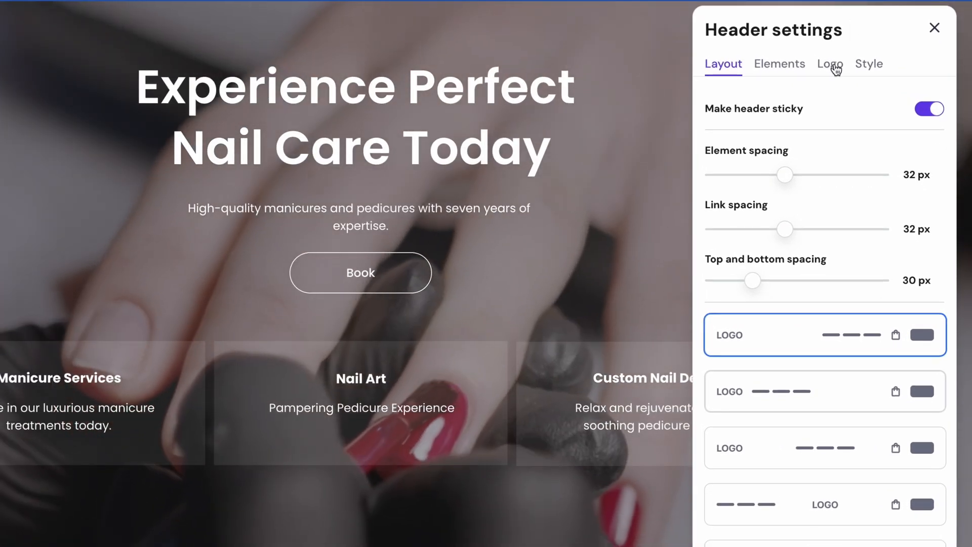
{"action": "left_click", "coordinate": [829, 64]}
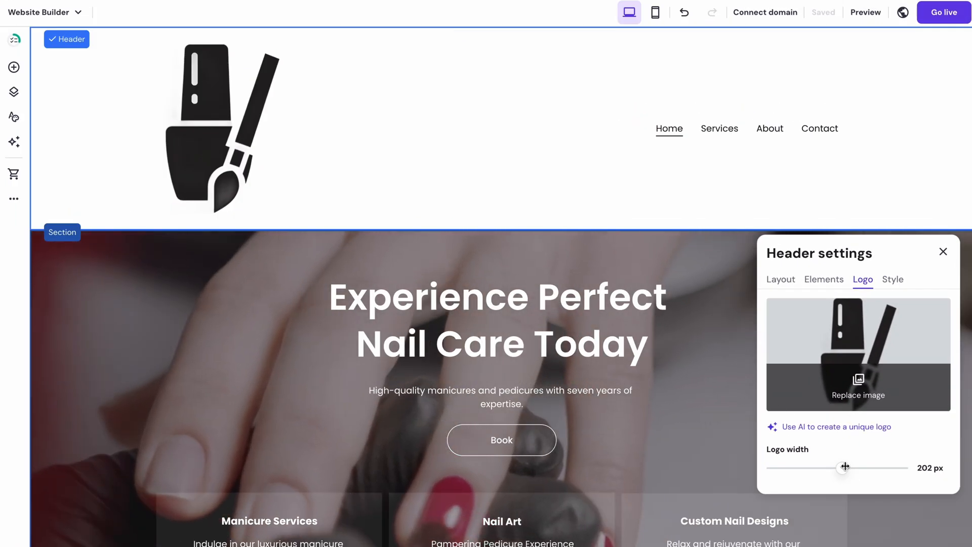
{"action": "left_click_drag", "start_coordinate": [845, 466], "coordinate": [773, 324]}
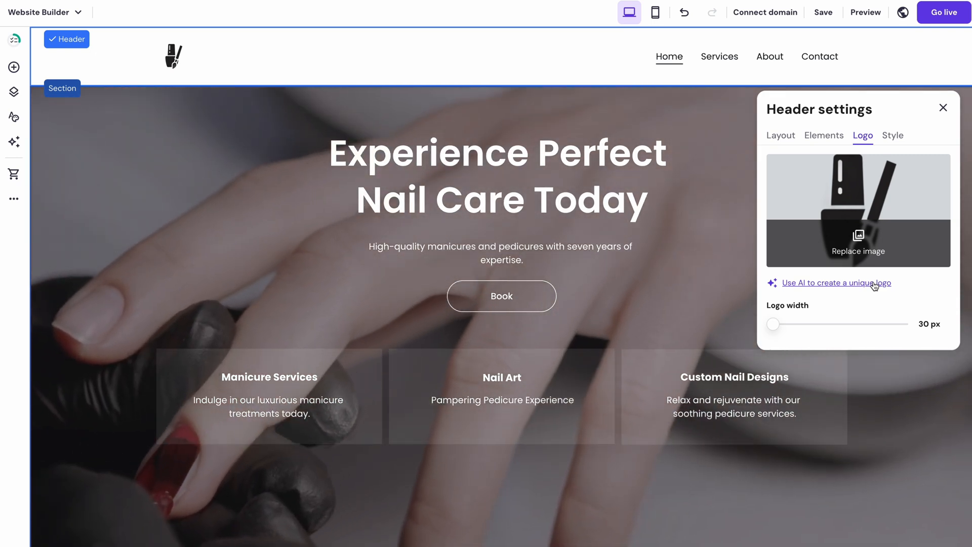
{"action": "left_click", "coordinate": [836, 282]}
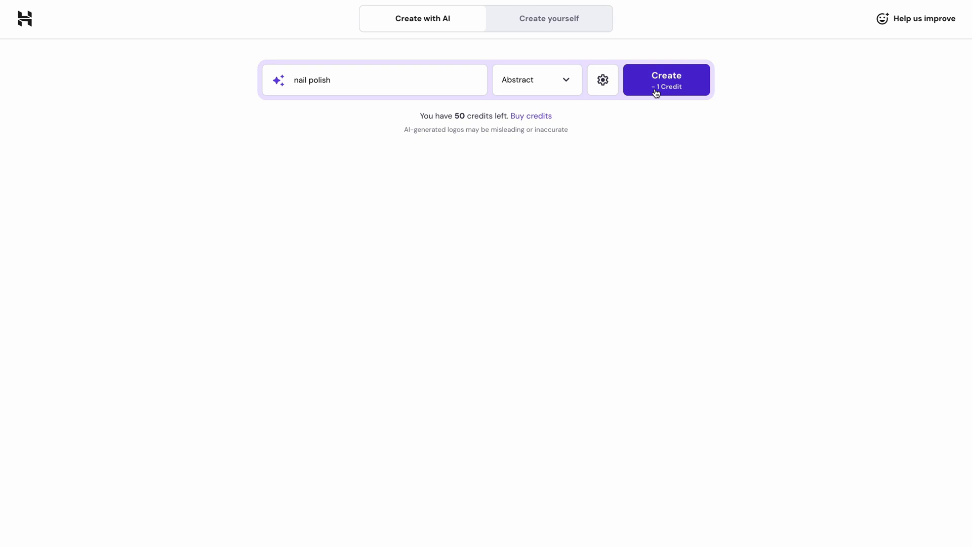
Create abstract 'nail polish' logo designs and return to the site editor
{"action": "left_click", "coordinate": [666, 79]}
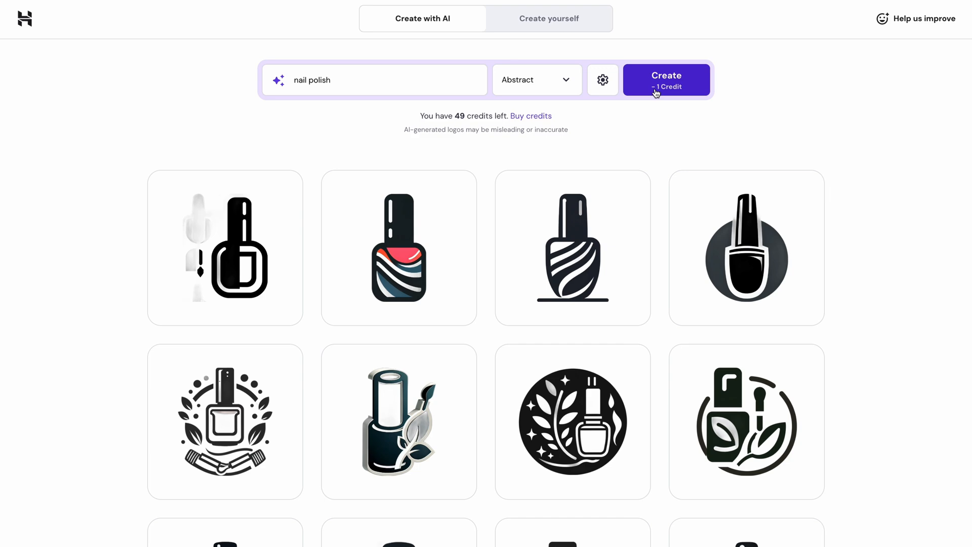
{"action": "left_click", "coordinate": [399, 248]}
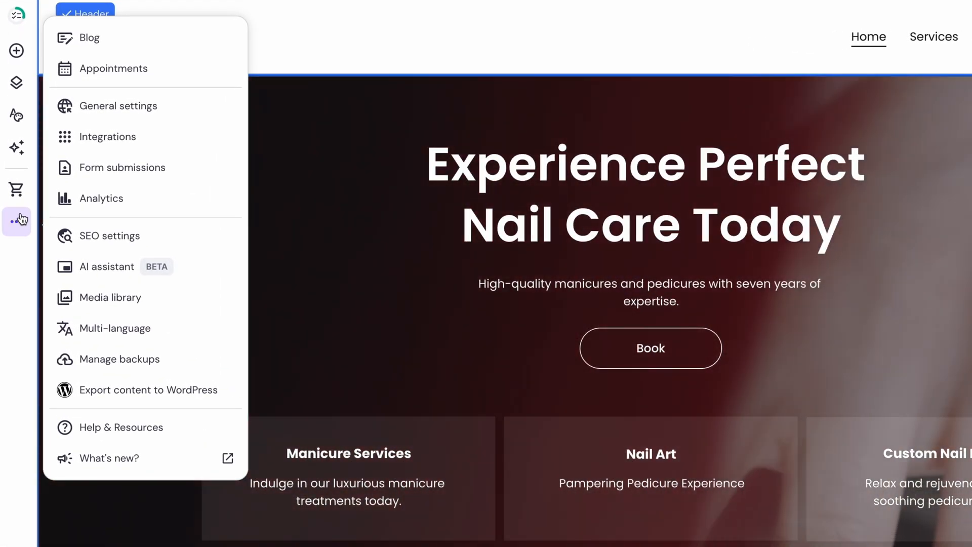
Reach General settings from the sidebar More menu for favicon, preview image and cookie banner
{"action": "left_click", "coordinate": [118, 105]}
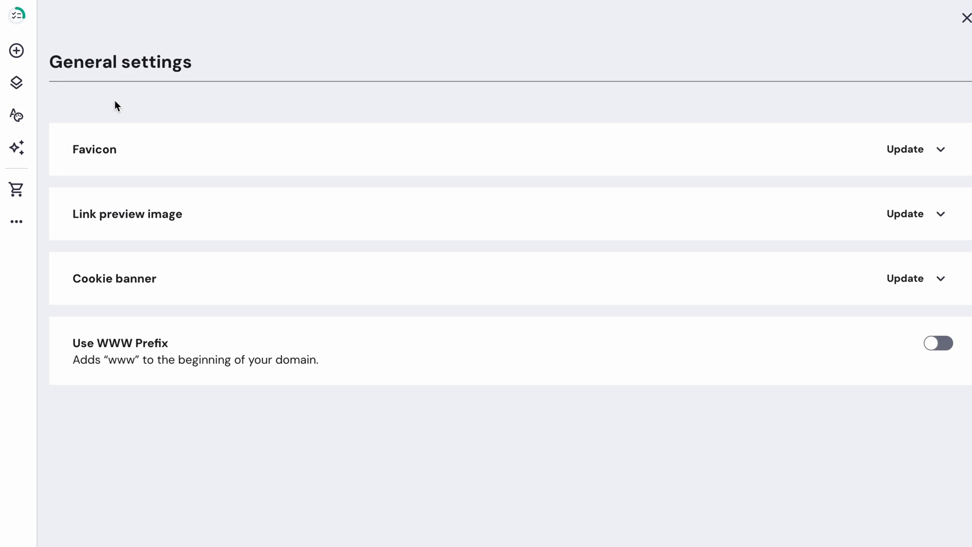
{"action": "left_click", "coordinate": [905, 149]}
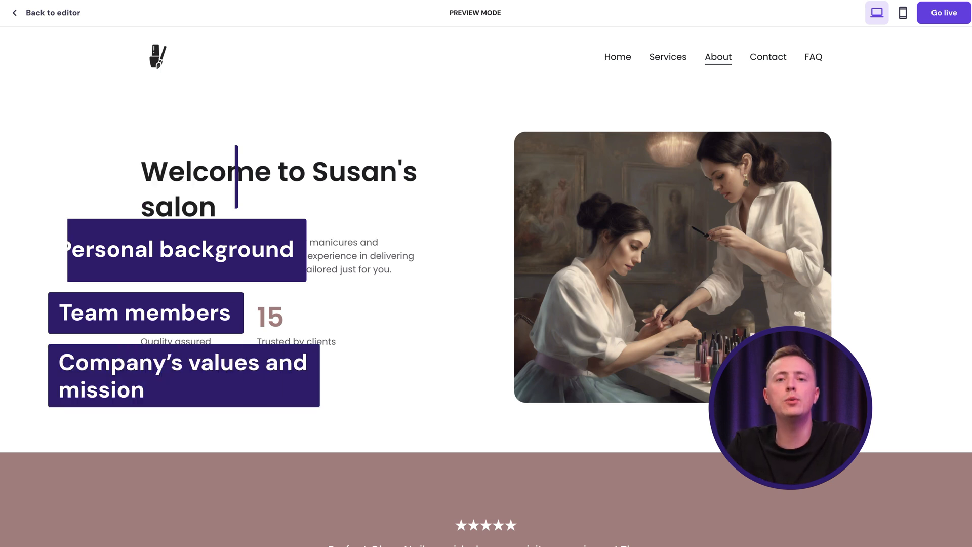
Preview the Contact page, return Home, and view the services details via See more
{"action": "left_click", "coordinate": [803, 57]}
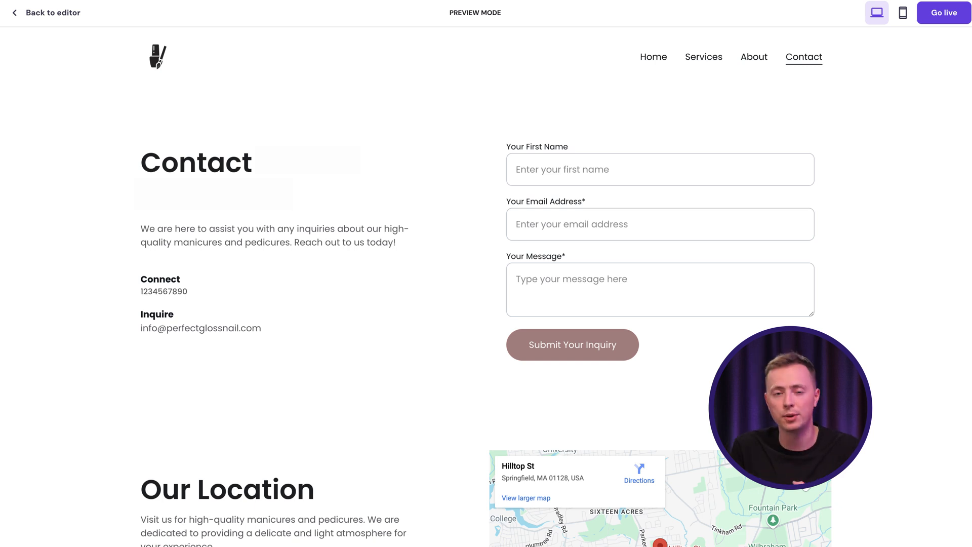
{"action": "left_click", "coordinate": [653, 56]}
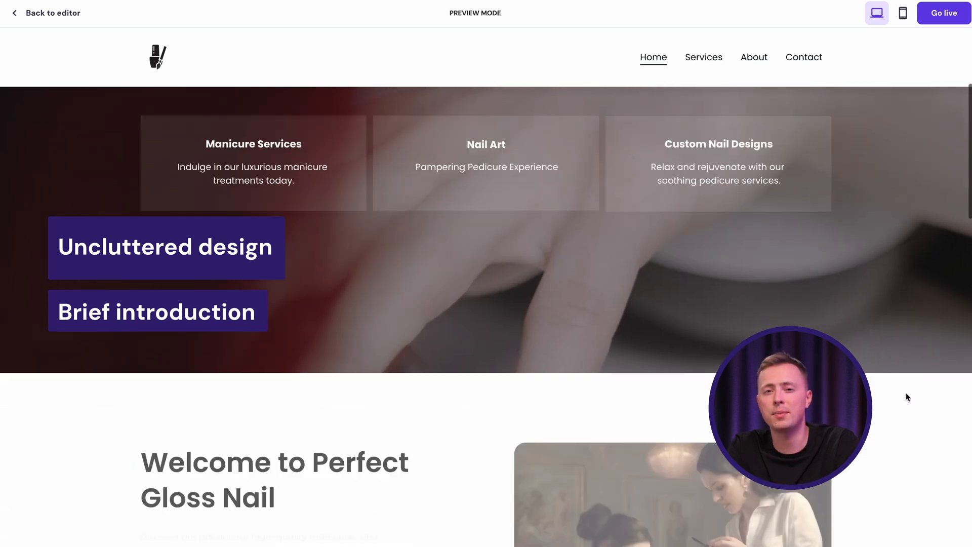
{"action": "scroll", "scroll_direction": "down", "scroll_amount": 3}
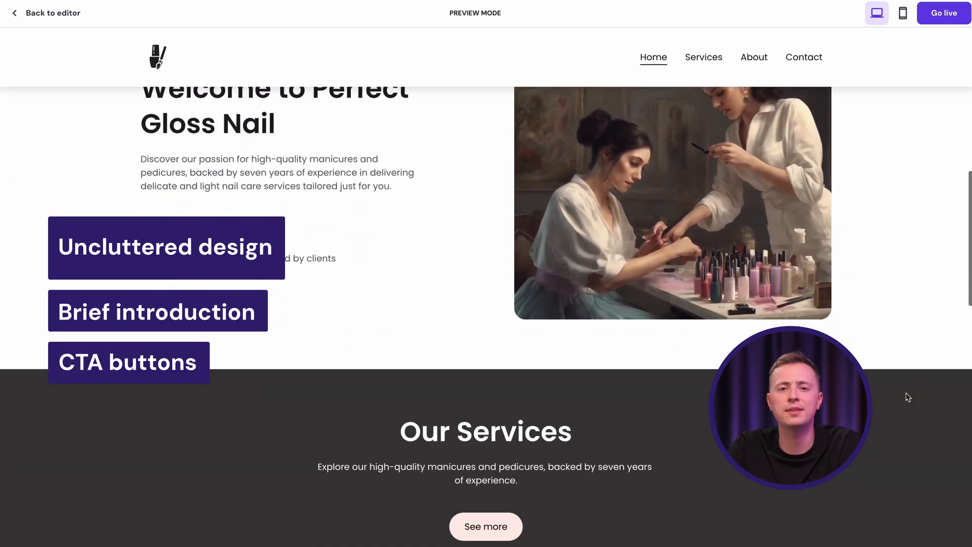
{"action": "scroll", "scroll_direction": "down", "scroll_amount": 3}
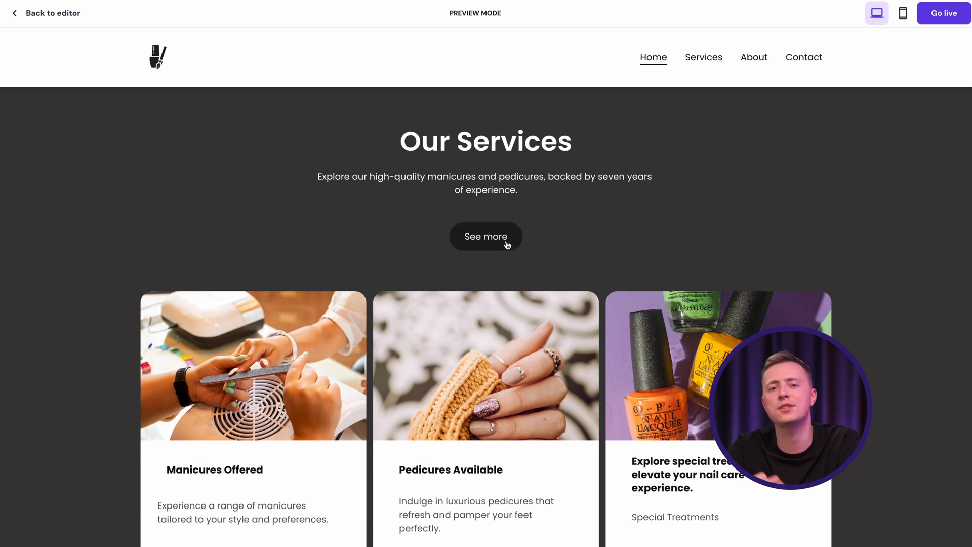
{"action": "left_click", "coordinate": [703, 58]}
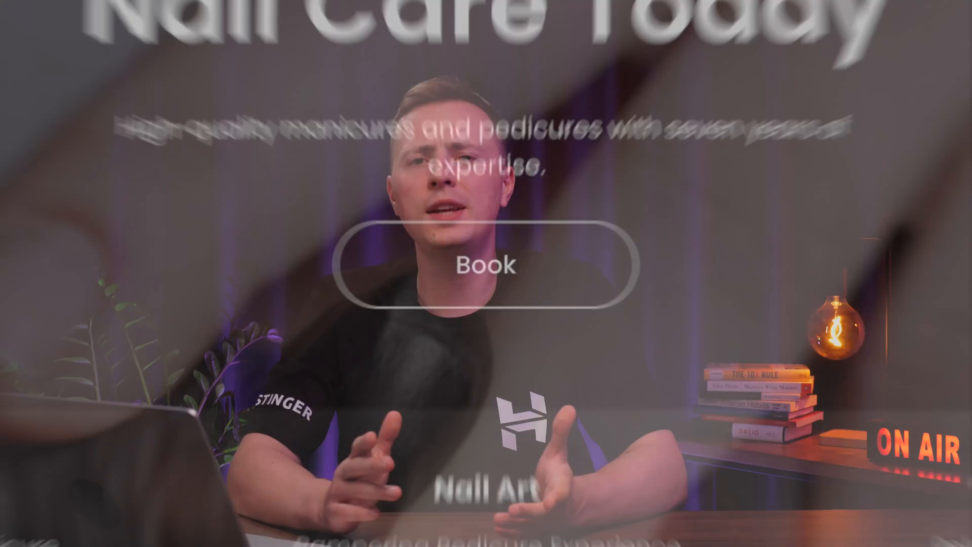
Leave preview mode and return to the editor
{"action": "left_click", "coordinate": [14, 92]}
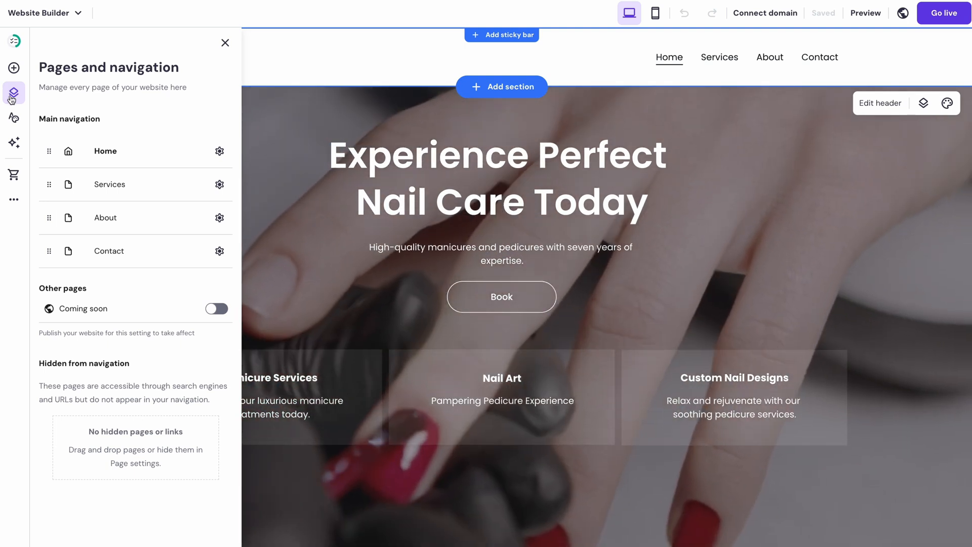
Generate a minimal, clear 'Nail Care FAQs' page from an AI description and add it to navigation
{"action": "left_click", "coordinate": [79, 527]}
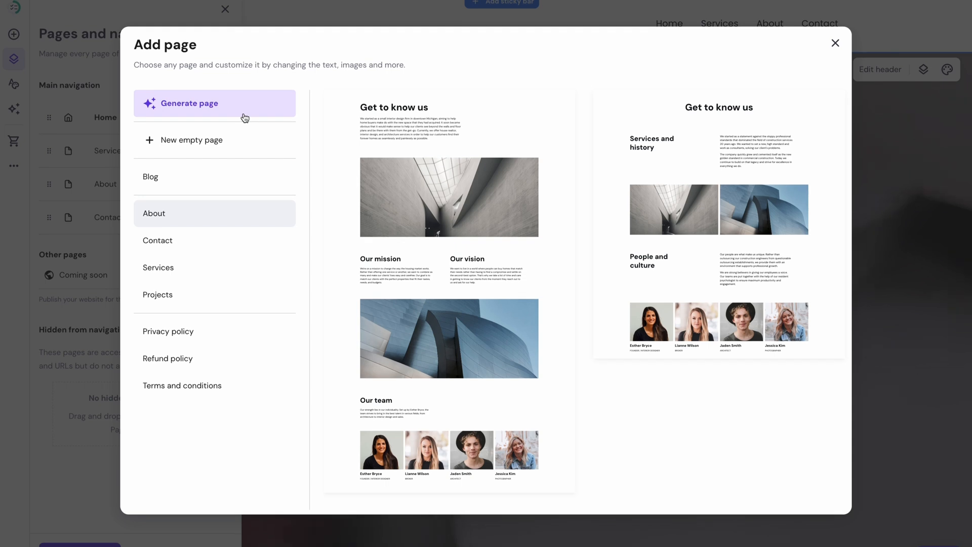
{"action": "left_click", "coordinate": [188, 102]}
{"action": "type", "text": "It's a FAQ page for the Nails at Susan's salon. It contains frequently asked questions and answers to them. The page should be minimal and c"}
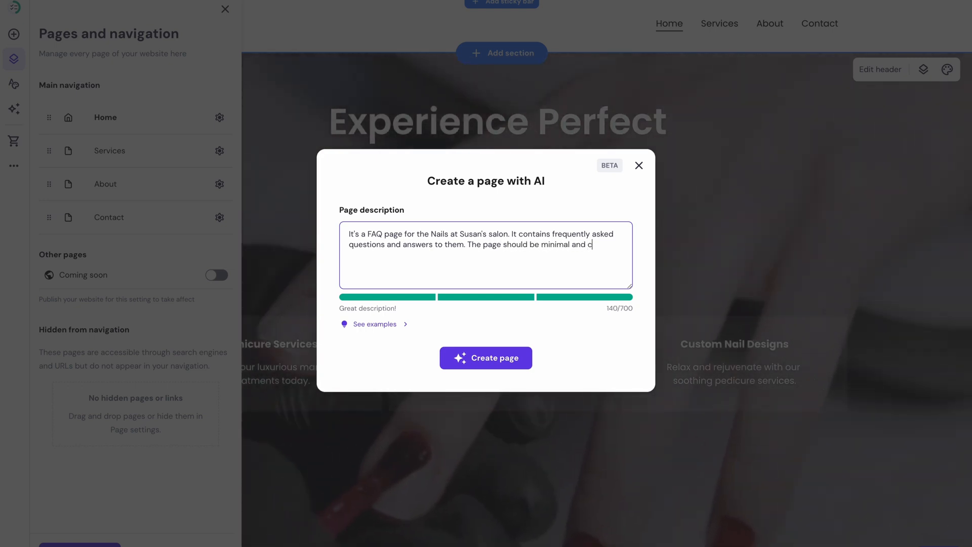
{"action": "type", "text": "lear"}
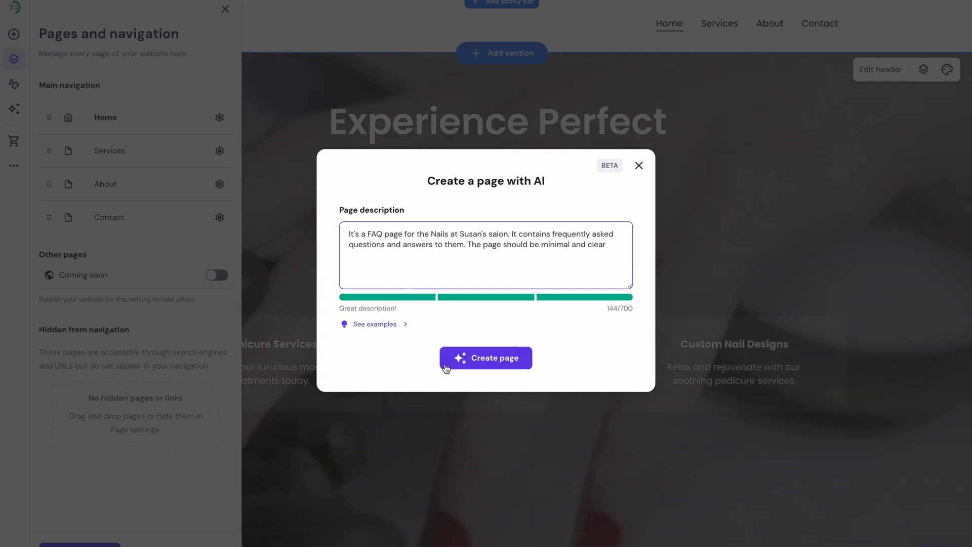
{"action": "left_click", "coordinate": [486, 358]}
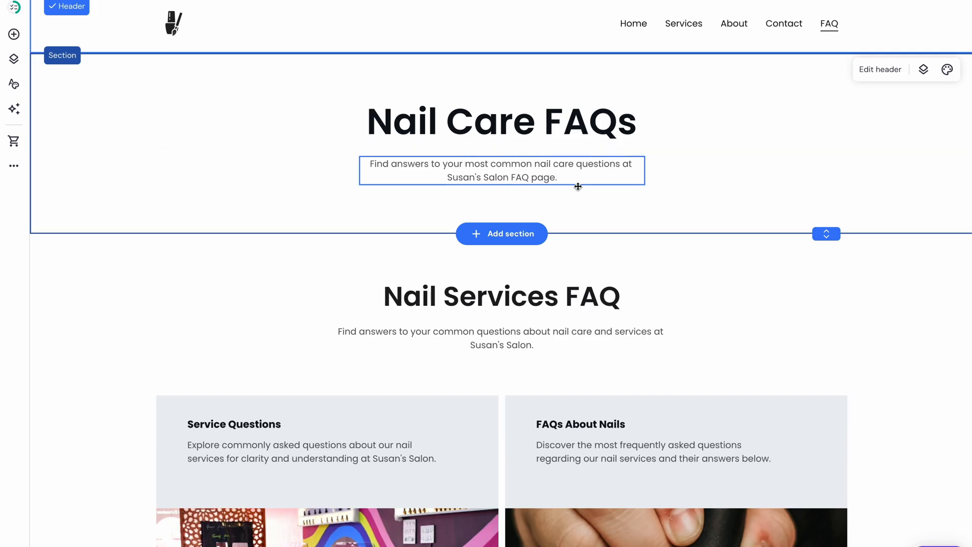
Add a two-column 'Frequently asked questions' template section to the FAQ page
{"action": "left_click", "coordinate": [500, 234]}
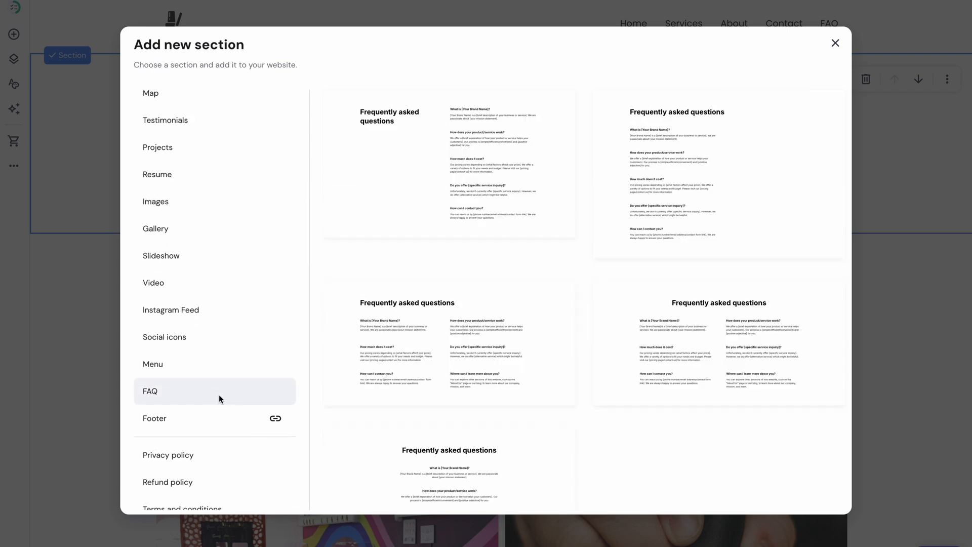
{"action": "left_click", "coordinate": [449, 168]}
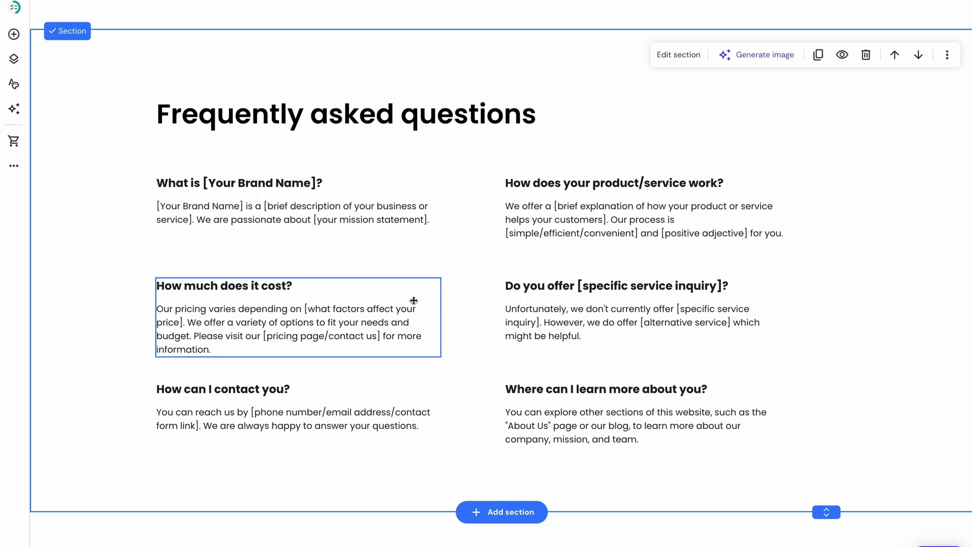
{"action": "left_click", "coordinate": [14, 94]}
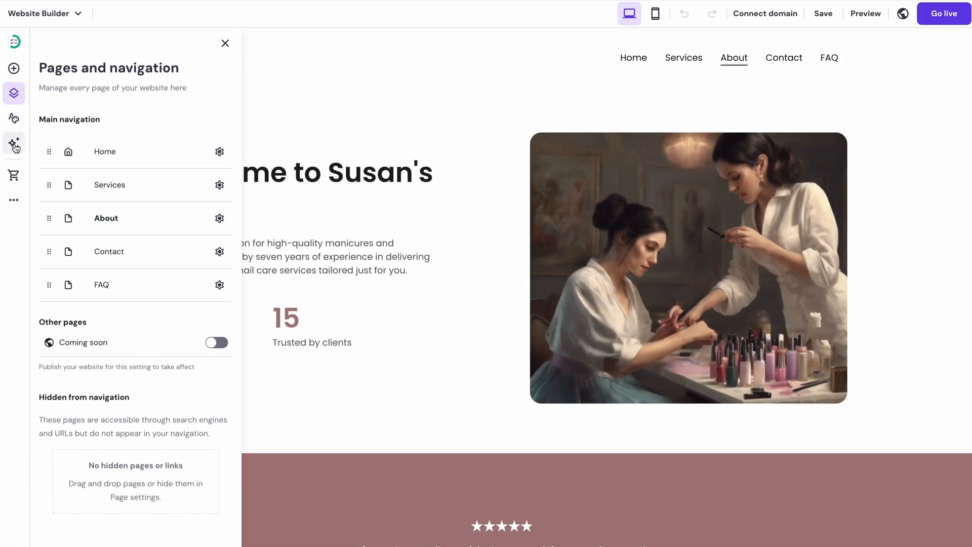
Have AI Writer produce a story of a nail artist with 7 years of experience doing high-quality work
{"action": "left_click", "coordinate": [13, 143]}
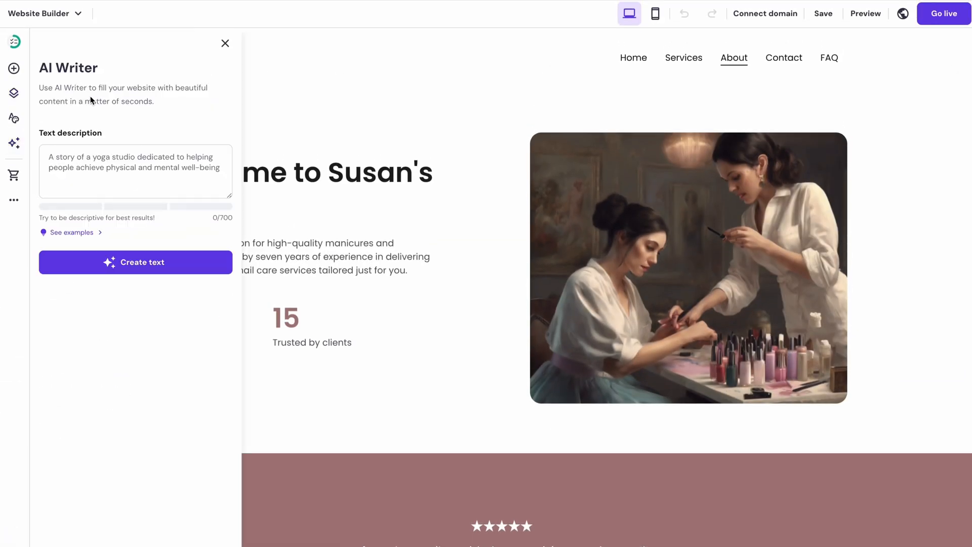
{"action": "type", "text": "A story of a nail artist with 7 years of experience. She has learned how to do high-quality manicures and pedicures independently and practiced amongst the best profesi"}
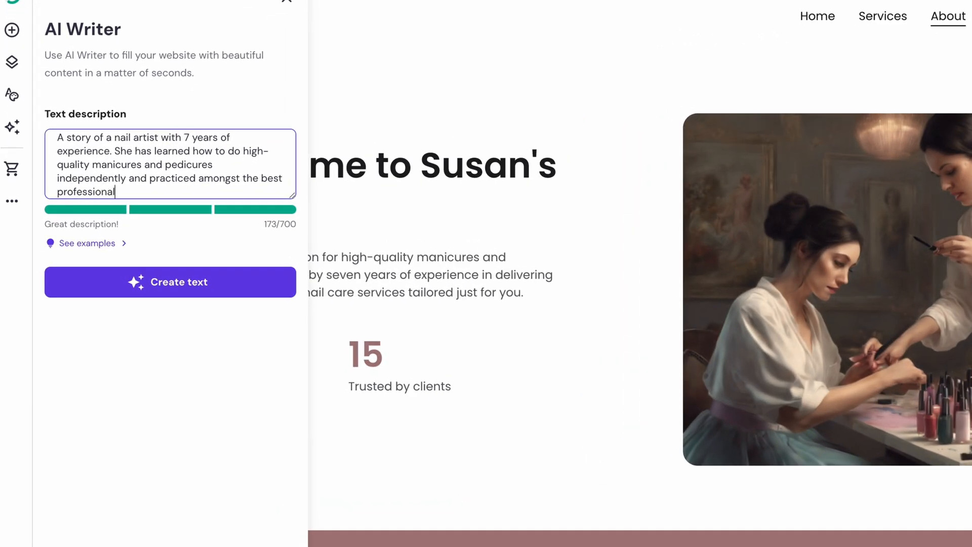
{"action": "type", "text": "s"}
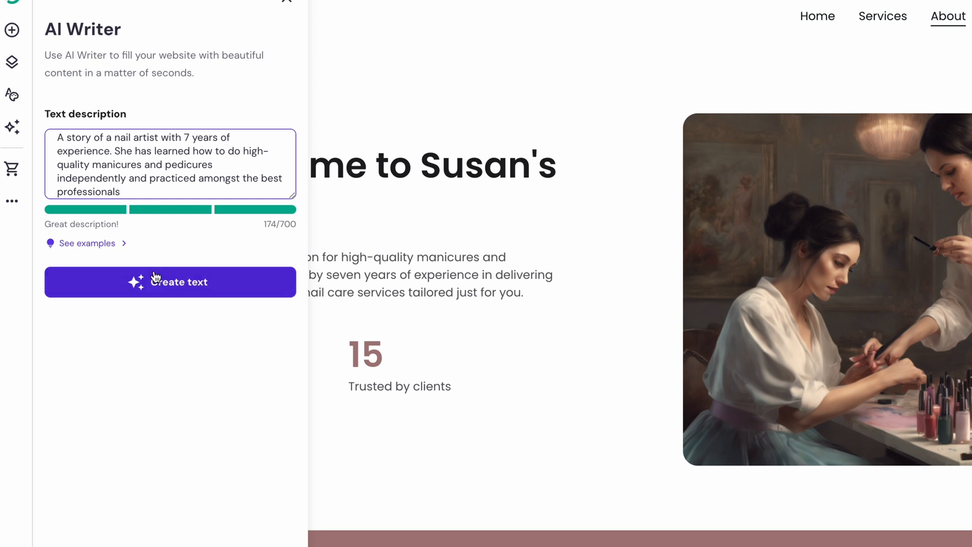
{"action": "left_click", "coordinate": [171, 282]}
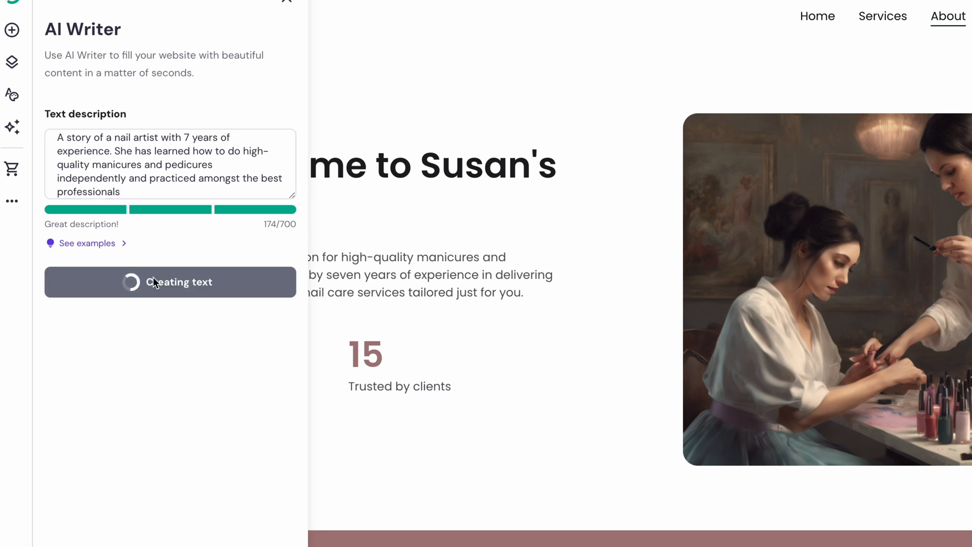
{"action": "left_click", "coordinate": [170, 282]}
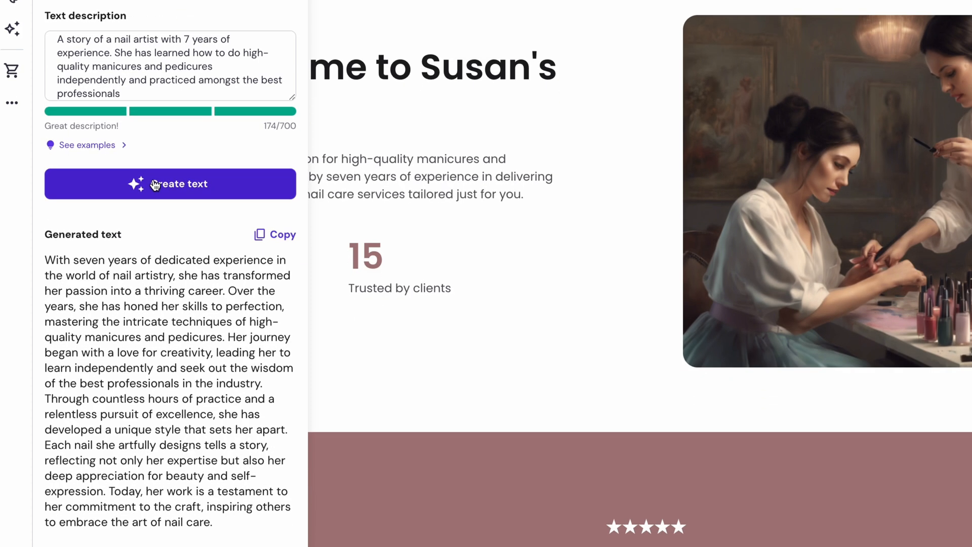
{"action": "mouse_move", "coordinate": [267, 238]}
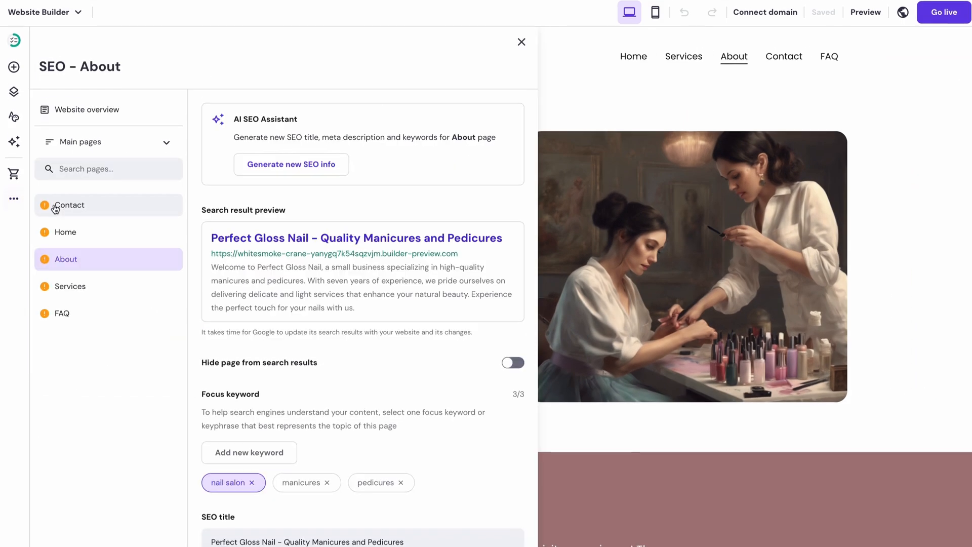
Scroll through the About page's SEO checklist of title, meta description and keyword checks
{"action": "scroll", "scroll_direction": "down", "scroll_amount": 3}
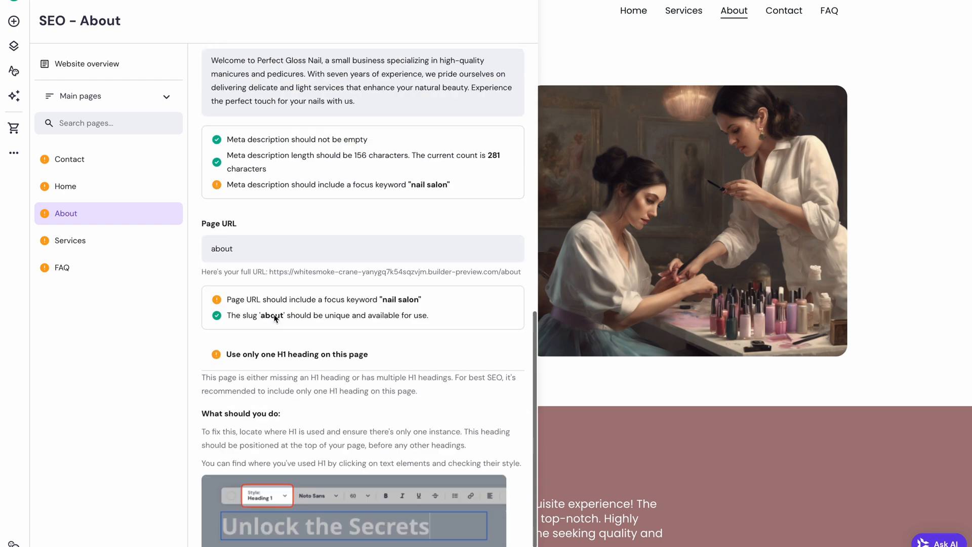
{"action": "scroll", "scroll_direction": "down", "scroll_amount": 3}
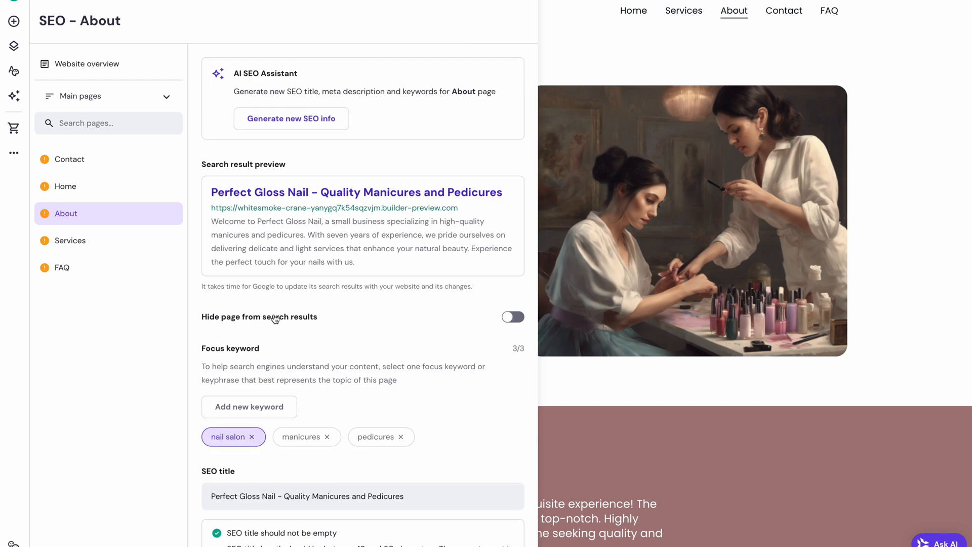
Accept the AI-suggested description, three nail salon keywords and new About page SEO title
{"action": "left_click", "coordinate": [290, 118]}
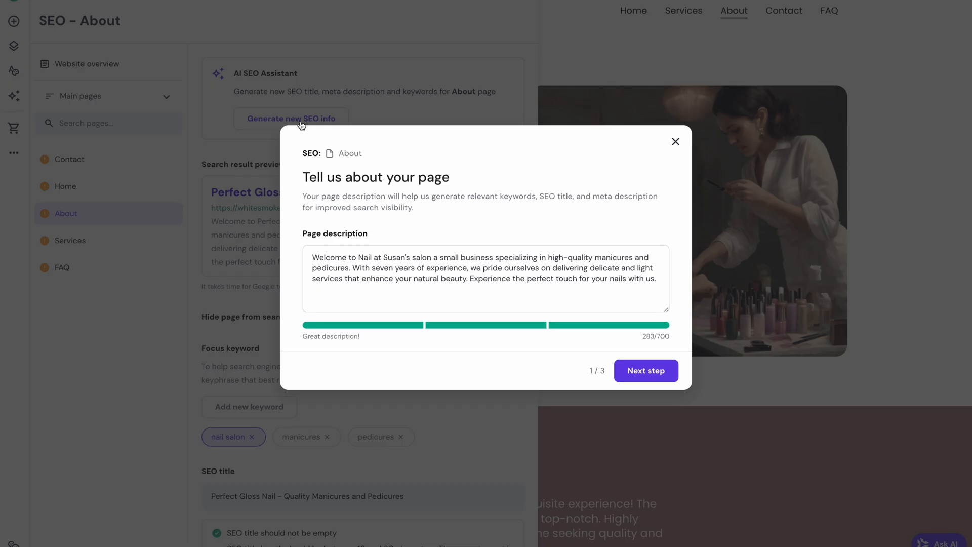
{"action": "mouse_move", "coordinate": [310, 138]}
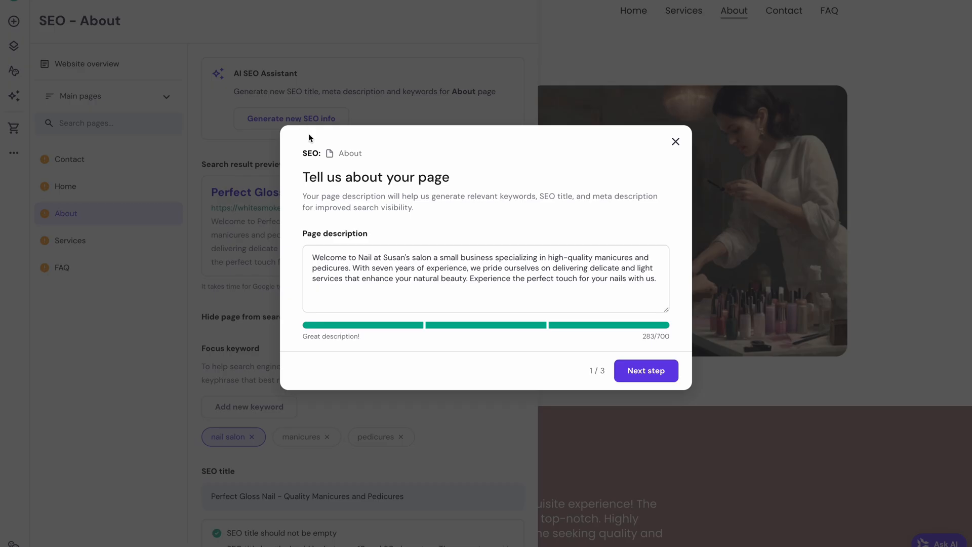
{"action": "left_click", "coordinate": [645, 370]}
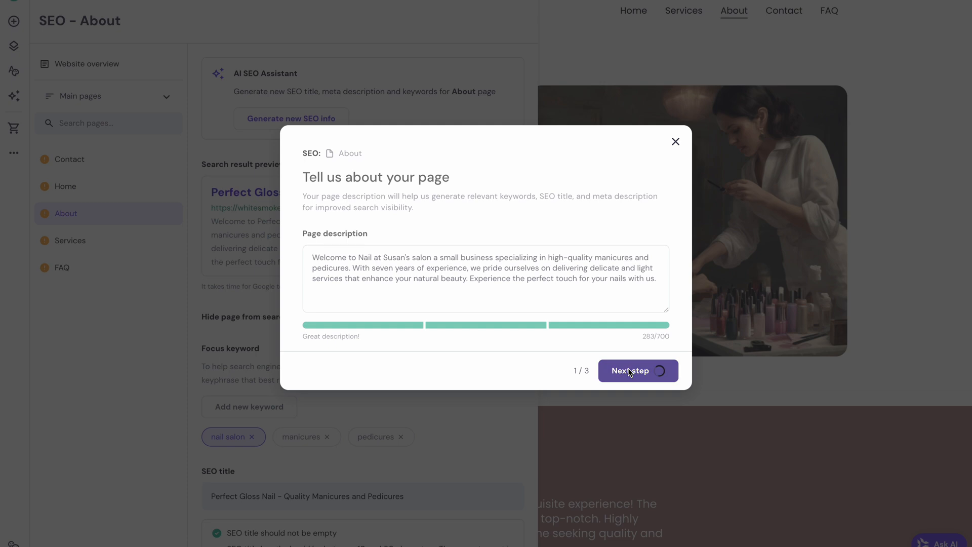
{"action": "left_click", "coordinate": [630, 370]}
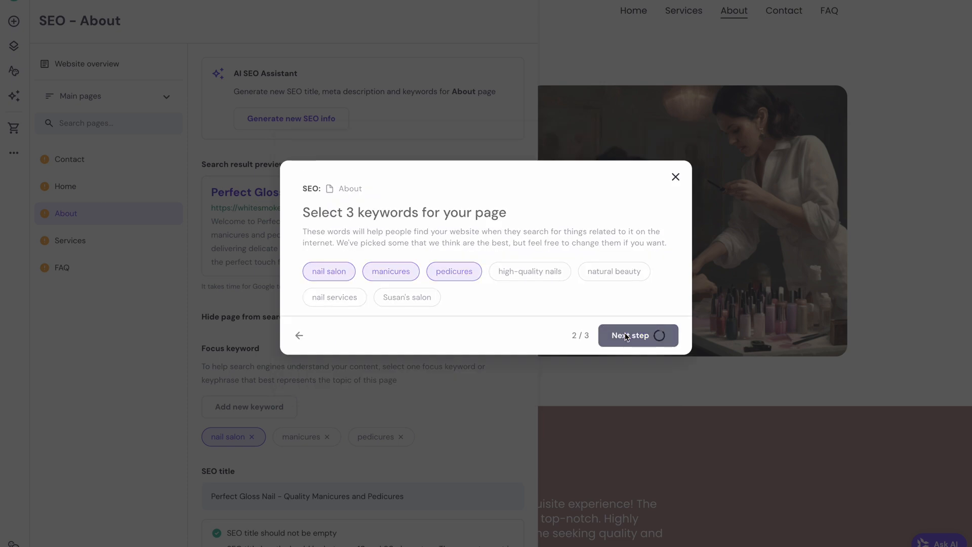
{"action": "left_click", "coordinate": [632, 335]}
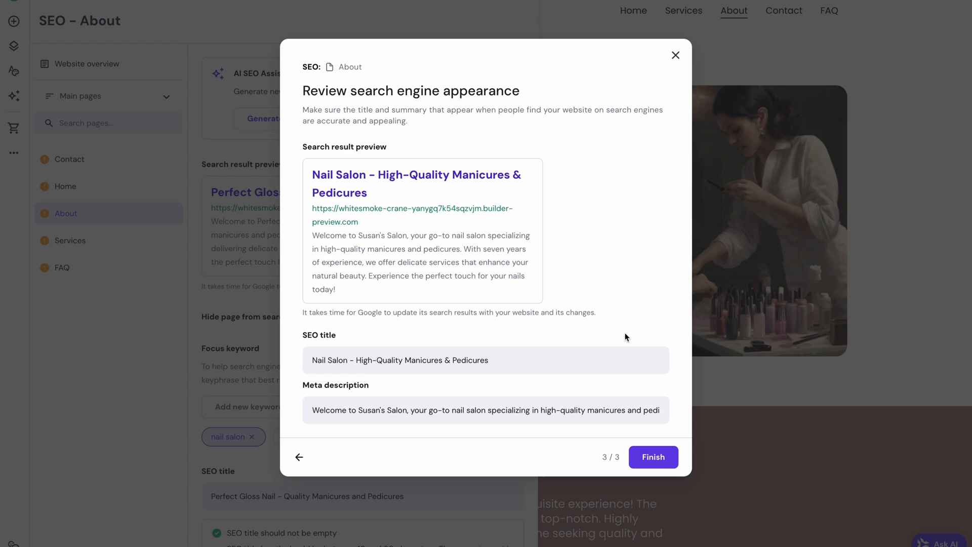
{"action": "left_click", "coordinate": [652, 456]}
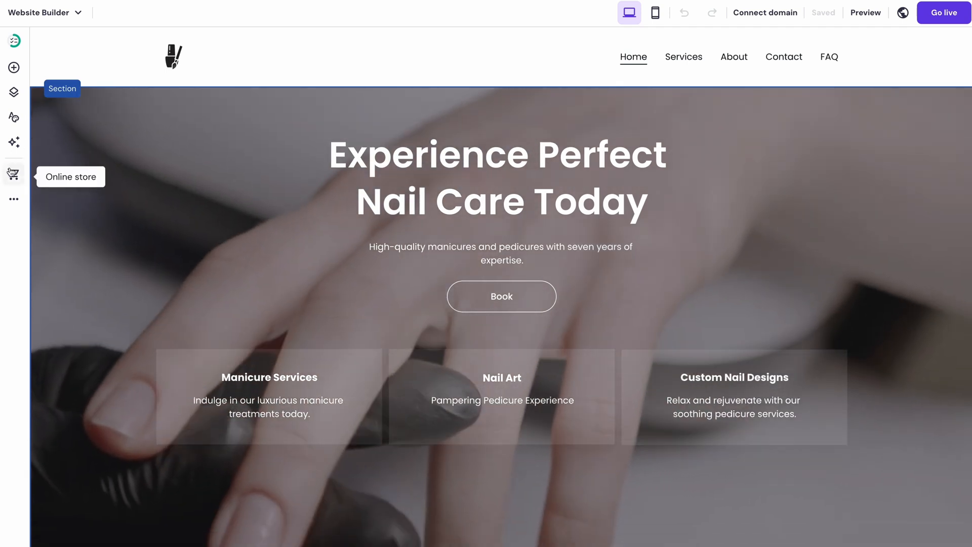
Add an online Store page with sample products and enter the store manager setup
{"action": "left_click", "coordinate": [14, 173]}
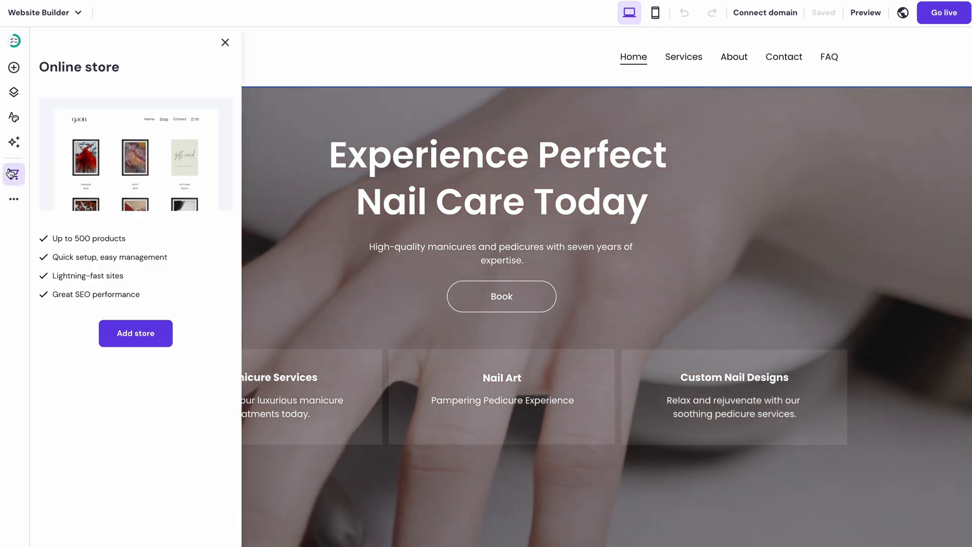
{"action": "left_click", "coordinate": [135, 333]}
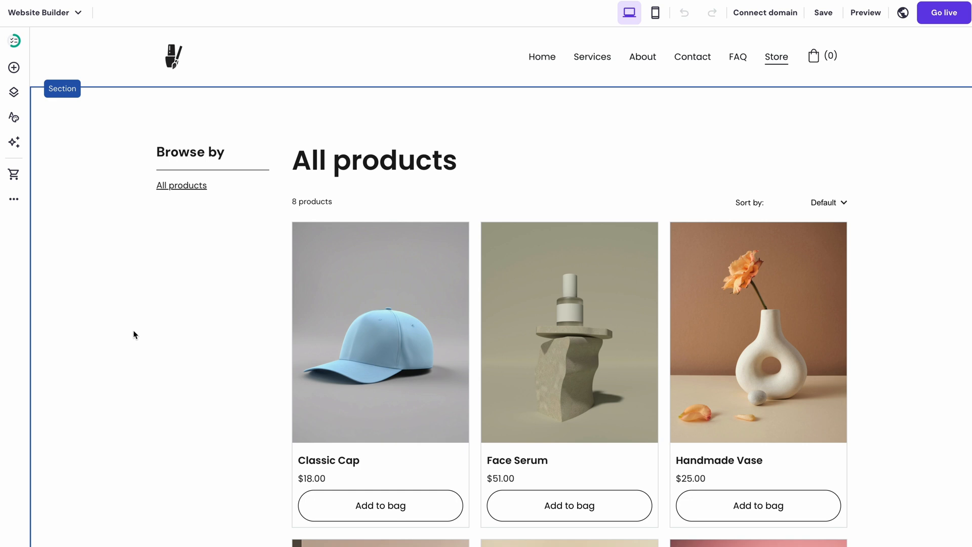
{"action": "mouse_move", "coordinate": [30, 188]}
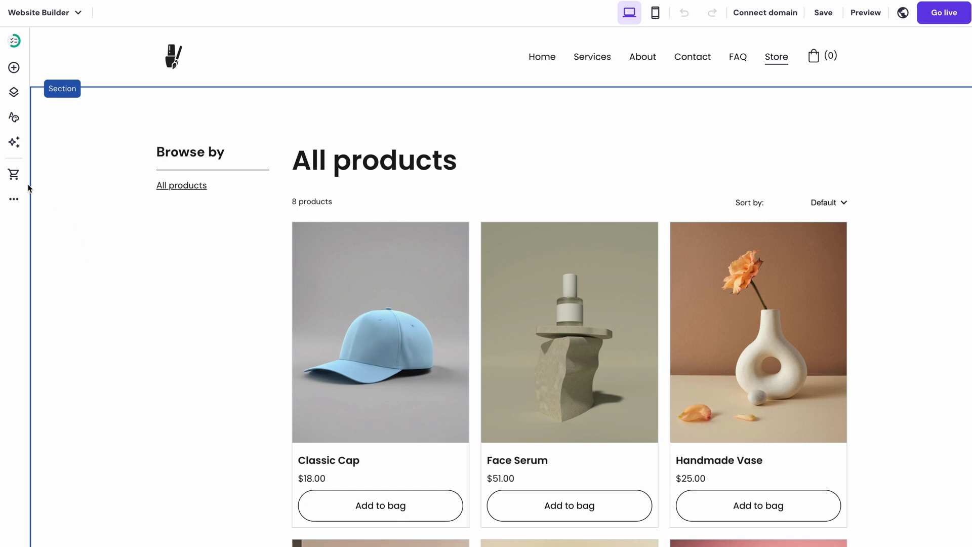
{"action": "left_click", "coordinate": [13, 174]}
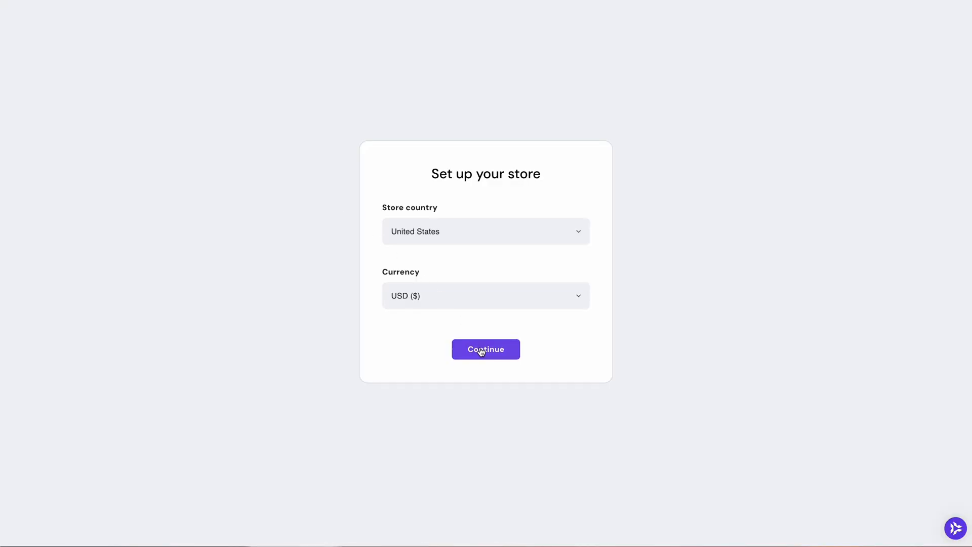
Confirm United States with USD for the store and begin adding its first product
{"action": "left_click", "coordinate": [486, 349]}
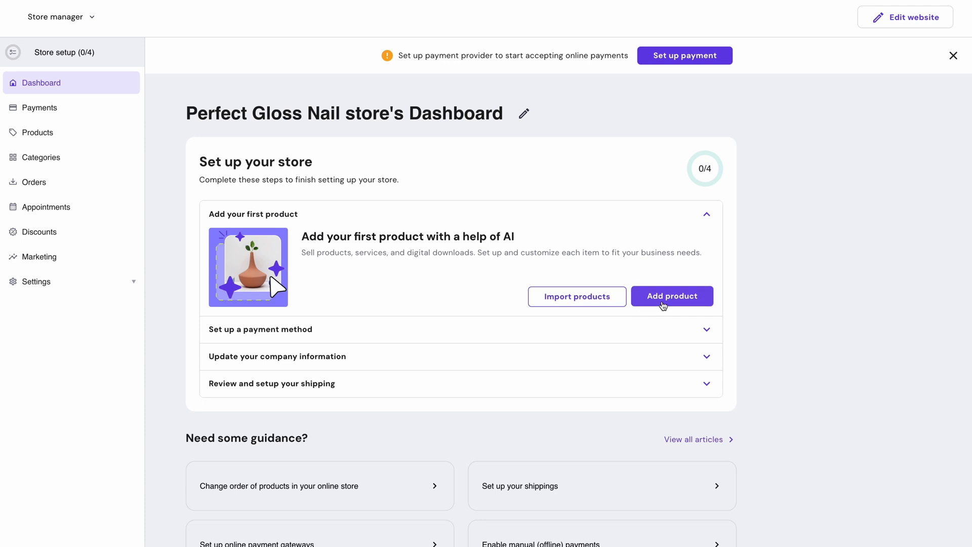
{"action": "left_click", "coordinate": [671, 295]}
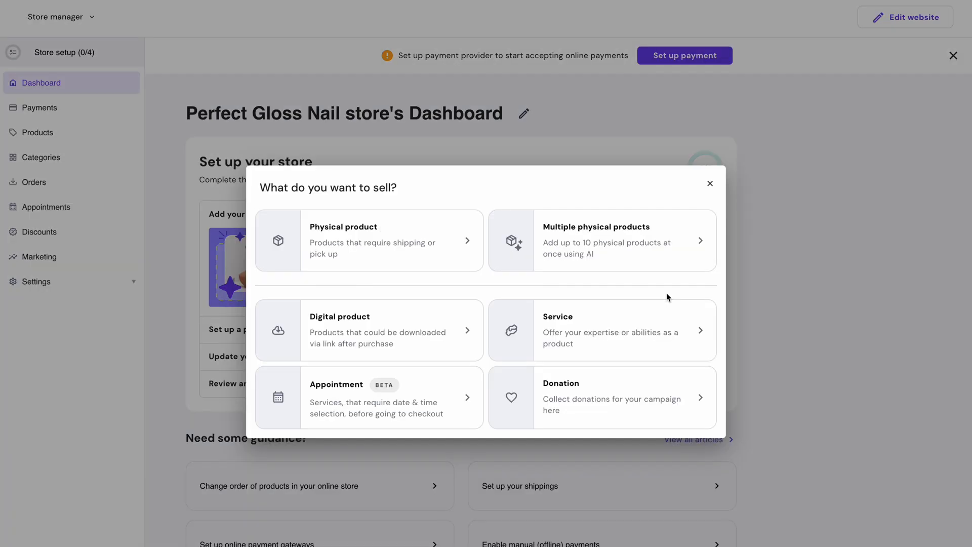
{"action": "mouse_move", "coordinate": [670, 304]}
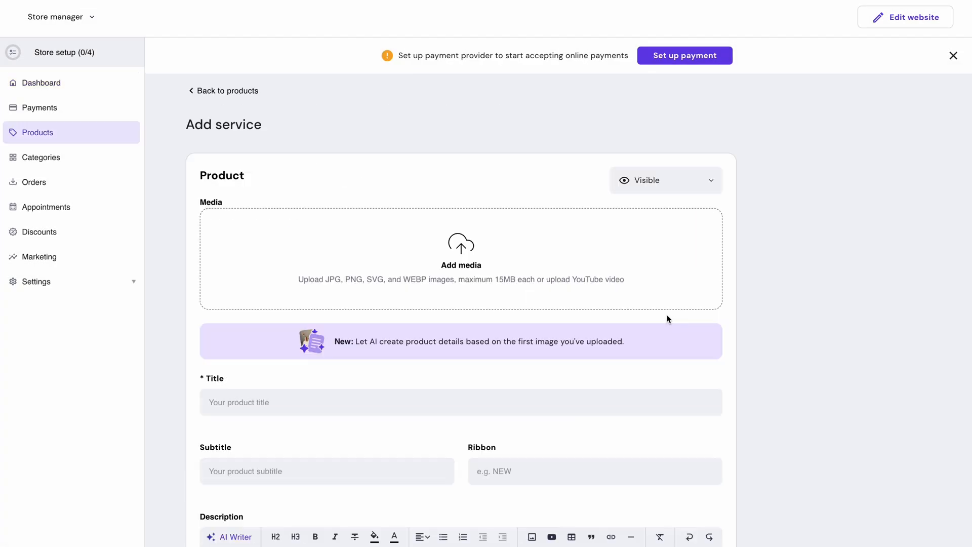
Upload the nail photo and have AI fill the 'Professional Nail File' title, subtitle, ribbon and description
{"action": "left_click", "coordinate": [461, 259]}
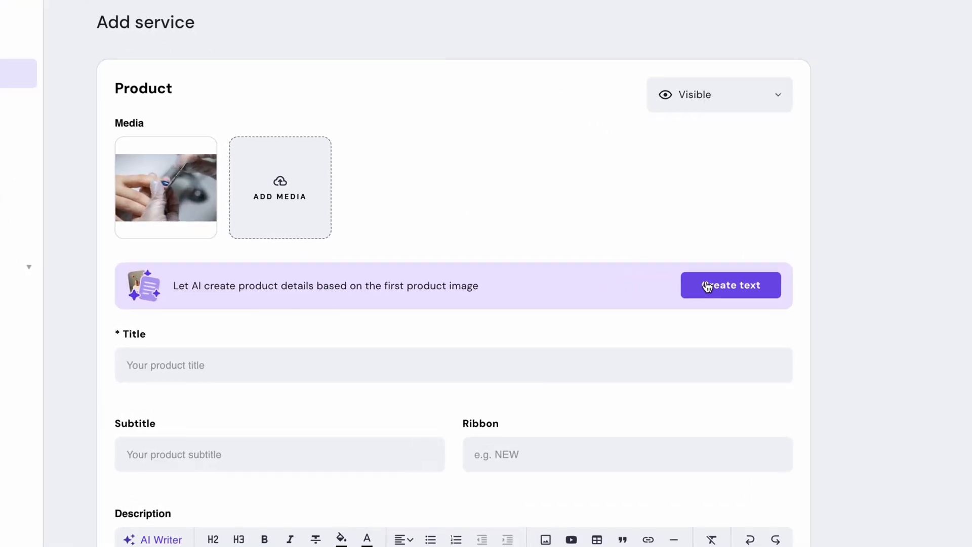
{"action": "left_click", "coordinate": [730, 285]}
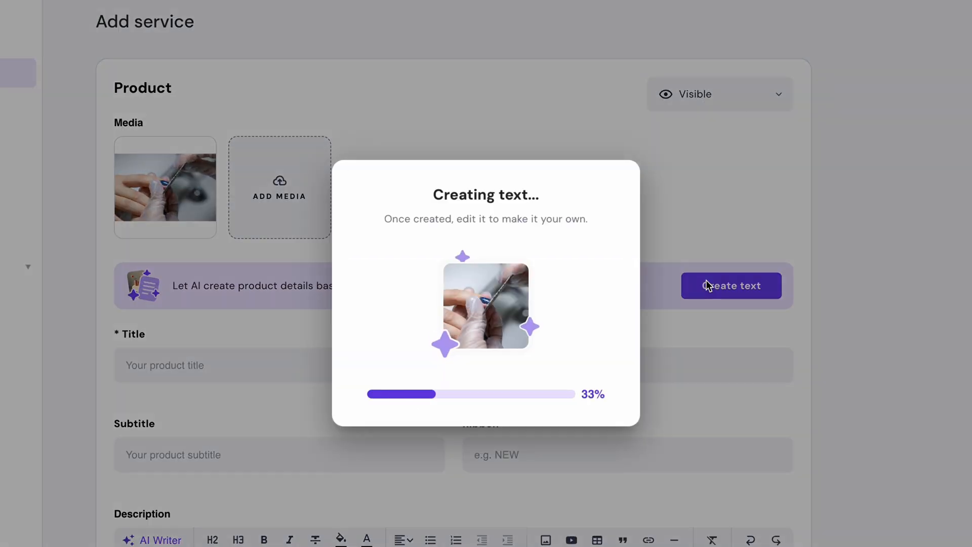
{"action": "left_click", "coordinate": [730, 285]}
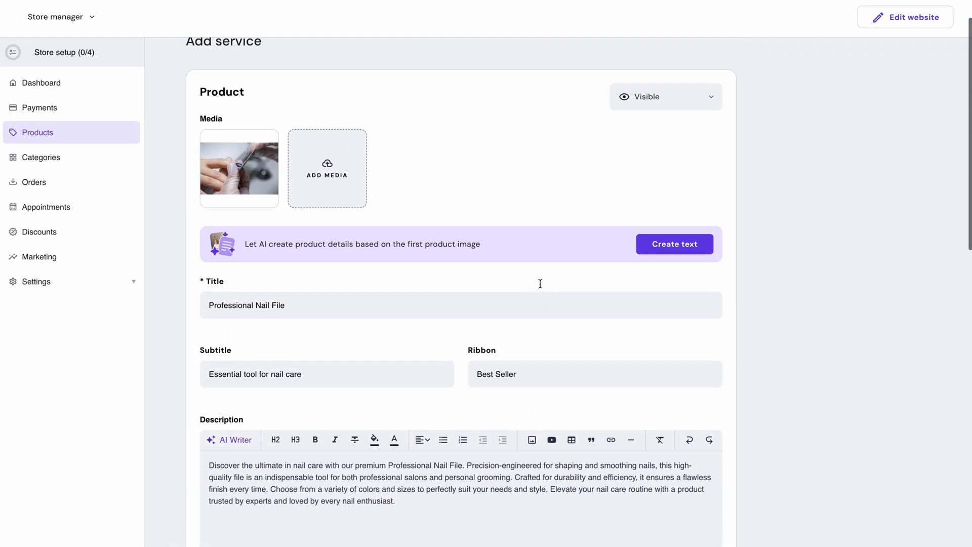
{"action": "mouse_move", "coordinate": [212, 141]}
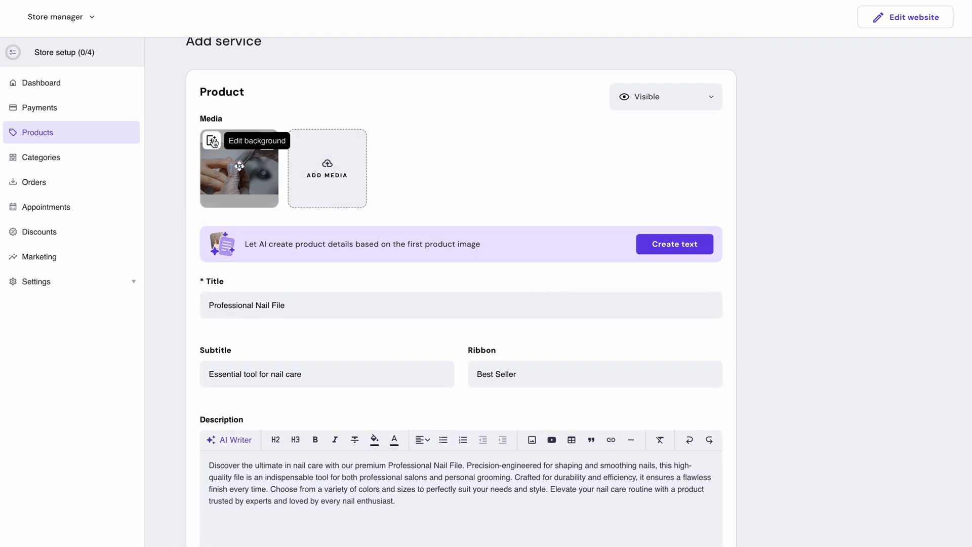
Preview light grey and light blue photo backgrounds, then apply plain white to the nail file photo
{"action": "left_click", "coordinate": [212, 141]}
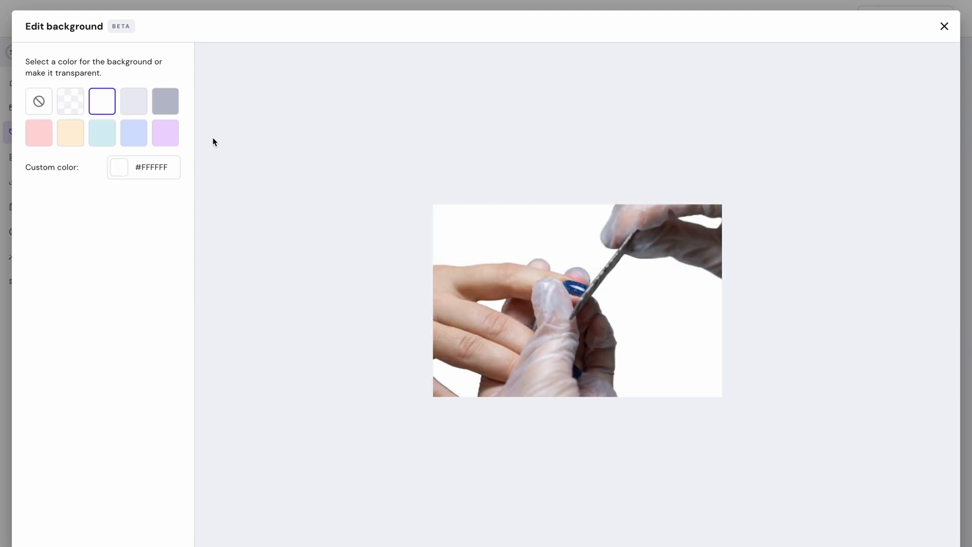
{"action": "left_click", "coordinate": [133, 101]}
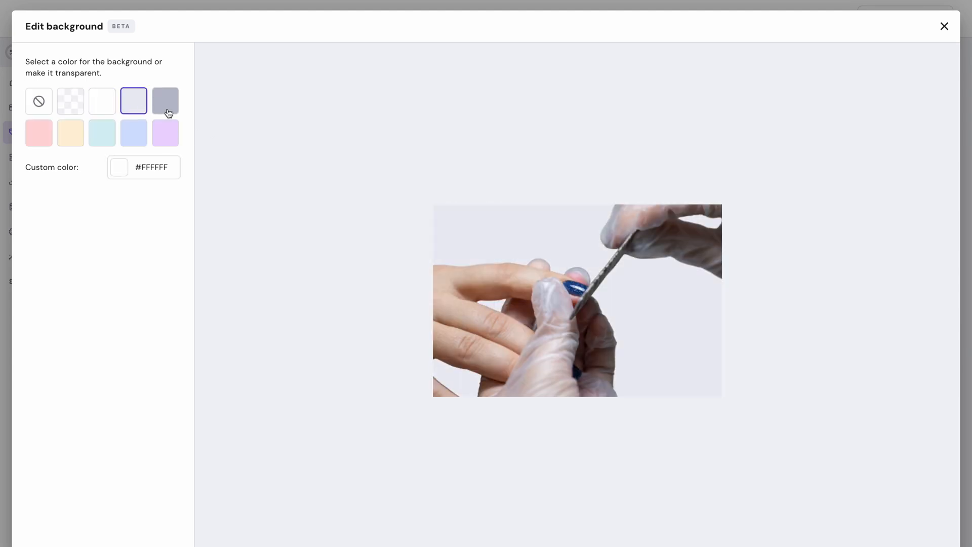
{"action": "left_click", "coordinate": [133, 132]}
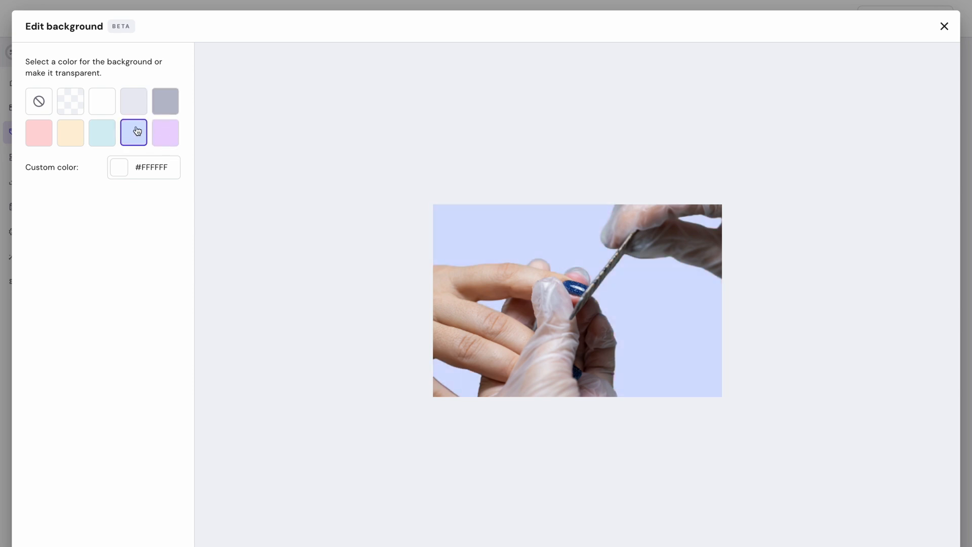
{"action": "left_click", "coordinate": [102, 102]}
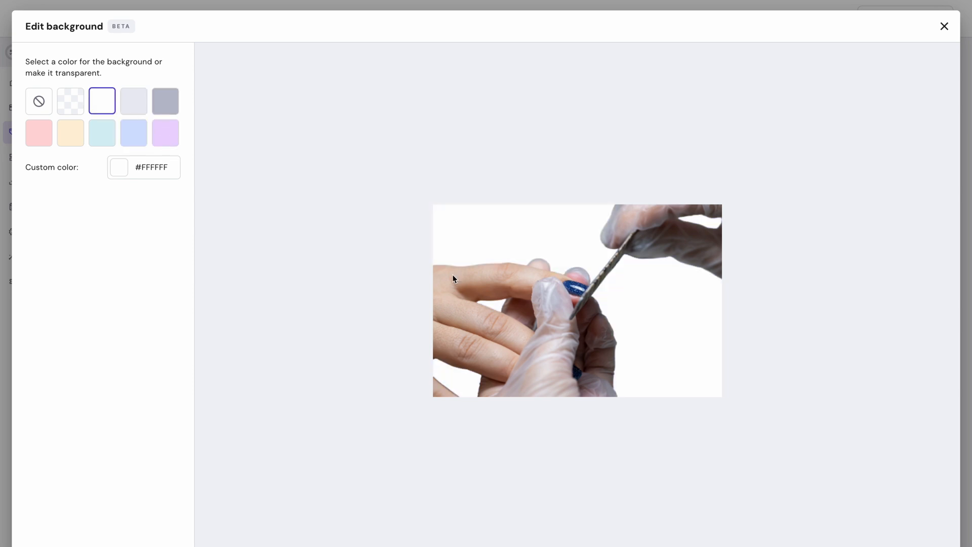
{"action": "left_click", "coordinate": [942, 26]}
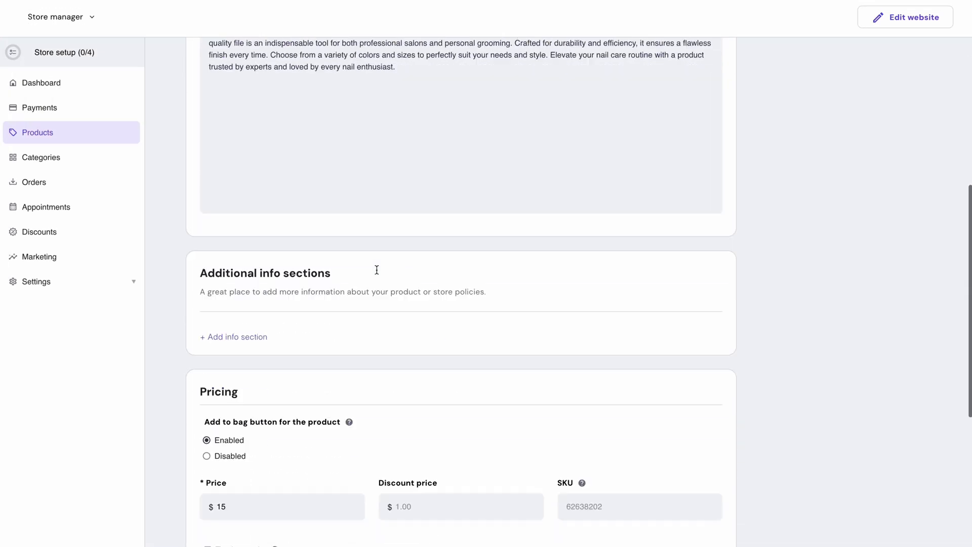
Add a Color option with Red and Yellow choices and save the nail file product
{"action": "scroll", "scroll_direction": "down", "scroll_amount": 3}
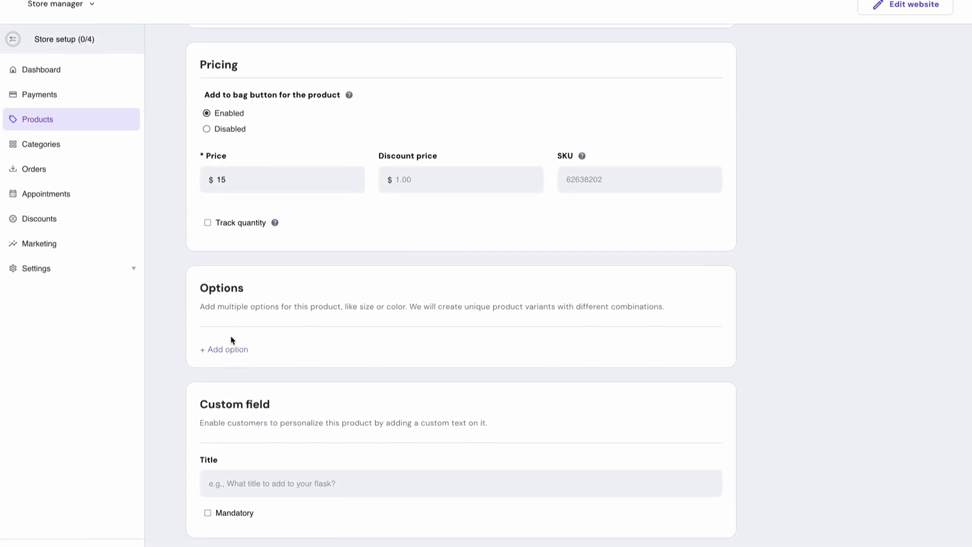
{"action": "left_click", "coordinate": [223, 349]}
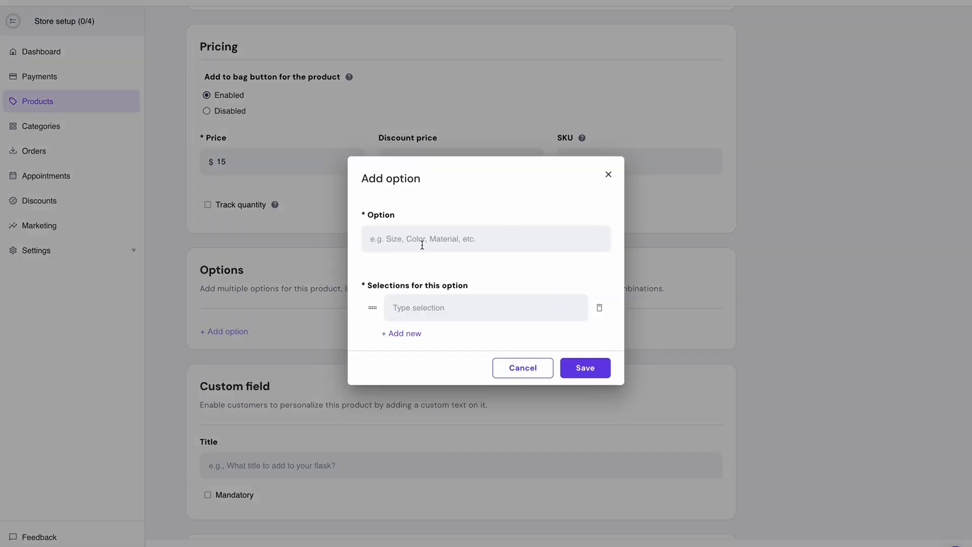
{"action": "type", "text": "Red"}
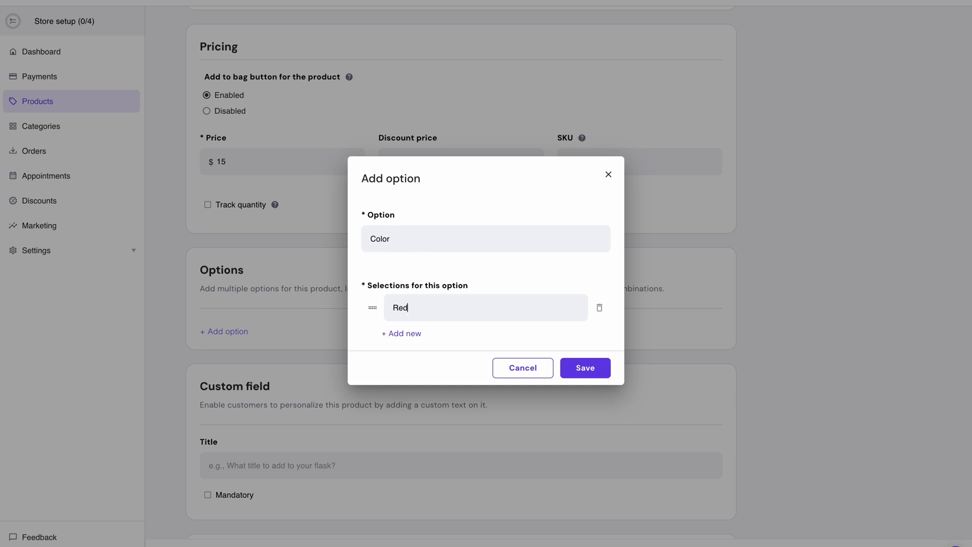
{"action": "left_click", "coordinate": [401, 333]}
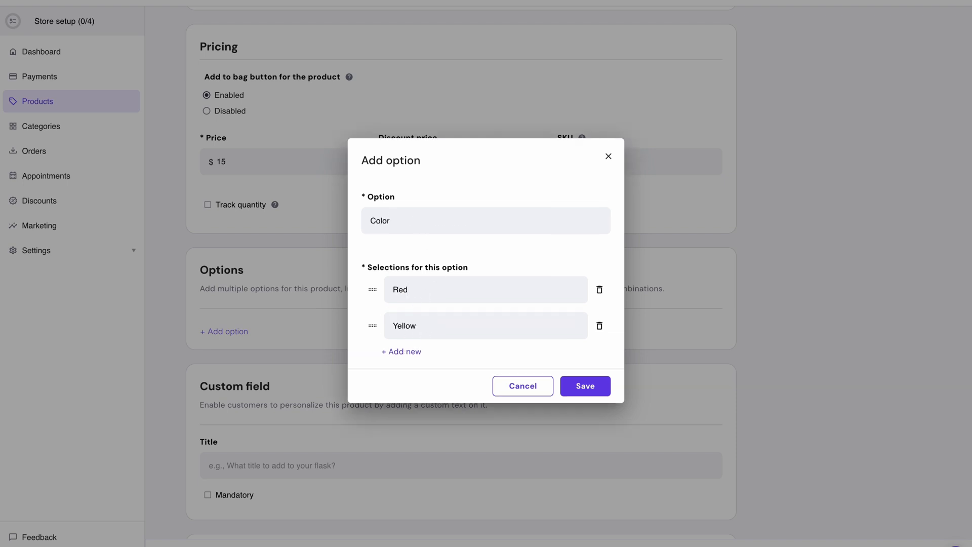
{"action": "left_click", "coordinate": [584, 386]}
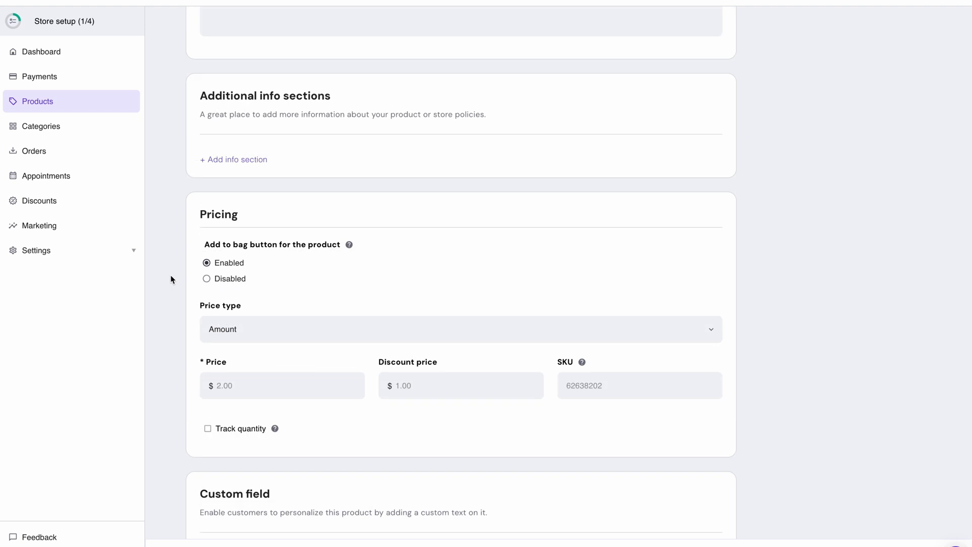
{"action": "mouse_move", "coordinate": [243, 333]}
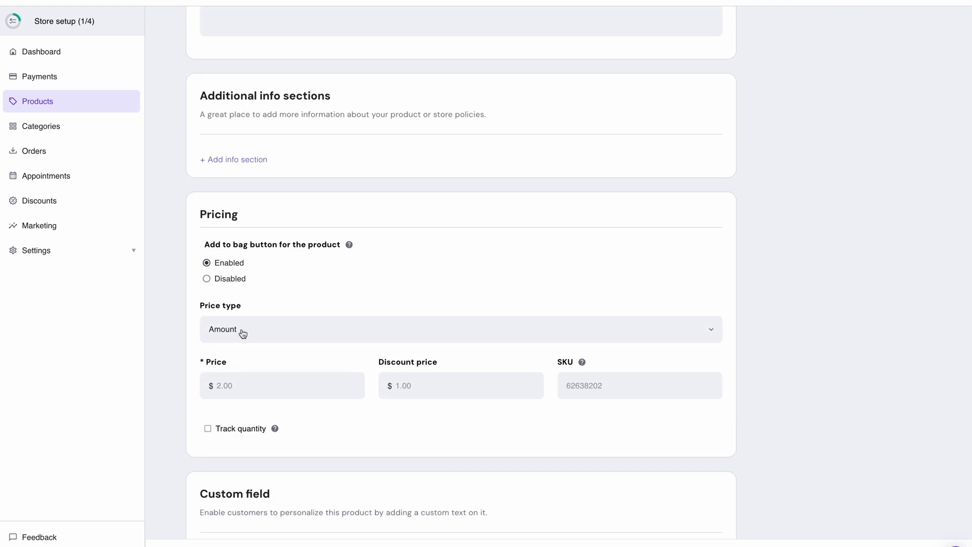
{"action": "left_click", "coordinate": [460, 329]}
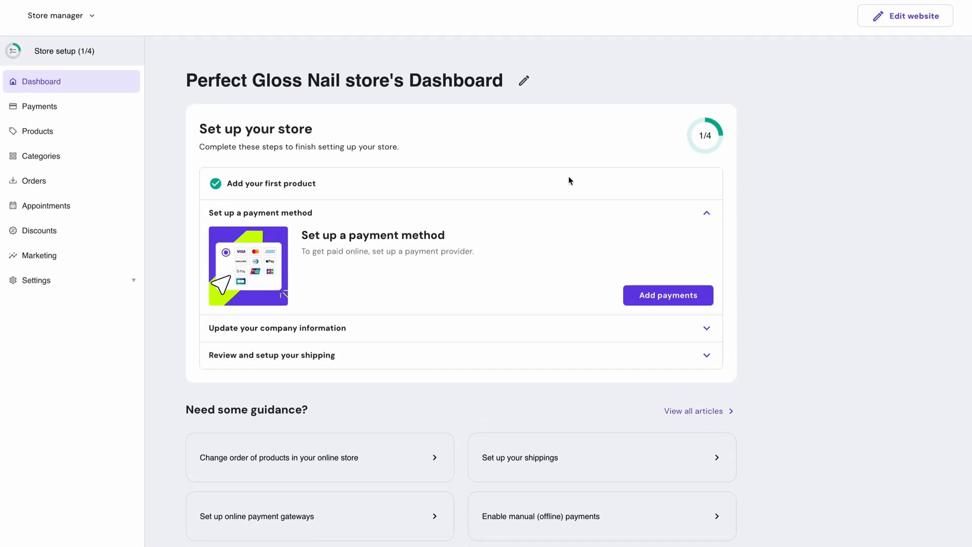
{"action": "mouse_move", "coordinate": [78, 137]}
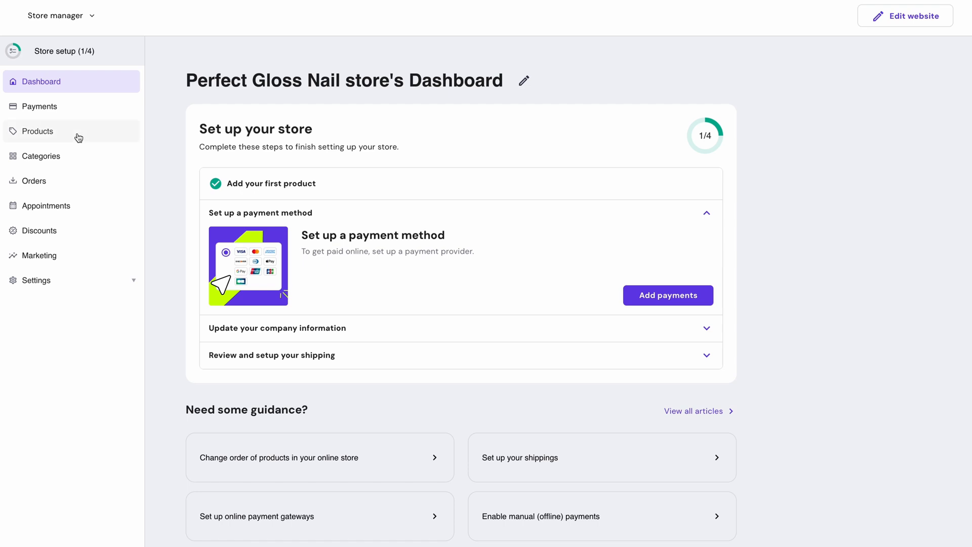
Create Nail File and Buffer Tool and Manicure Tool Set from uploaded photos, then return to the editor
{"action": "left_click", "coordinate": [38, 130]}
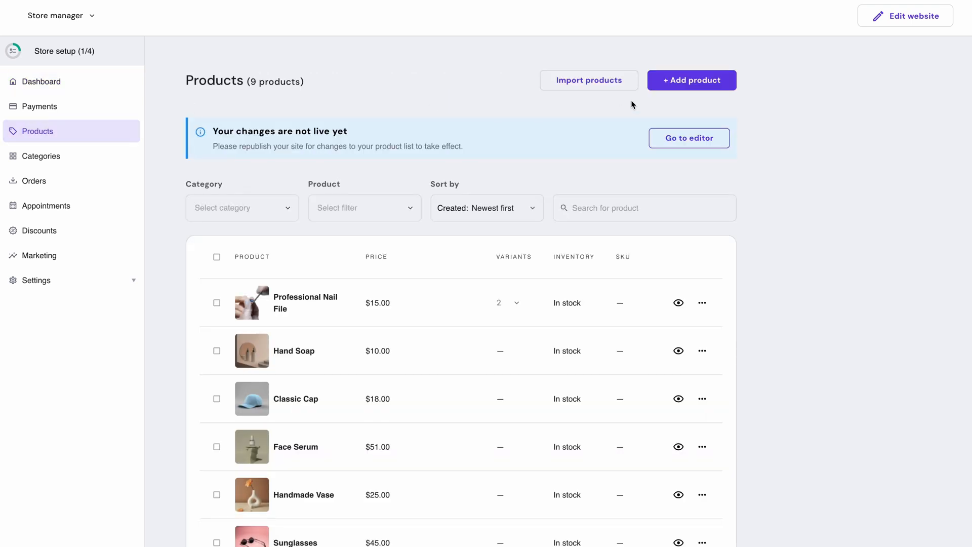
{"action": "left_click", "coordinate": [691, 80]}
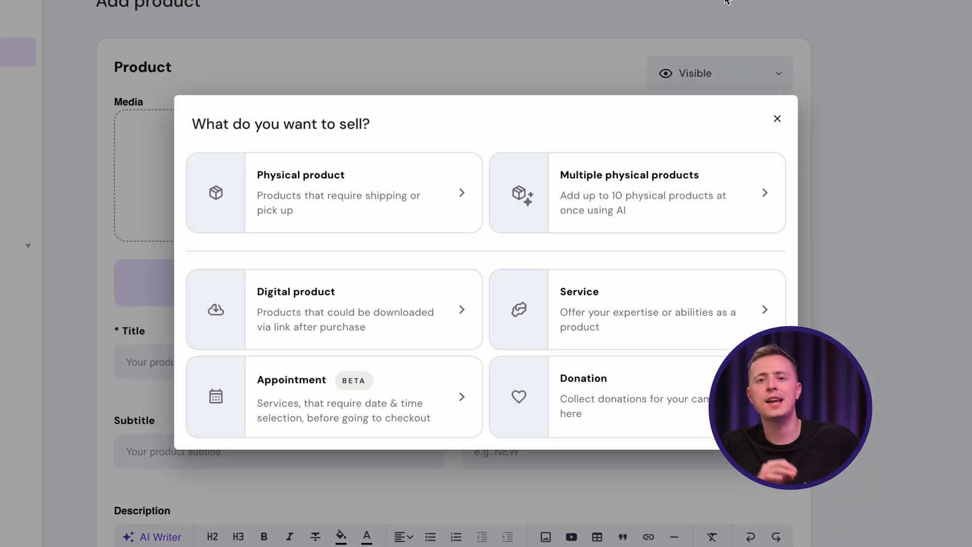
{"action": "mouse_move", "coordinate": [707, 60]}
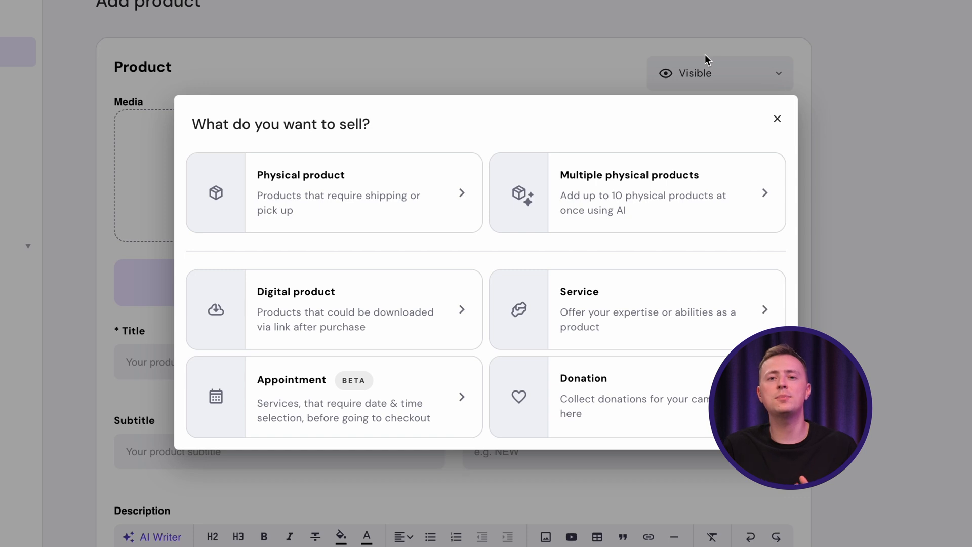
{"action": "left_click", "coordinate": [628, 192]}
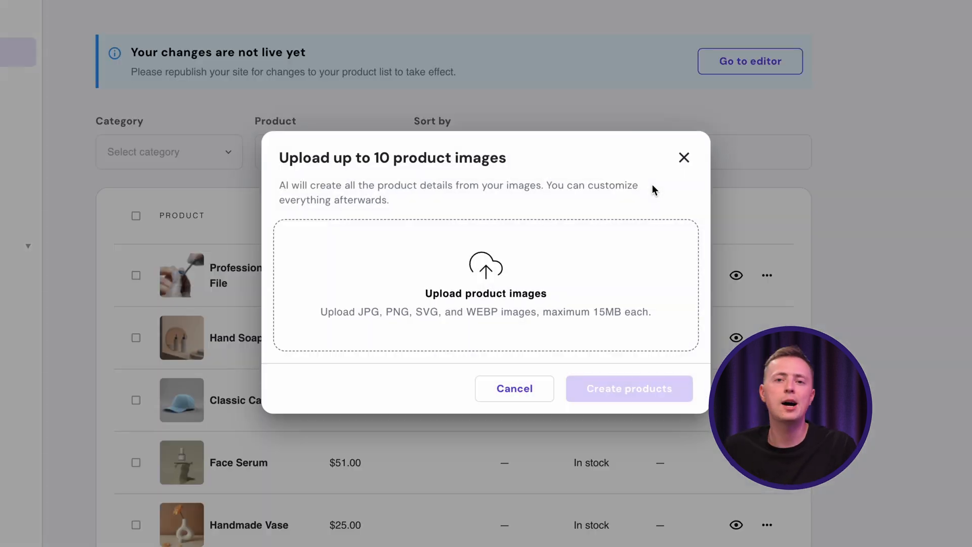
{"action": "left_click", "coordinate": [627, 388]}
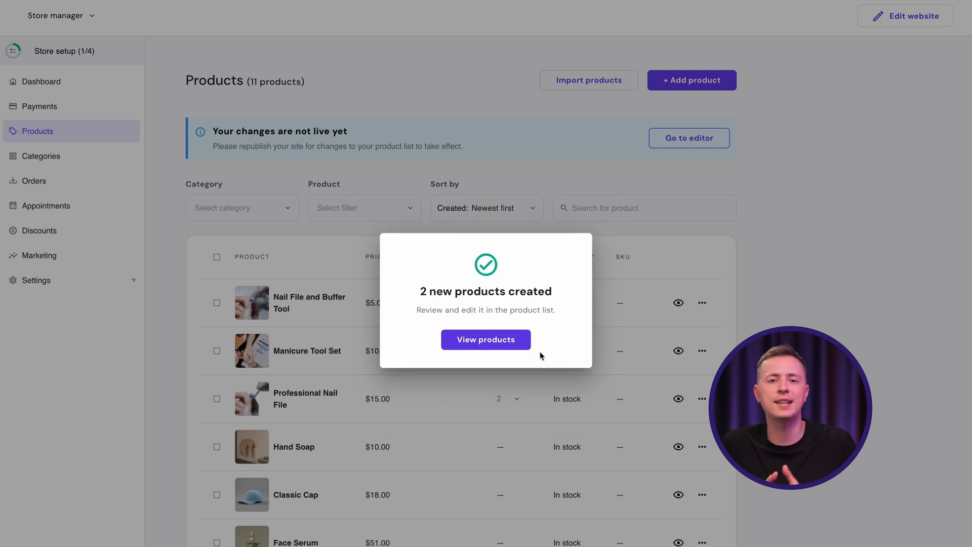
{"action": "left_click", "coordinate": [486, 339]}
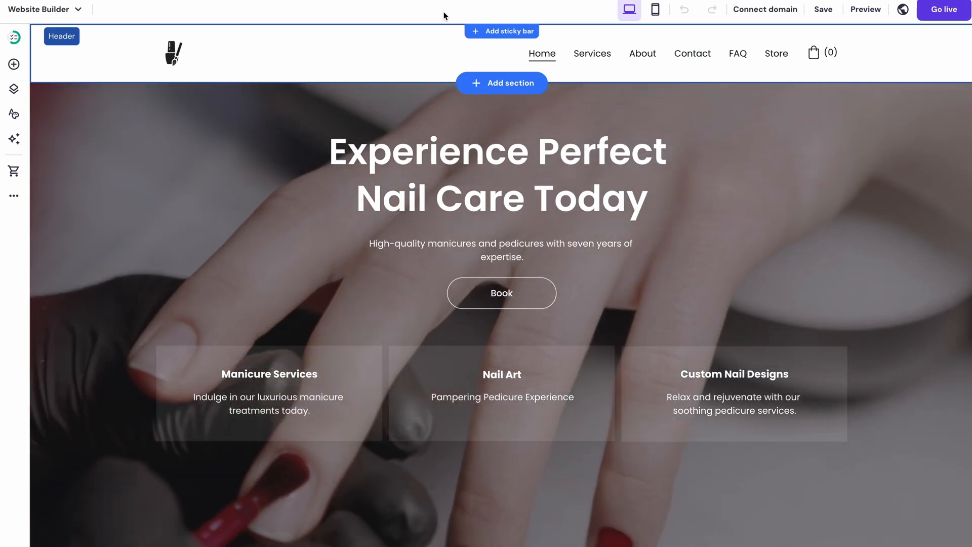
Review the header layout and the product section's style settings in the editor
{"action": "left_click", "coordinate": [13, 169]}
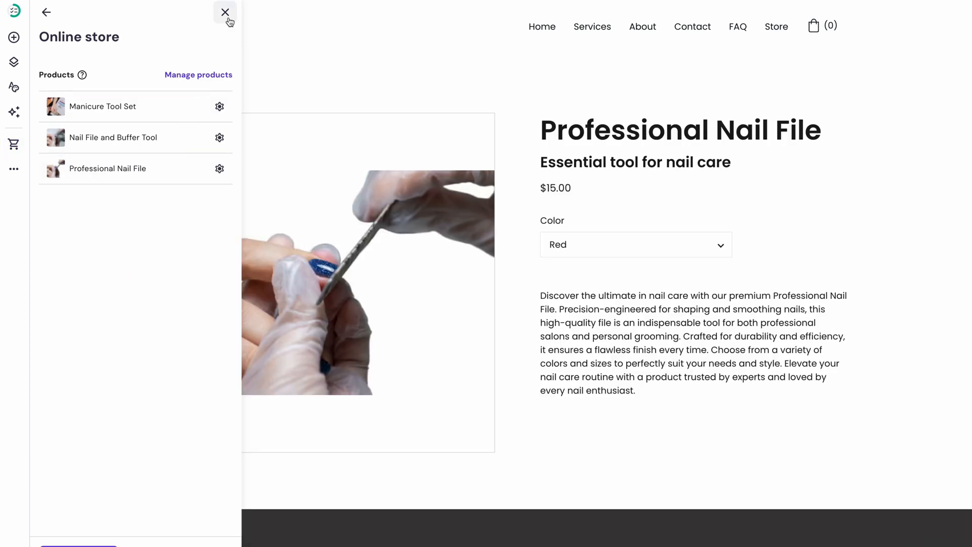
{"action": "left_click", "coordinate": [225, 12]}
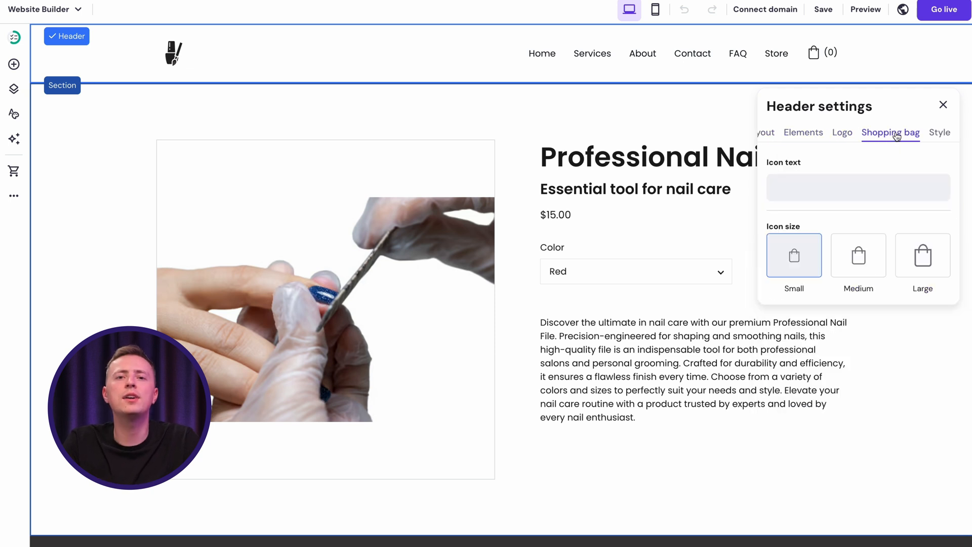
{"action": "left_click", "coordinate": [780, 132]}
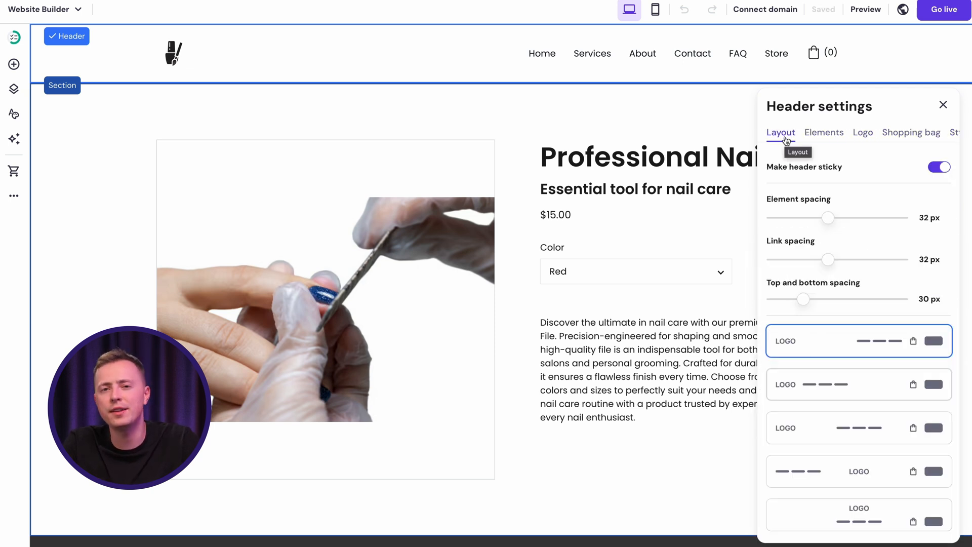
{"action": "mouse_move", "coordinate": [797, 189]}
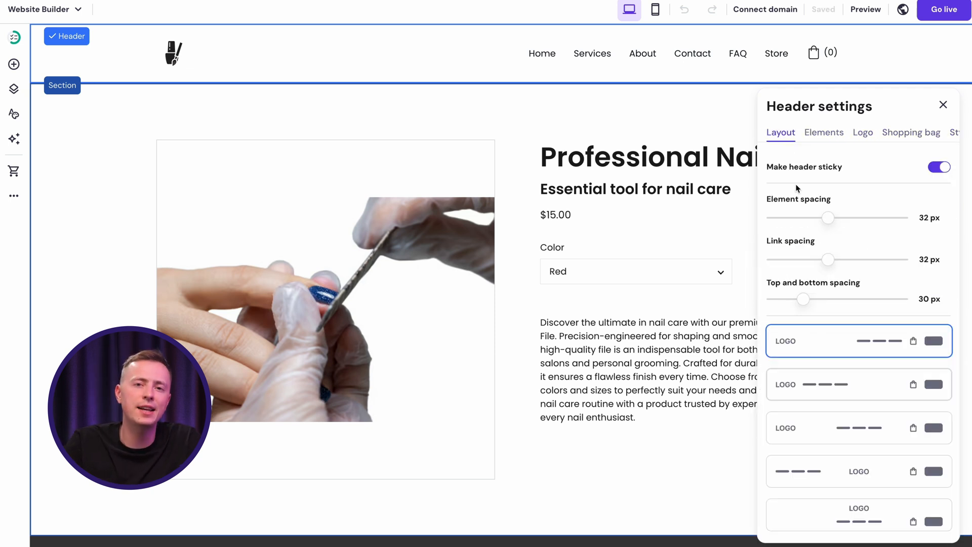
{"action": "left_click", "coordinate": [858, 384]}
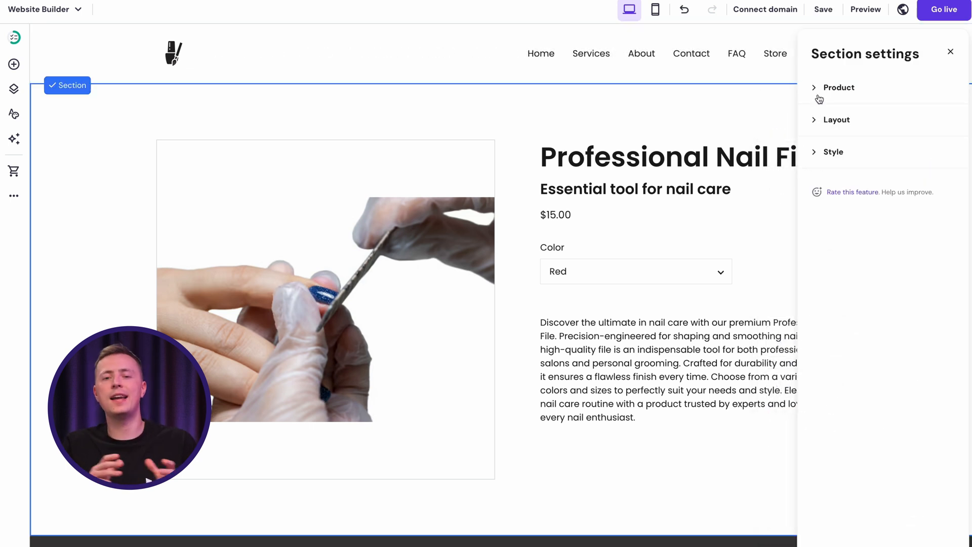
{"action": "left_click", "coordinate": [836, 120]}
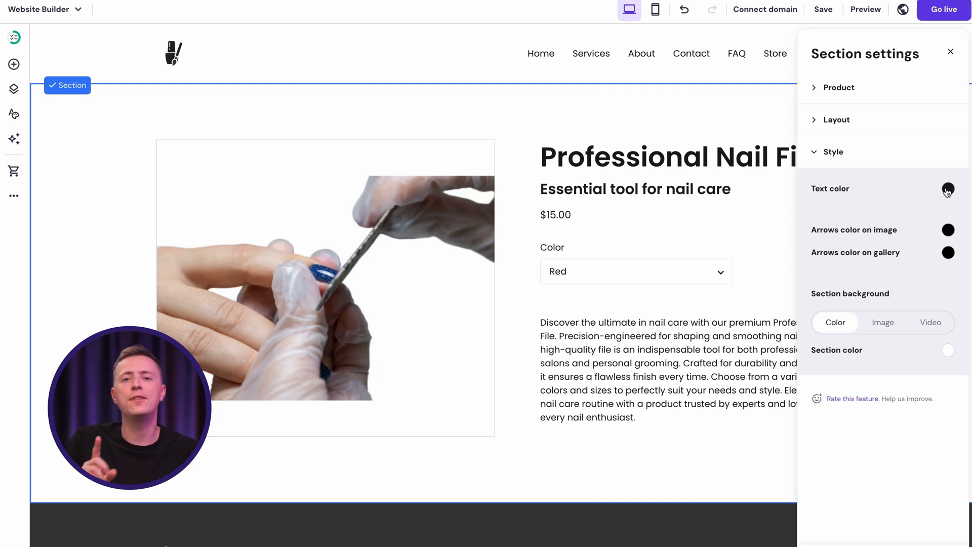
{"action": "scroll", "scroll_direction": "down", "scroll_amount": 3}
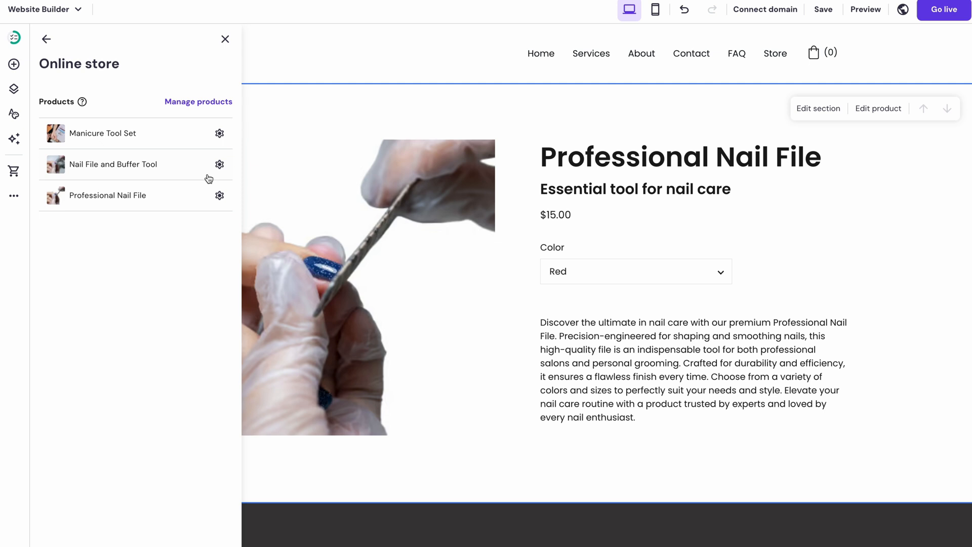
Open the Store manager dashboard from the Online store panel
{"action": "left_click", "coordinate": [219, 164]}
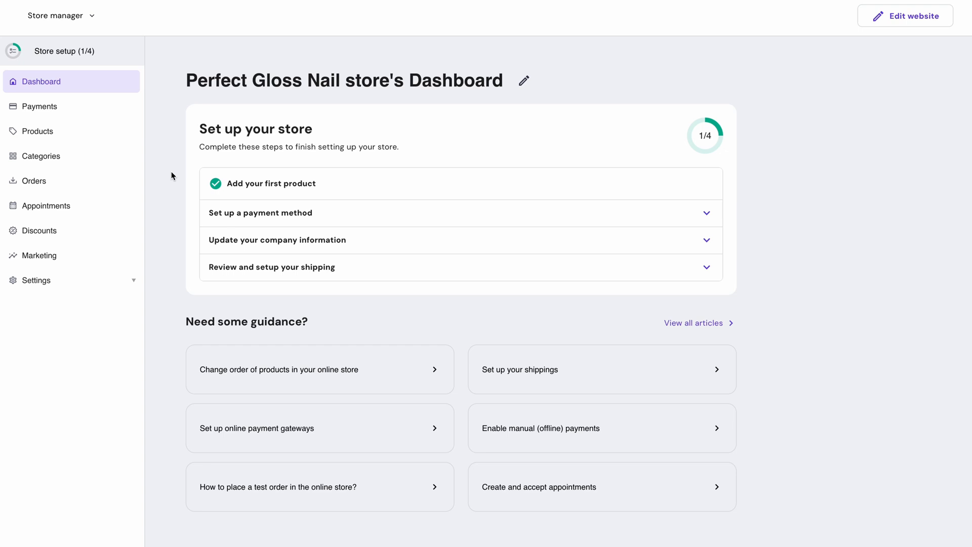
Enable quantity tracking for Nail File and Buffer Tool with 25 units in stock
{"action": "left_click", "coordinate": [38, 130]}
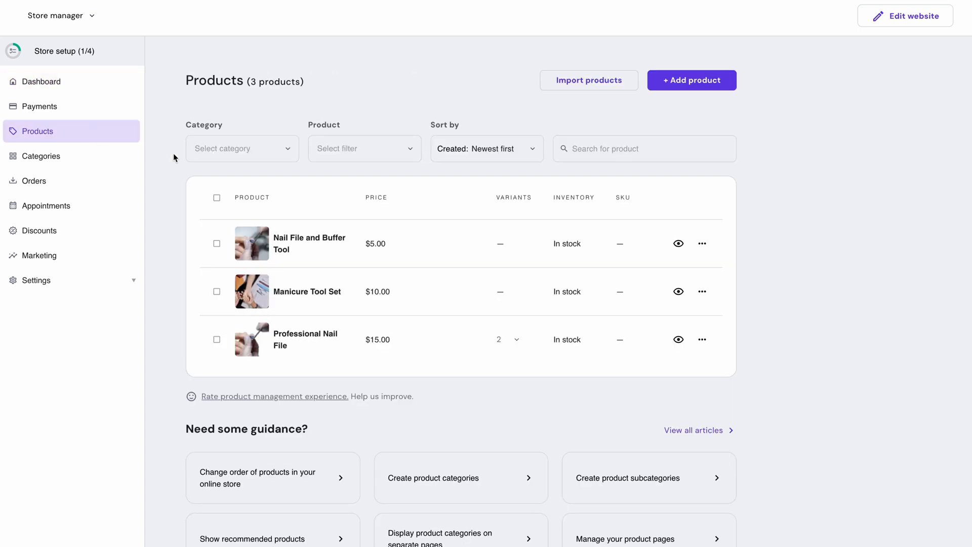
{"action": "left_click", "coordinate": [308, 243]}
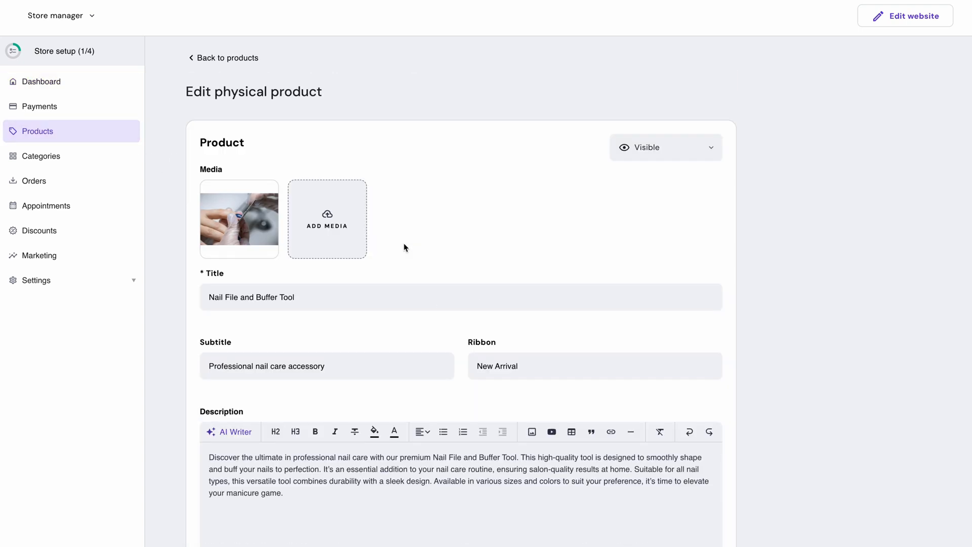
{"action": "scroll", "scroll_direction": "down", "scroll_amount": 3}
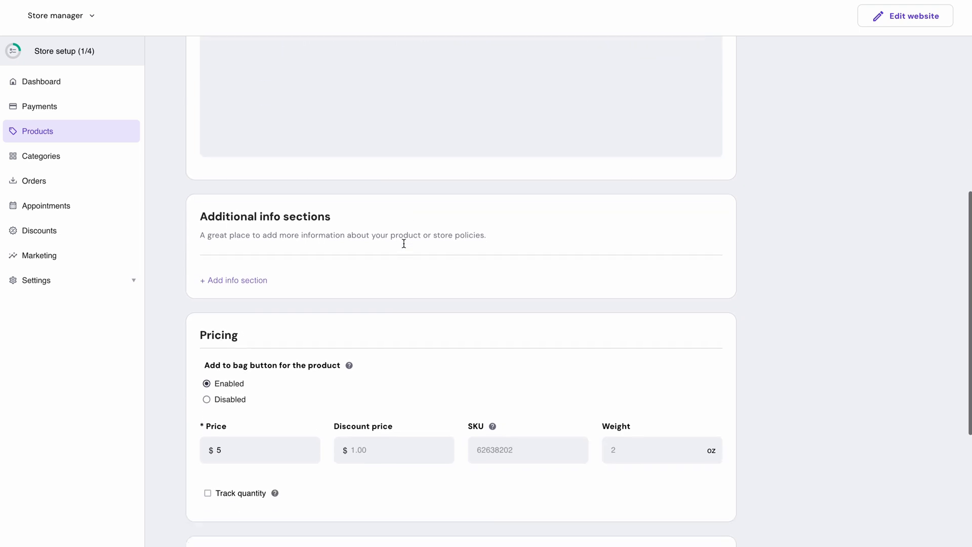
{"action": "scroll", "scroll_direction": "down", "scroll_amount": 3}
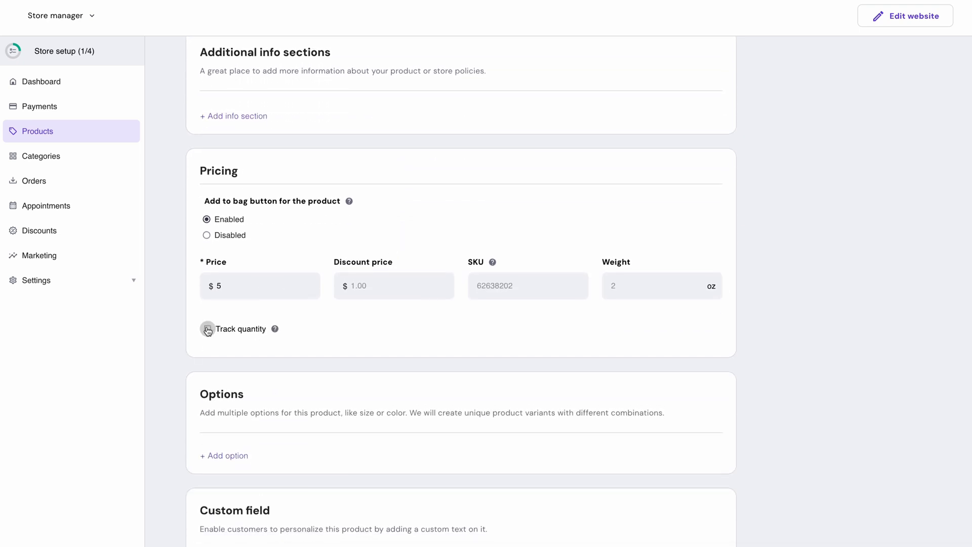
{"action": "left_click", "coordinate": [208, 329]}
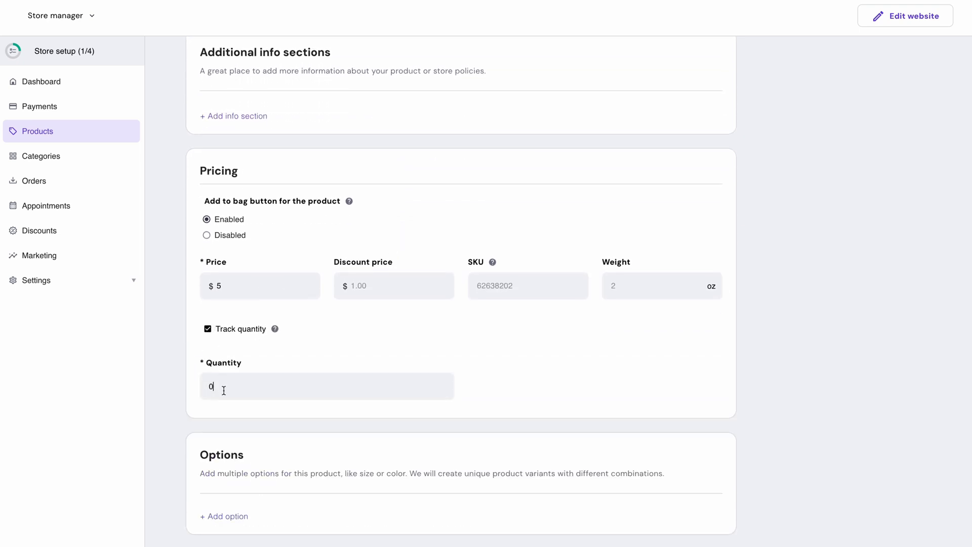
{"action": "type", "text": "25"}
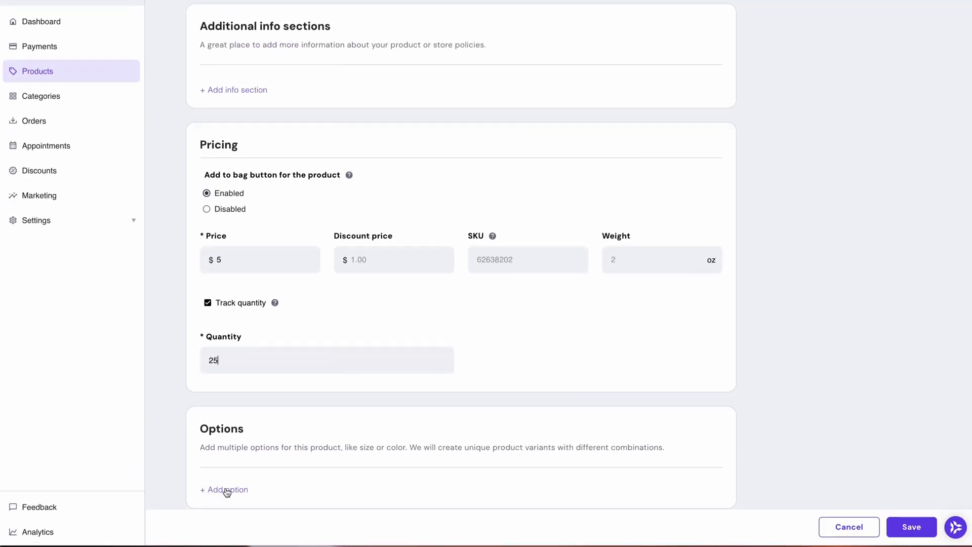
Add a Color option with Blue and Green variants and save the product
{"action": "left_click", "coordinate": [227, 489]}
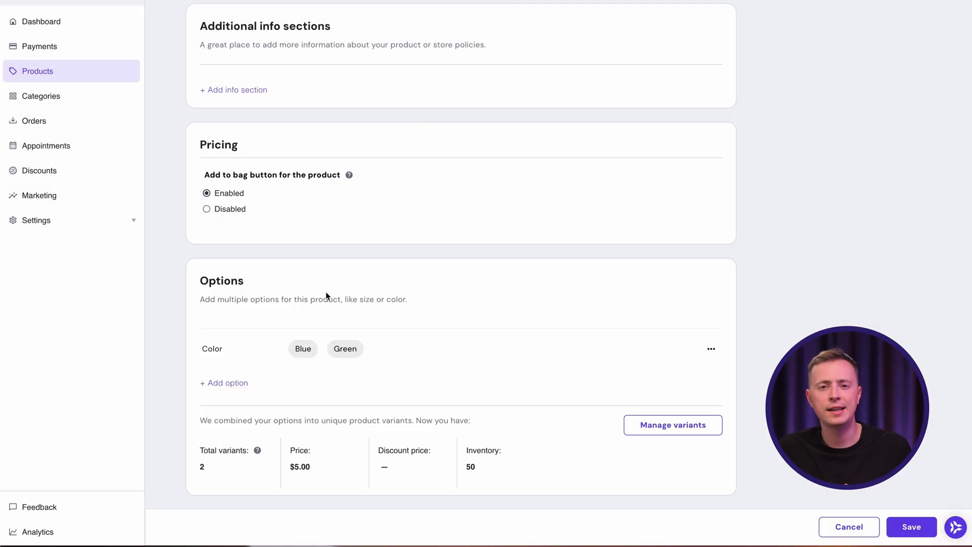
{"action": "mouse_move", "coordinate": [266, 261]}
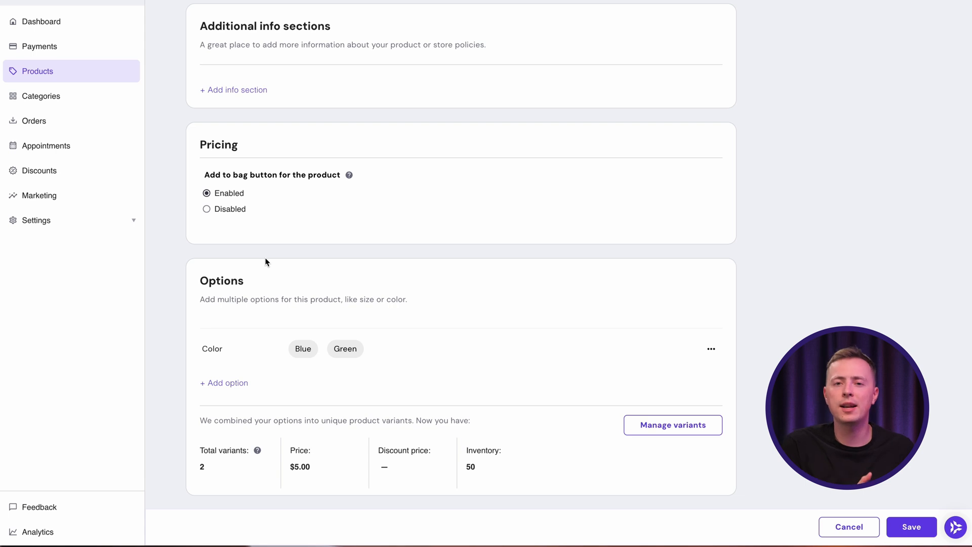
{"action": "scroll", "scroll_direction": "down", "scroll_amount": 3}
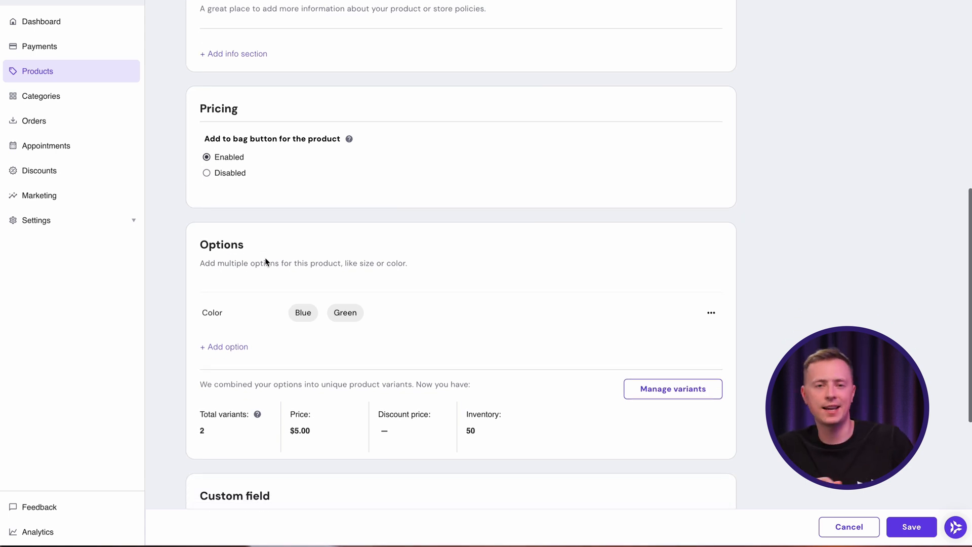
{"action": "scroll", "scroll_direction": "down", "scroll_amount": 3}
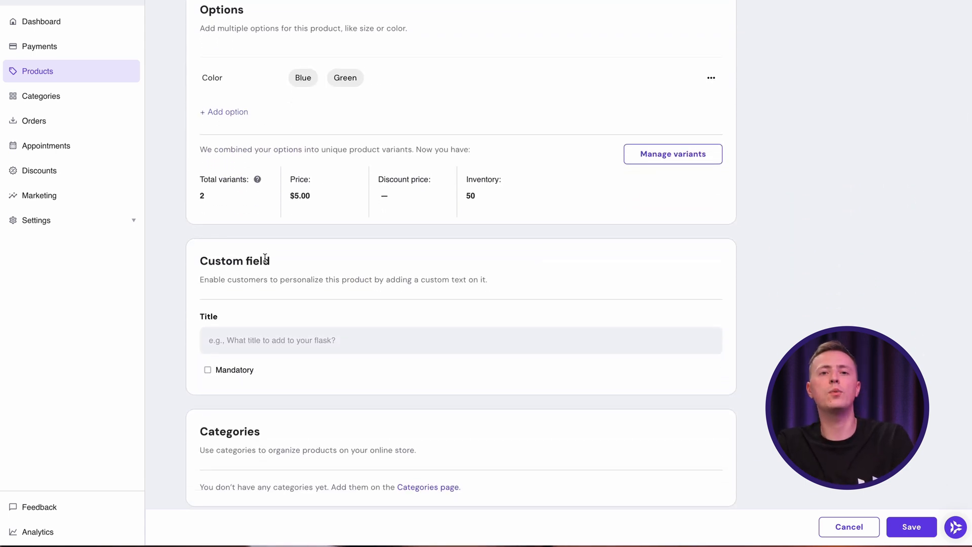
{"action": "left_click", "coordinate": [672, 154]}
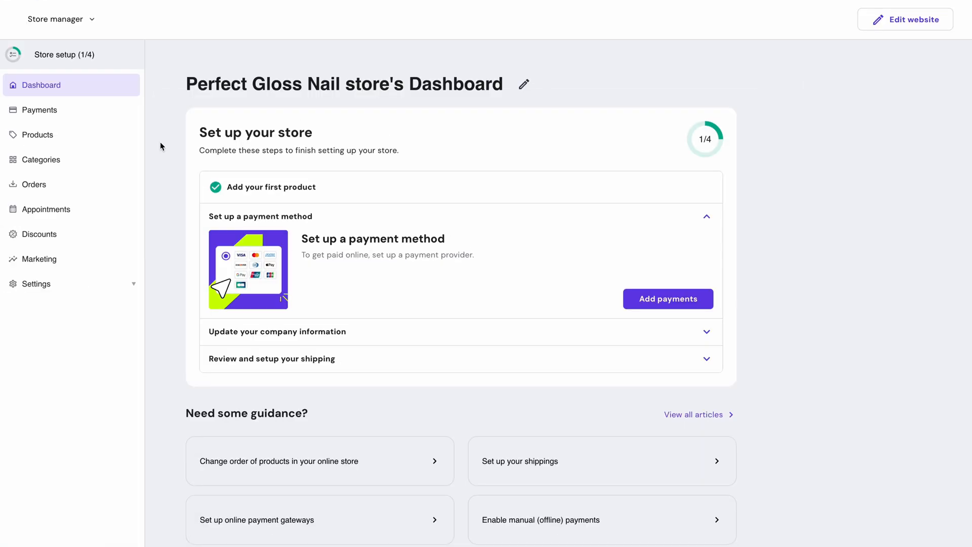
{"action": "mouse_move", "coordinate": [628, 293]}
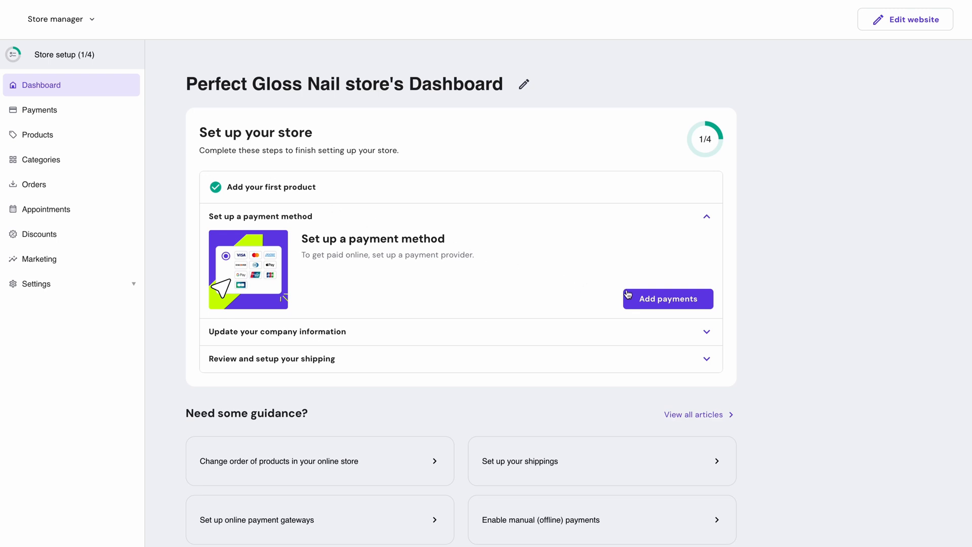
Start connecting Stripe from Add payments, then go back to the website editor
{"action": "left_click", "coordinate": [667, 299]}
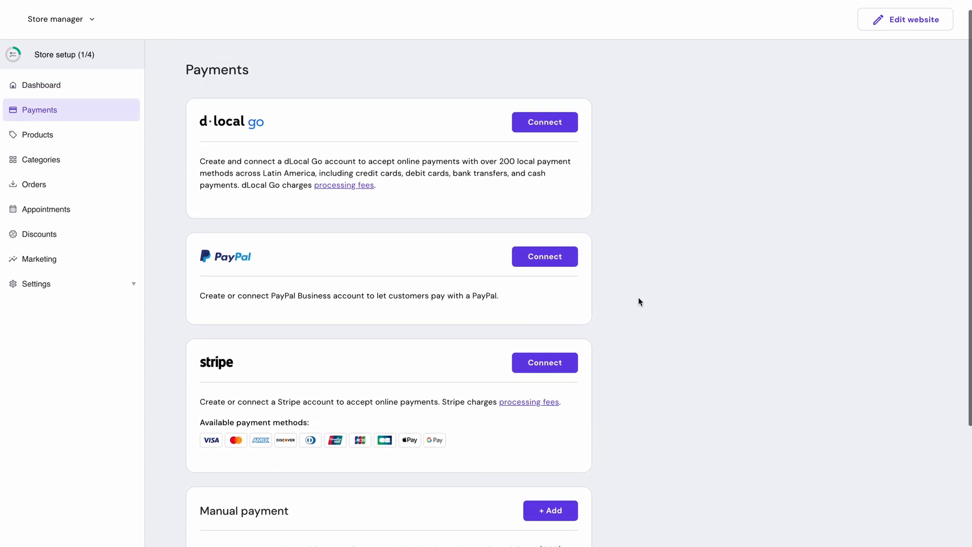
{"action": "scroll", "scroll_direction": "down", "scroll_amount": 3}
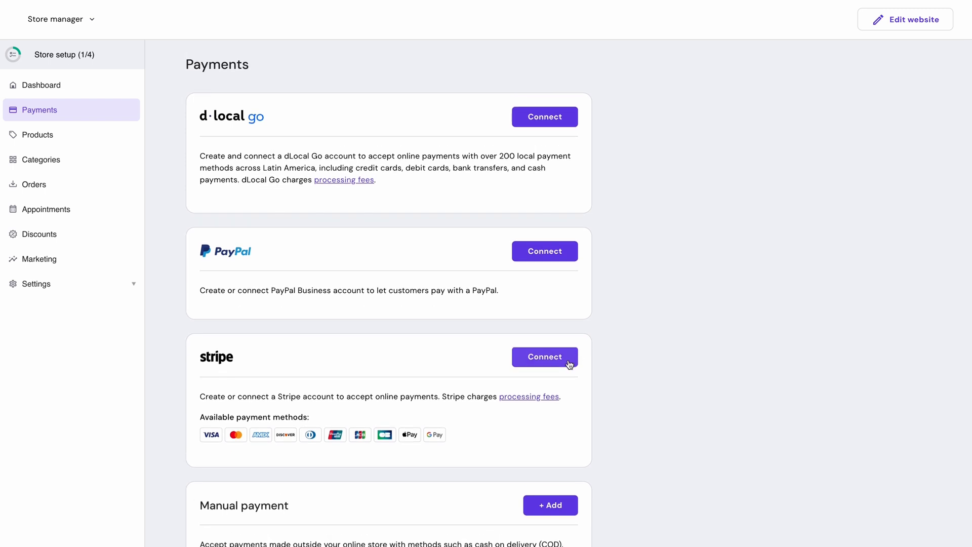
{"action": "left_click", "coordinate": [545, 356]}
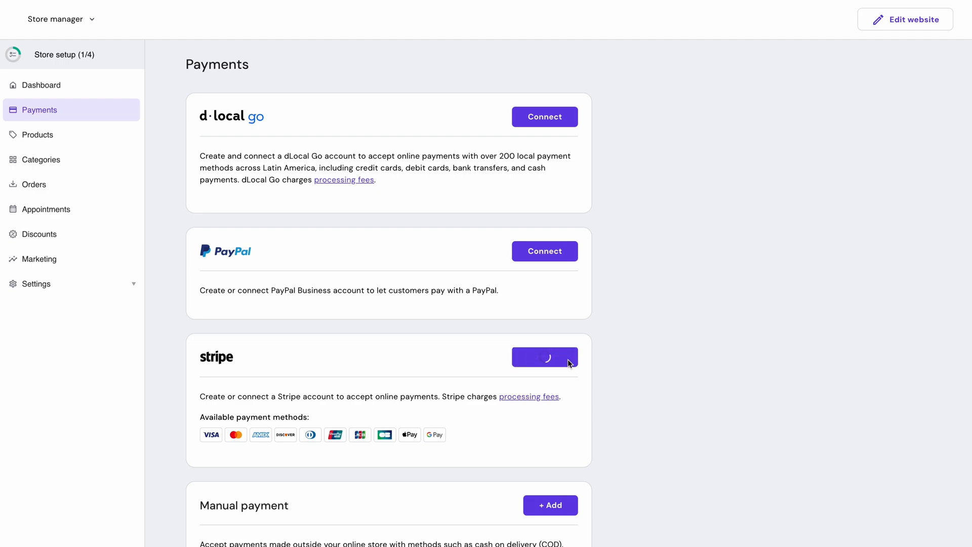
{"action": "left_click", "coordinate": [904, 20]}
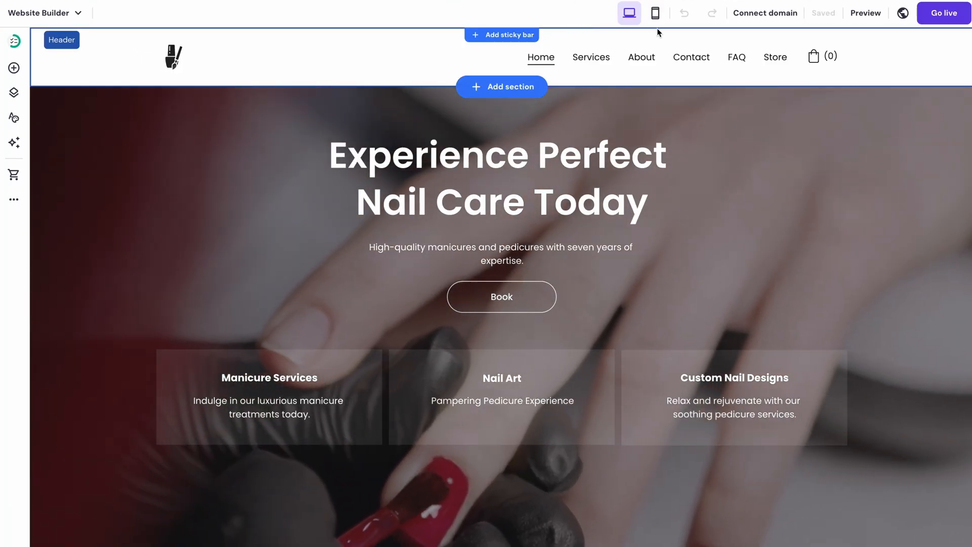
Enter exclusivewebsites.xyz as the custom domain and continue the connection
{"action": "left_click", "coordinate": [765, 12]}
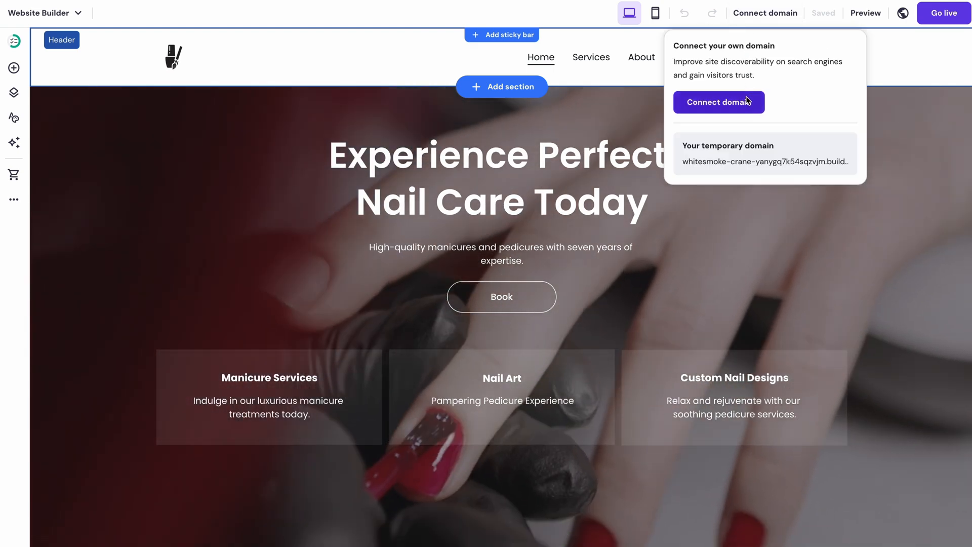
{"action": "left_click", "coordinate": [718, 102]}
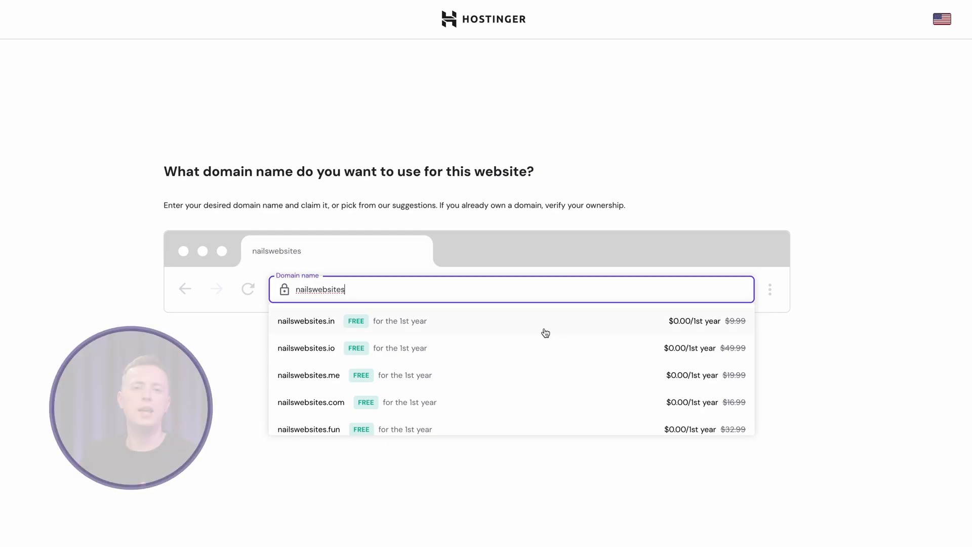
{"action": "scroll", "scroll_direction": "down", "scroll_amount": 3}
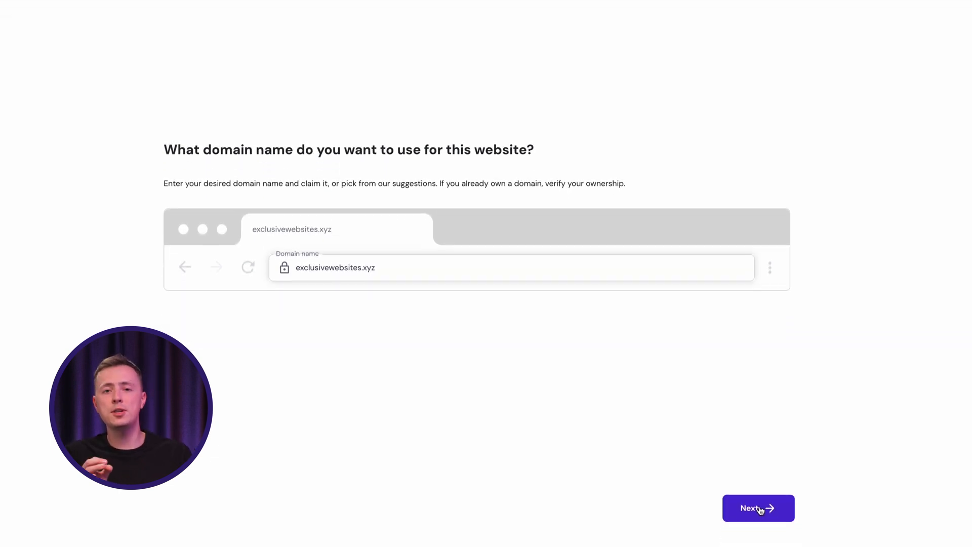
{"action": "left_click", "coordinate": [758, 508]}
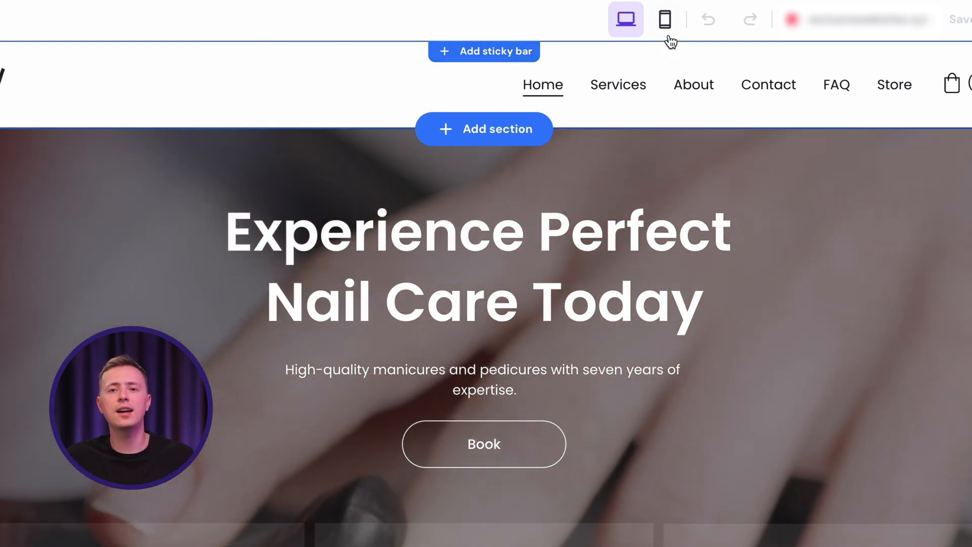
Check the hero subtitle and home page layout in mobile view
{"action": "left_click", "coordinate": [665, 20]}
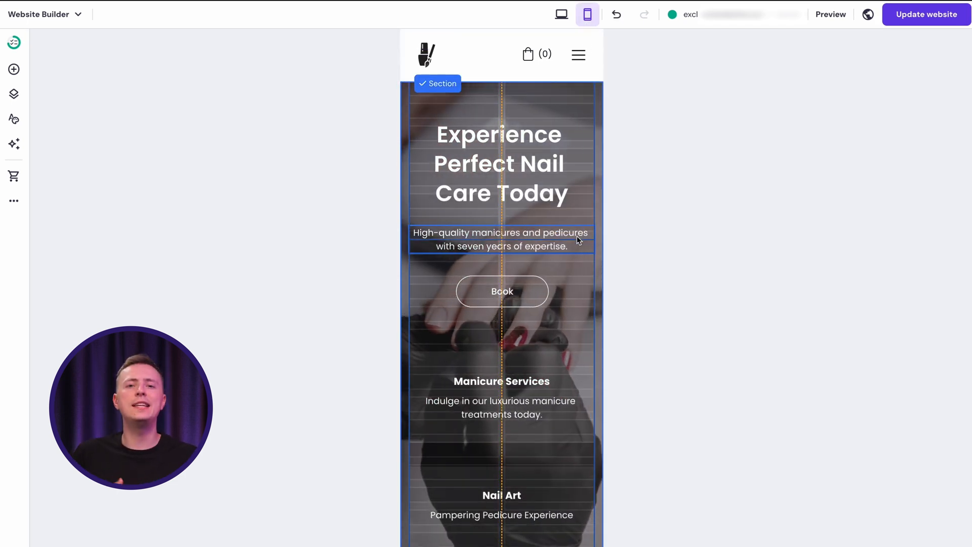
{"action": "left_click", "coordinate": [499, 240]}
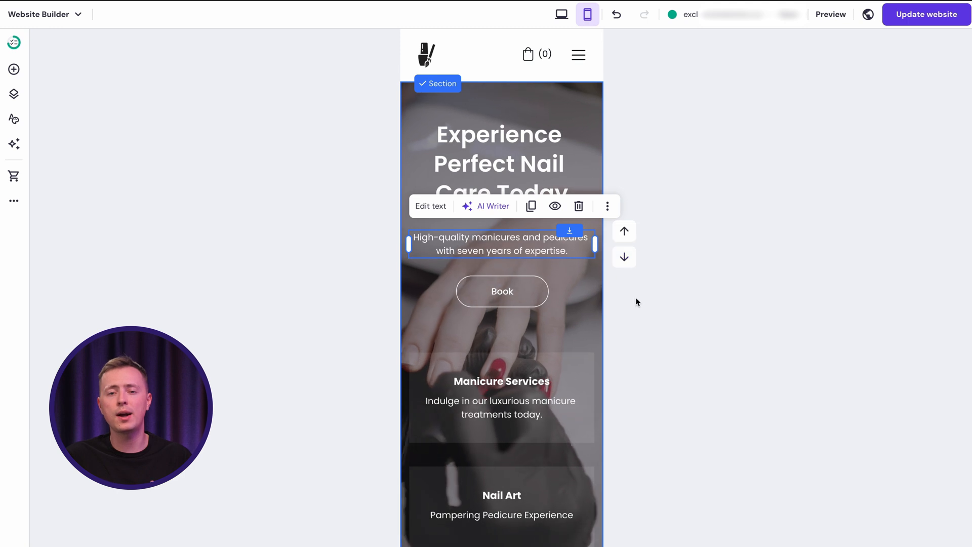
{"action": "scroll", "scroll_direction": "down", "scroll_amount": 3}
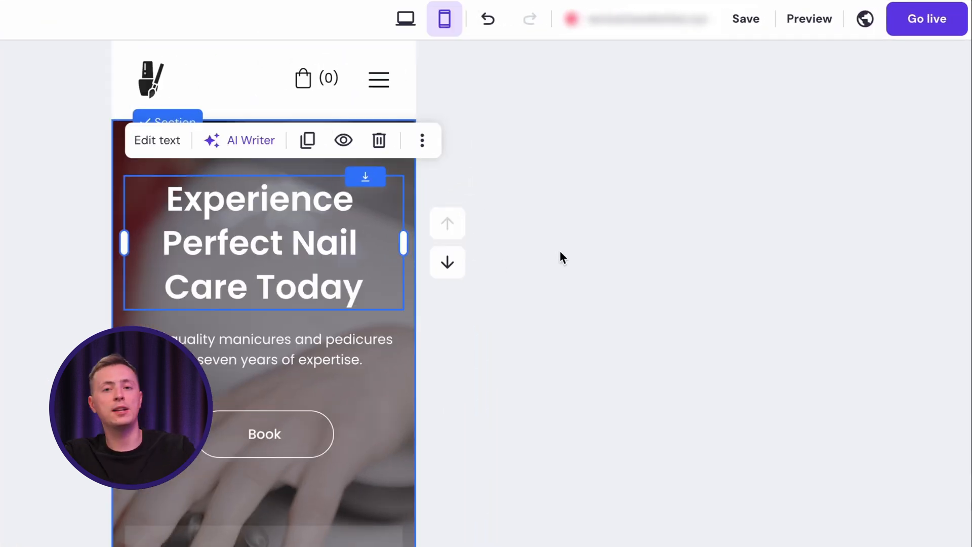
Publish the nail salon site live with Go live / Update website
{"action": "left_click", "coordinate": [926, 19]}
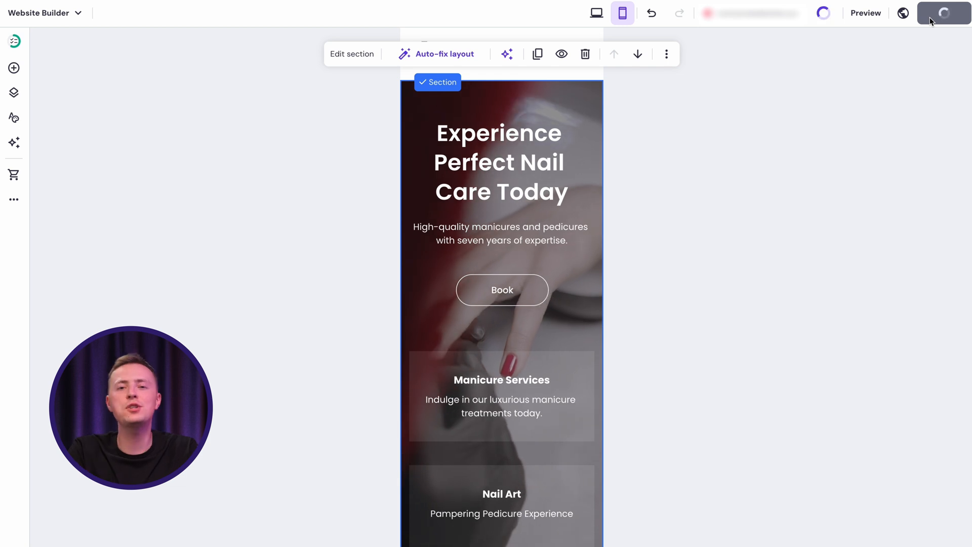
{"action": "left_click", "coordinate": [927, 12]}
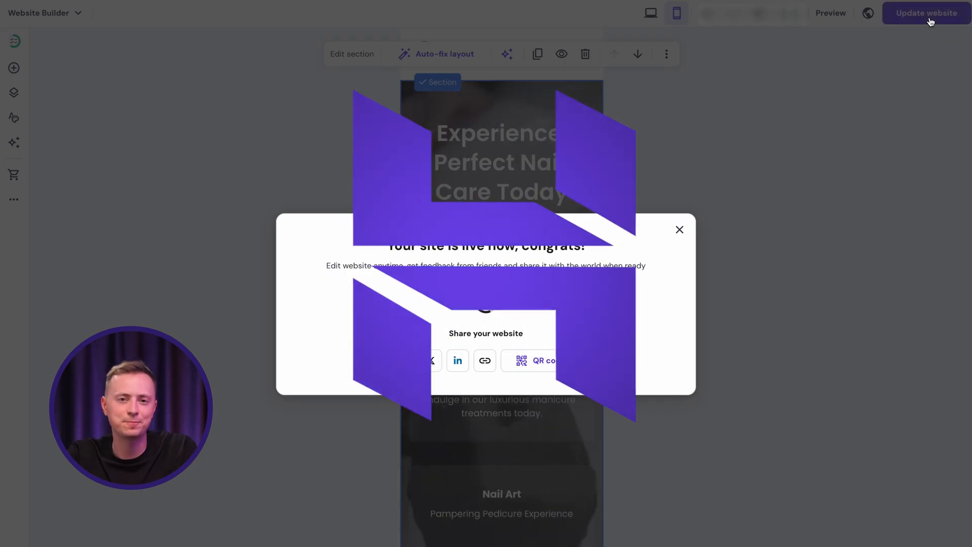